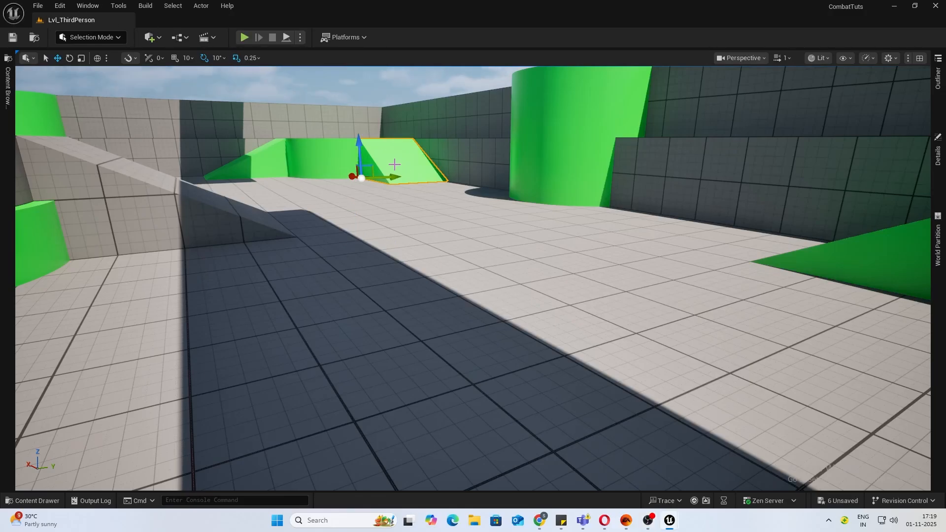
Attempt to playtest the level and cancel out of the Blueprint compilation errors dialog.
click(245, 38)
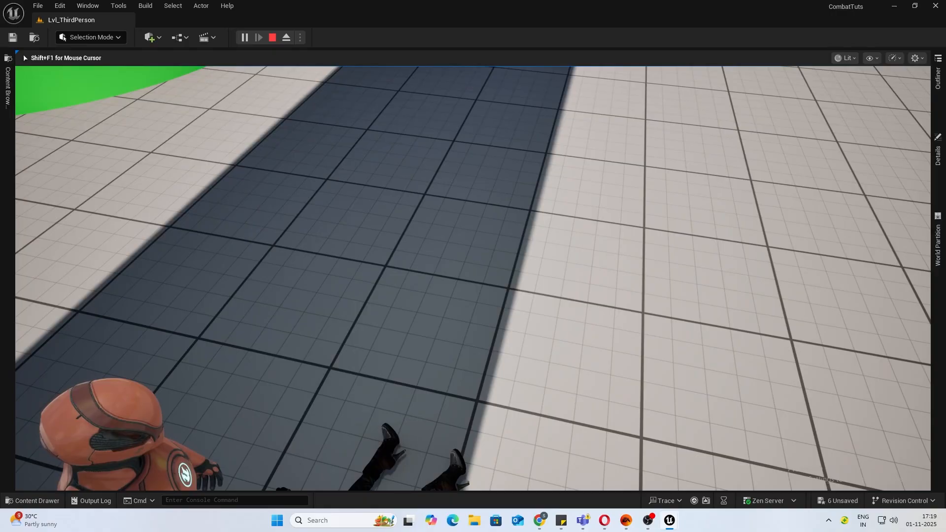
click(272, 38)
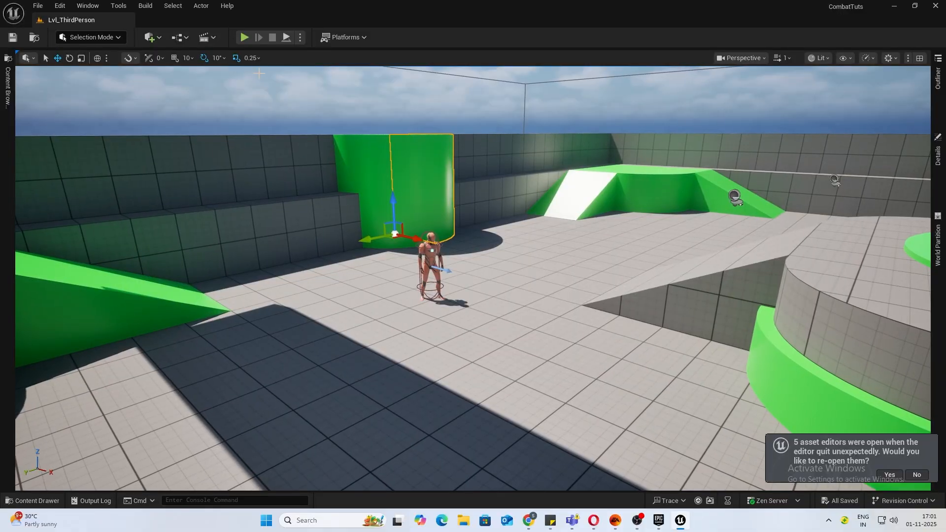
click(244, 38)
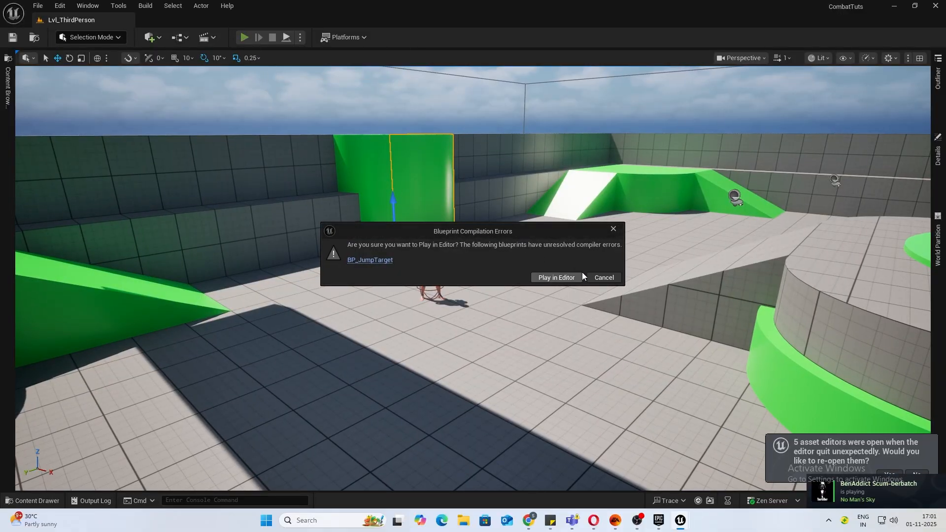
click(555, 278)
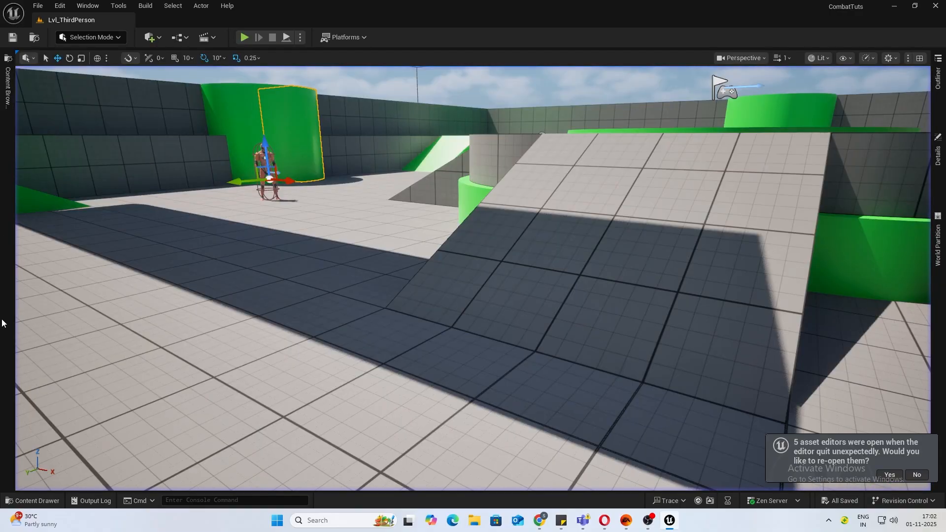
Browse the Content Drawer to the Enemy folder with the Stalker AI assets.
click(33, 501)
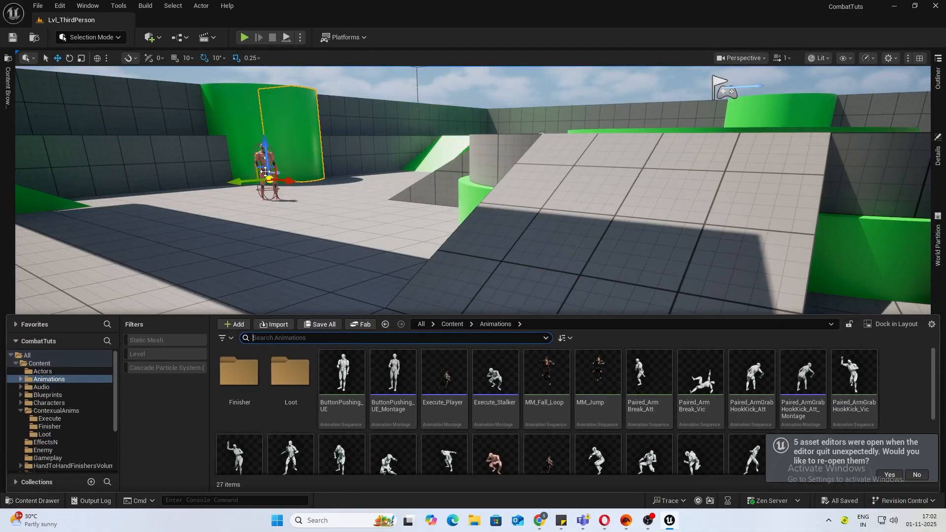
click(42, 449)
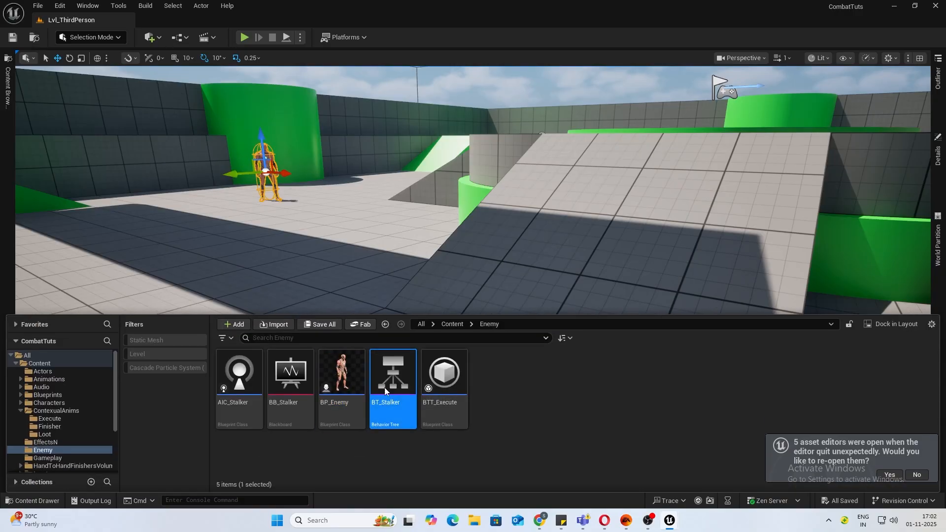
In BT_Stalker, give the Move To node an Acceptable Radius of 30.0.
double_click(392, 373)
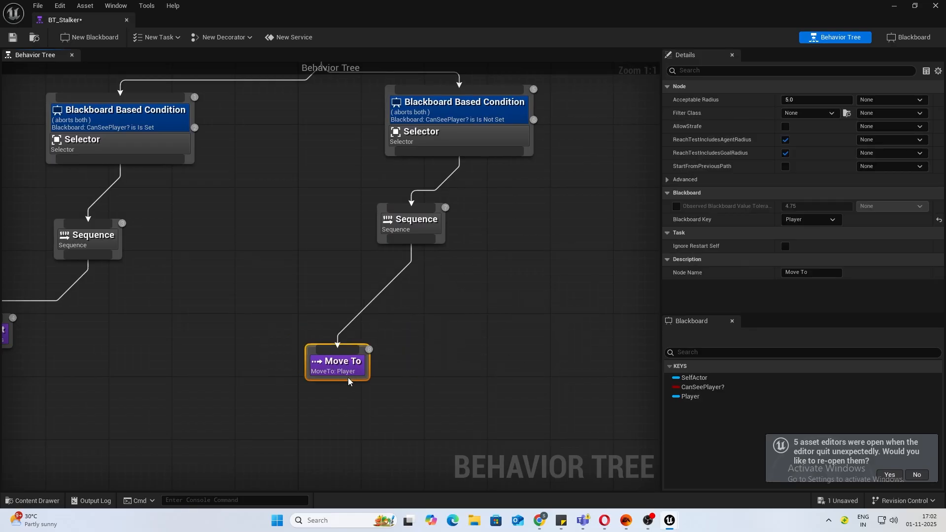
drag(337, 362, 353, 376)
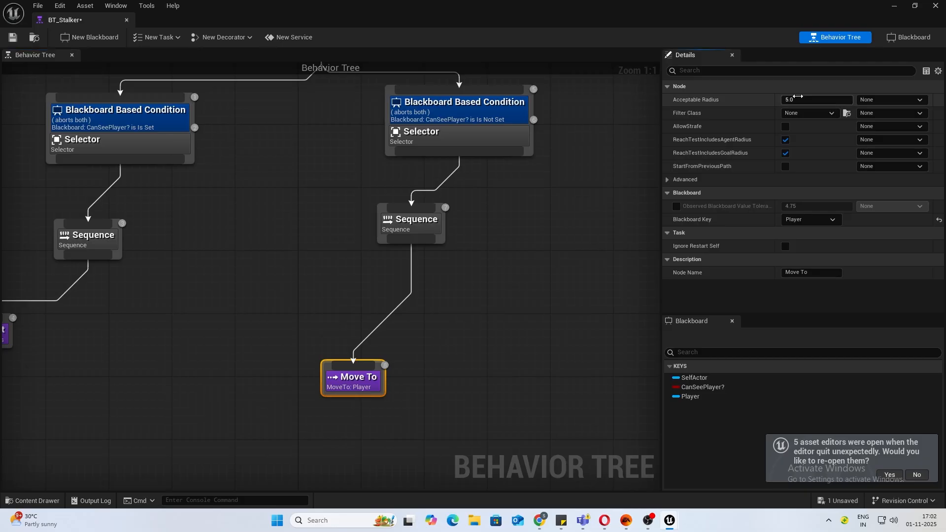
click(816, 99)
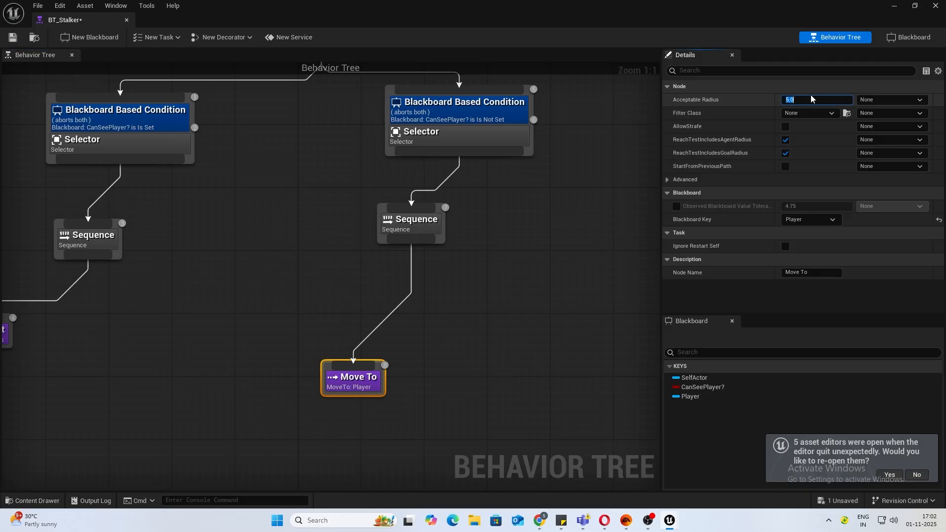
text(30.0)
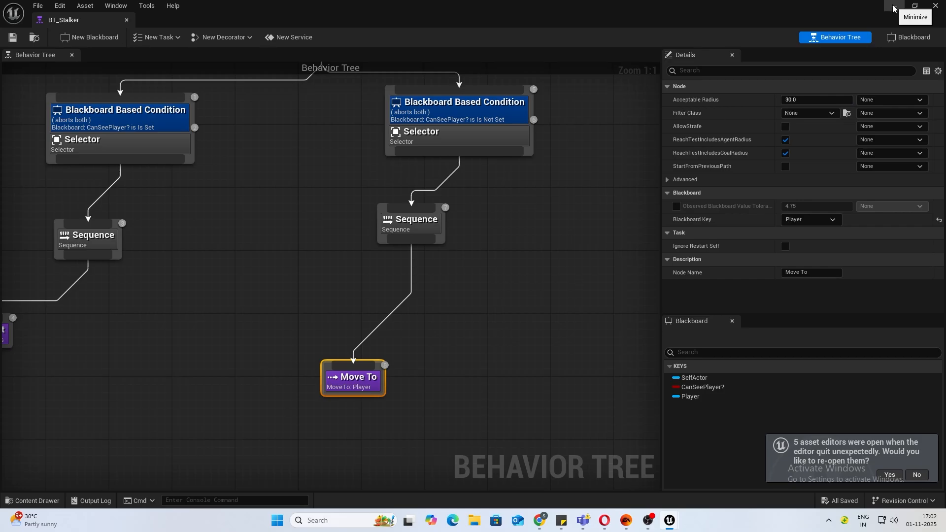
mouse_move(915, 13)
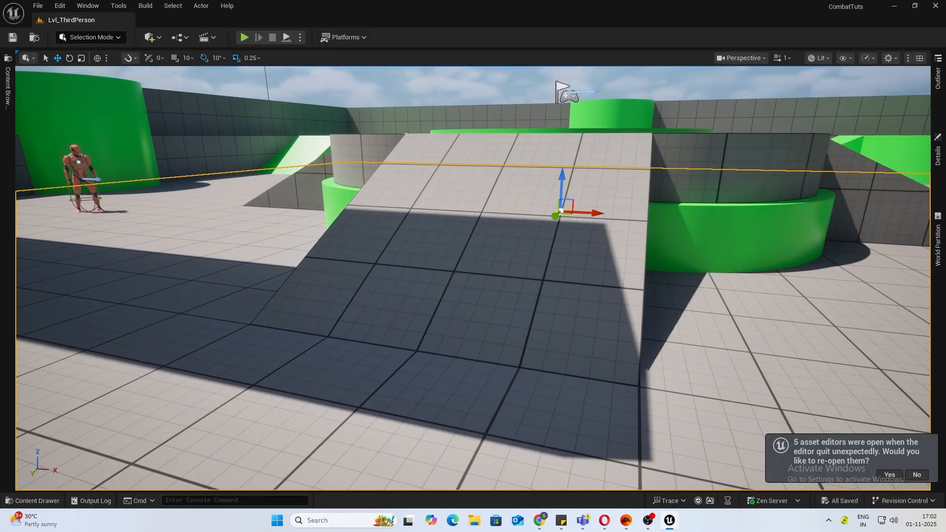
click(33, 501)
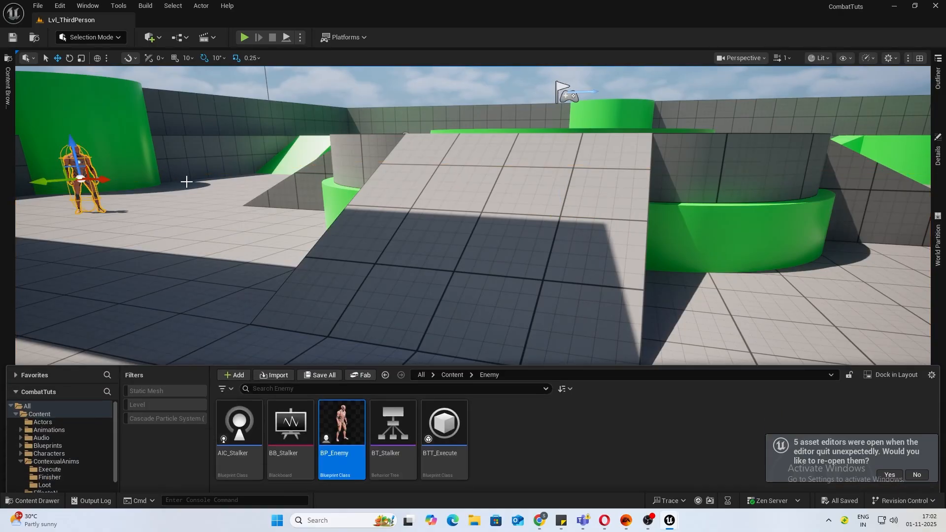
double_click(340, 423)
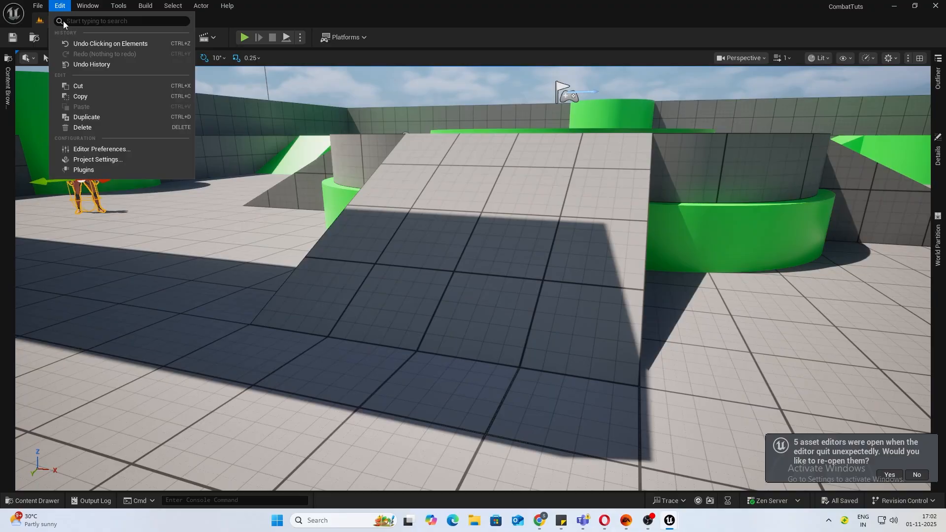
click(83, 169)
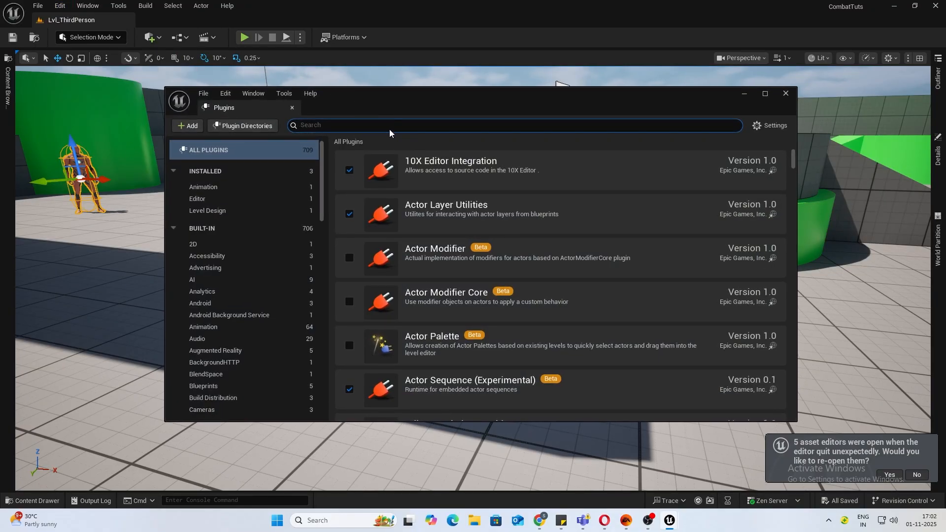
text(Contexu)
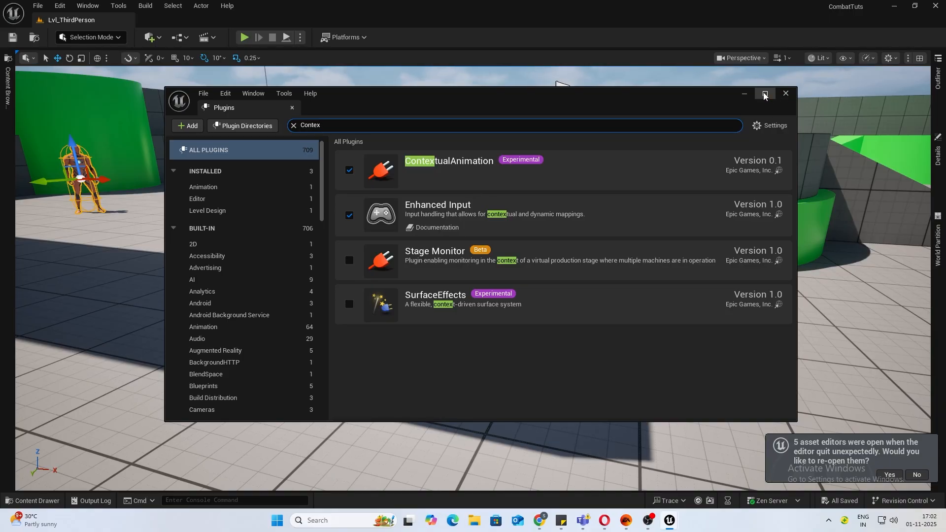
click(764, 94)
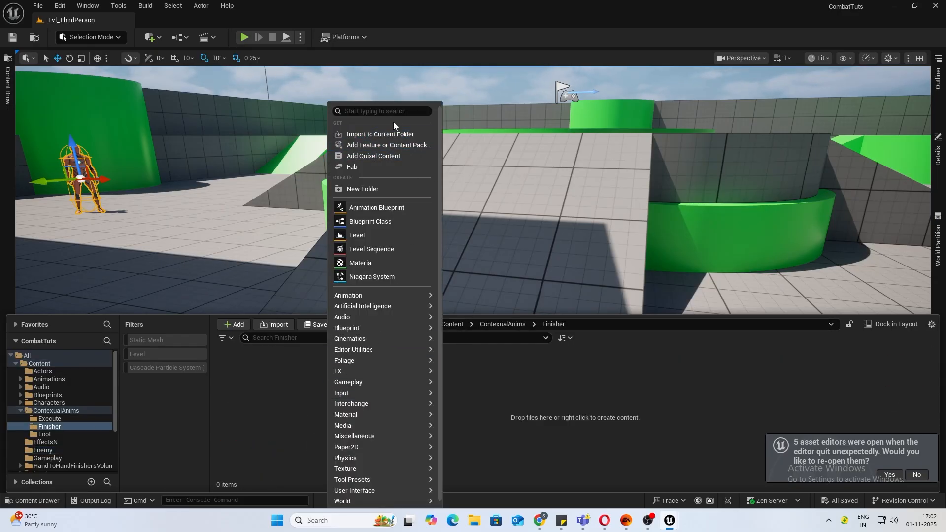
Create a Contextual Anim Scene named CAS_EnemyFinisher in the Finisher folder and open it.
text(Context)
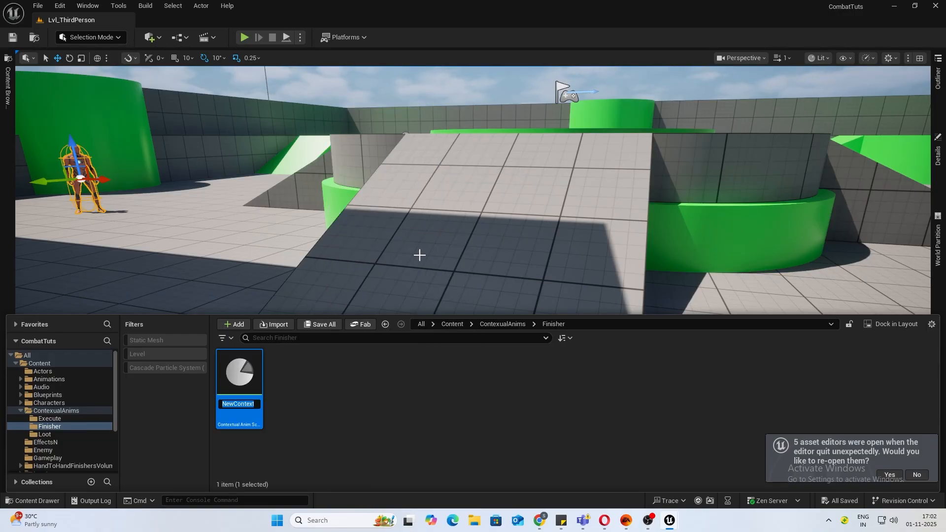
text(CAS_F)
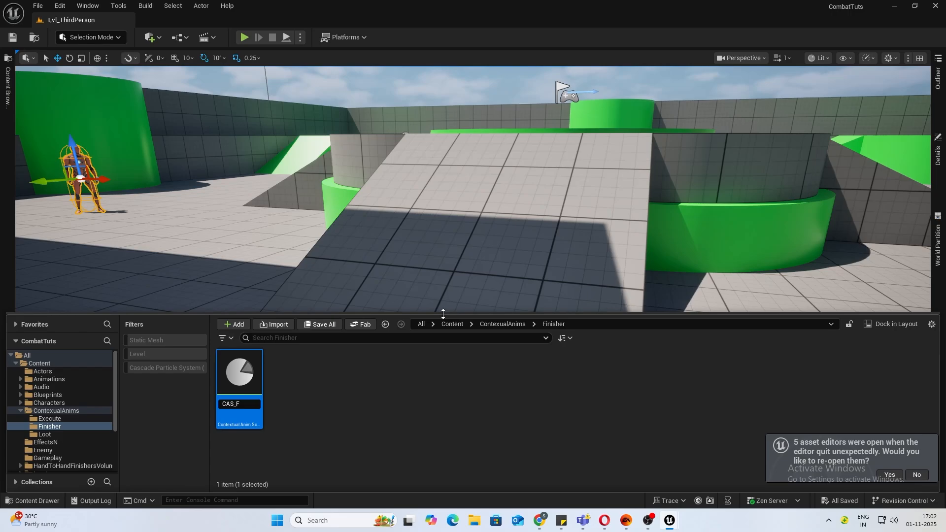
text(CAS_EnemyFinisher)
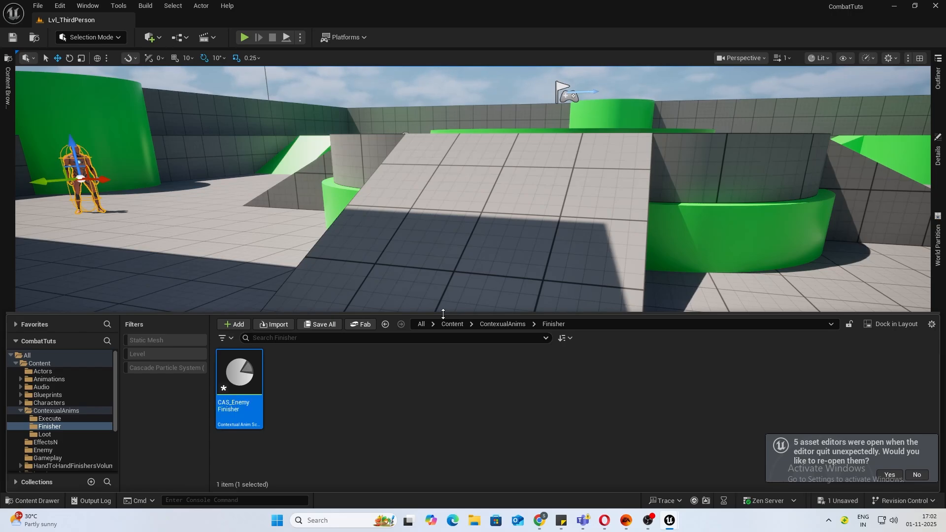
double_click(238, 372)
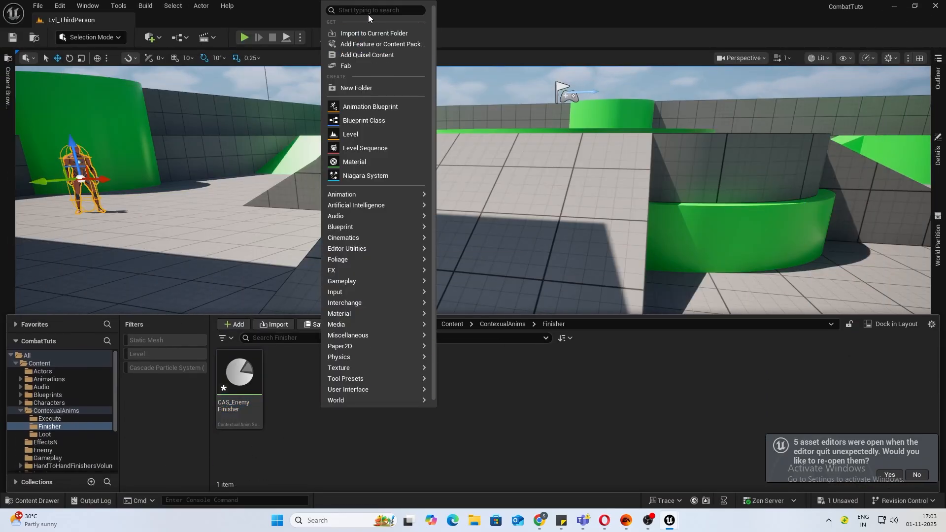
Create a ContextualAnimRolesAsset data asset named CAR_EnemyFinisher and open it.
text(data)
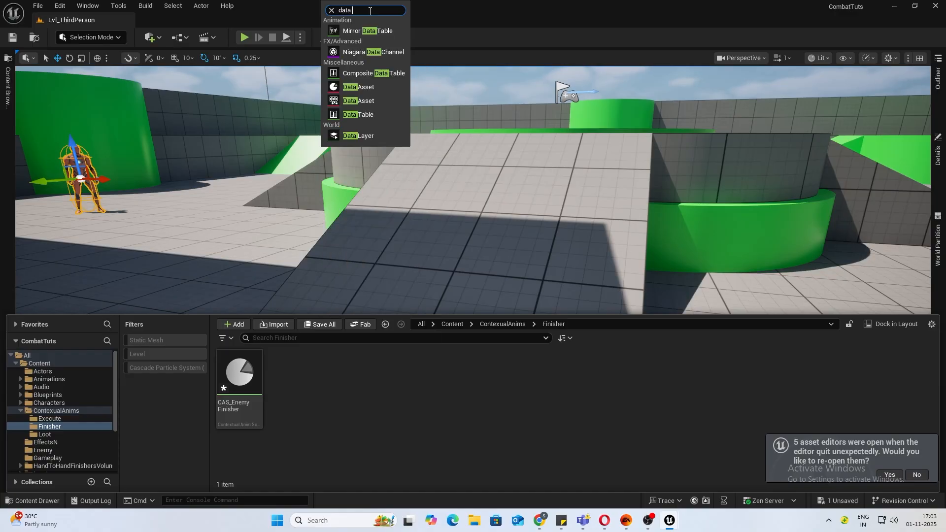
mouse_move(358, 86)
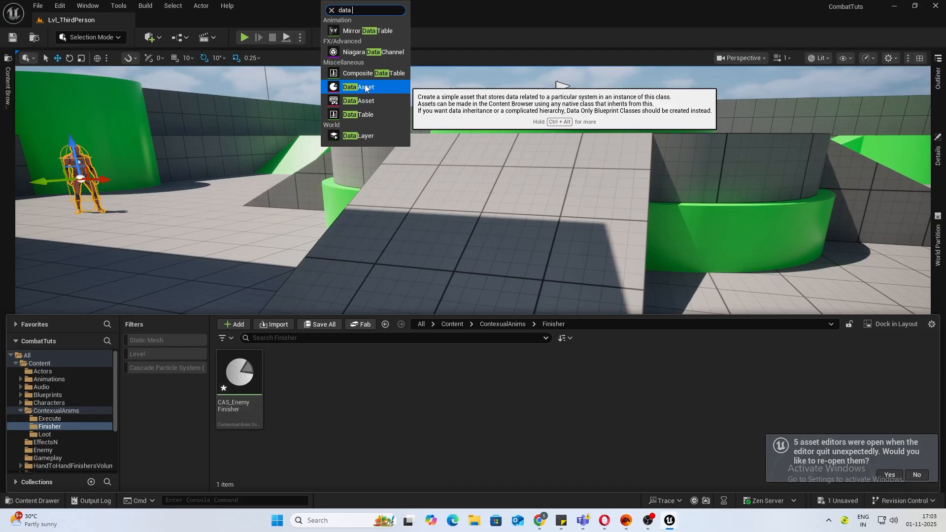
click(357, 87)
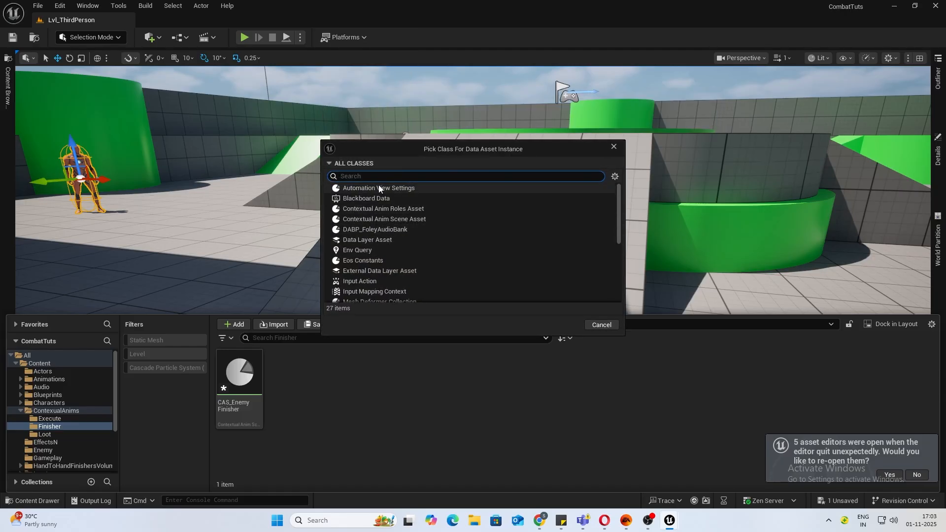
mouse_move(405, 210)
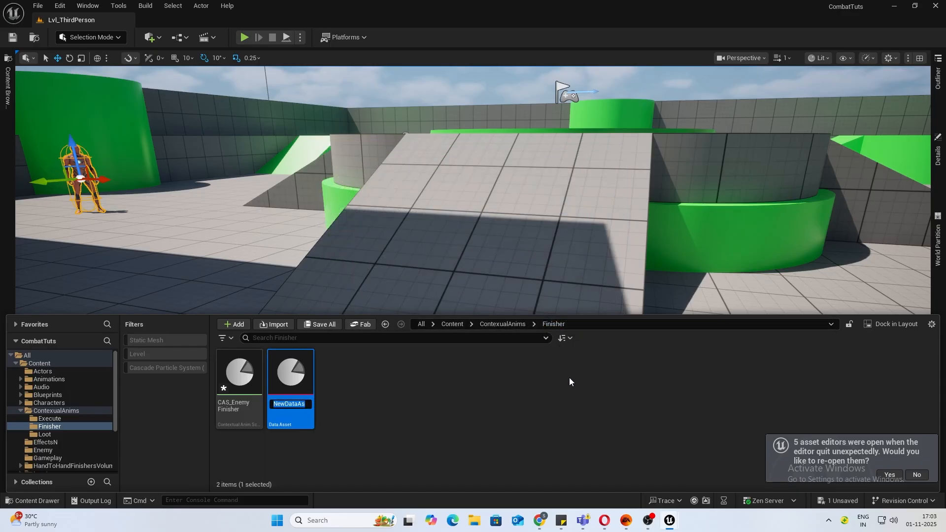
text(CAR_Enemy)
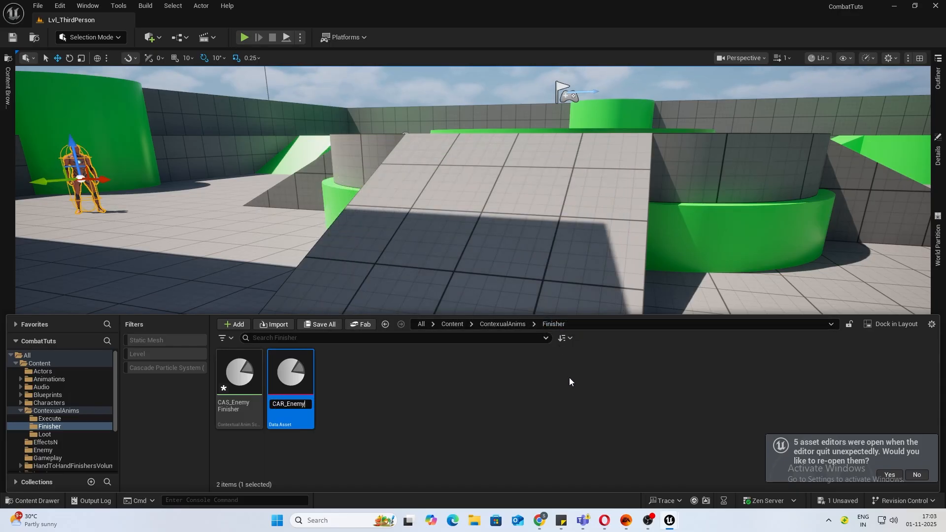
key(Enter)
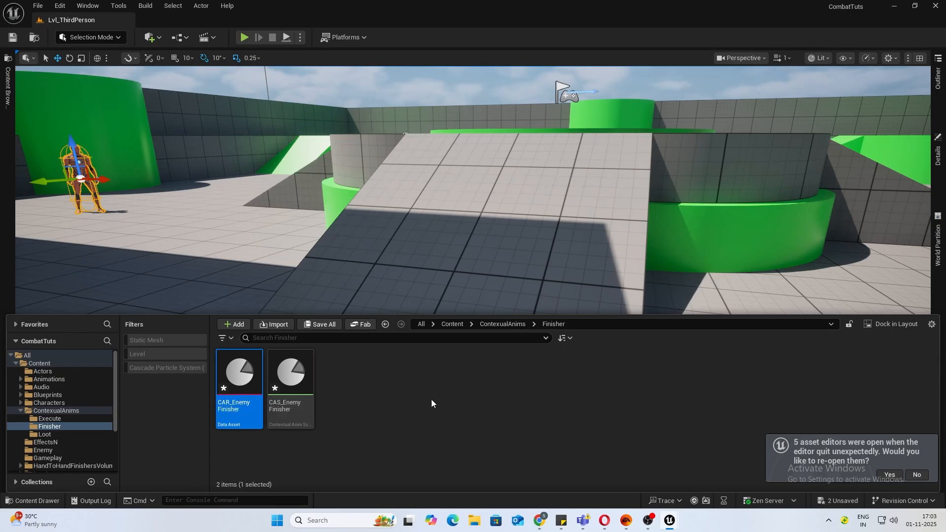
double_click(238, 372)
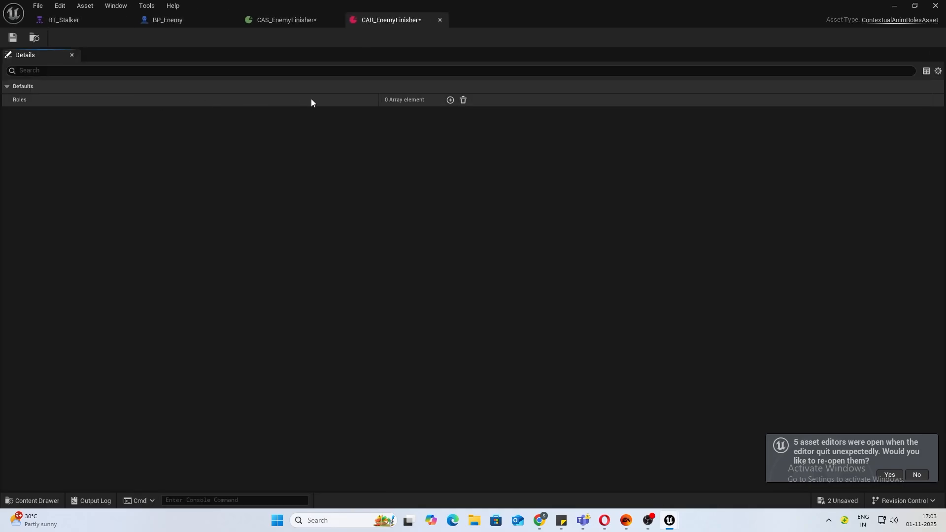
mouse_move(459, 117)
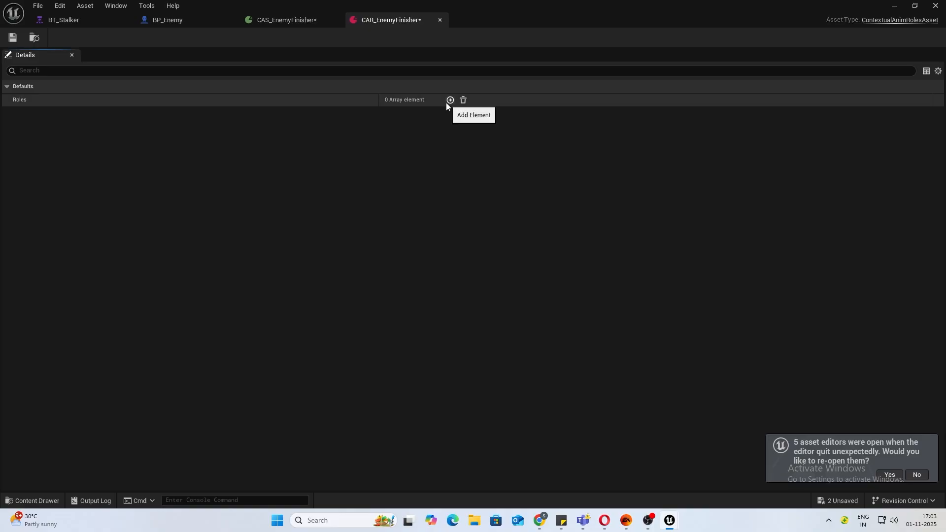
mouse_move(450, 101)
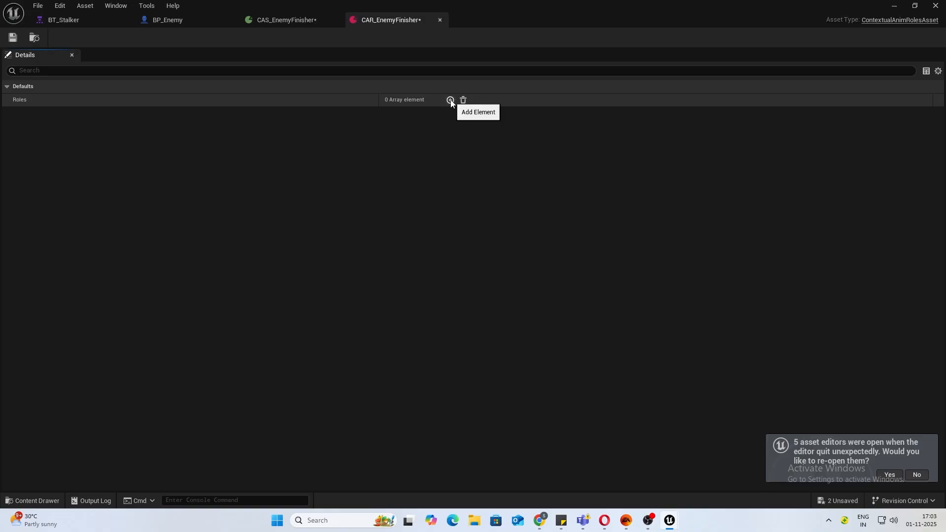
Add a first role named Stalker marked Is Character, then return to BP_Enemy.
click(449, 100)
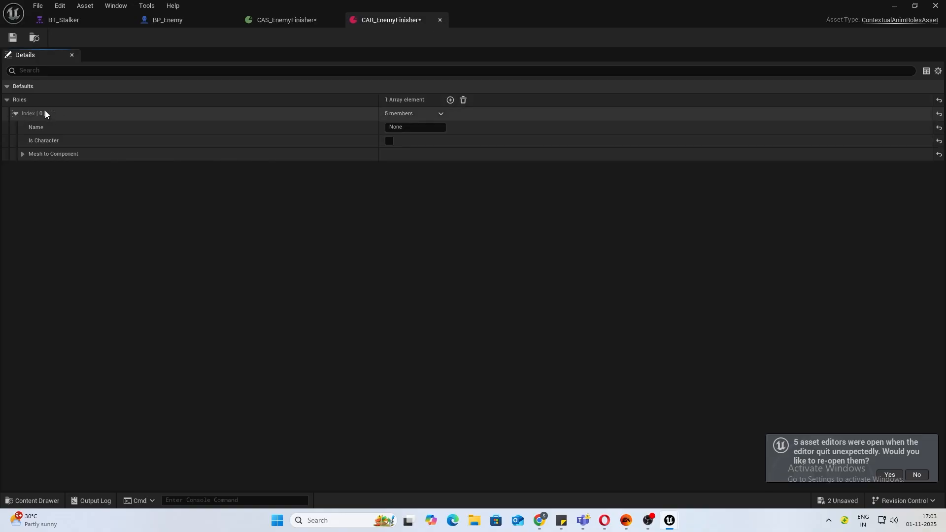
text(Stalker)
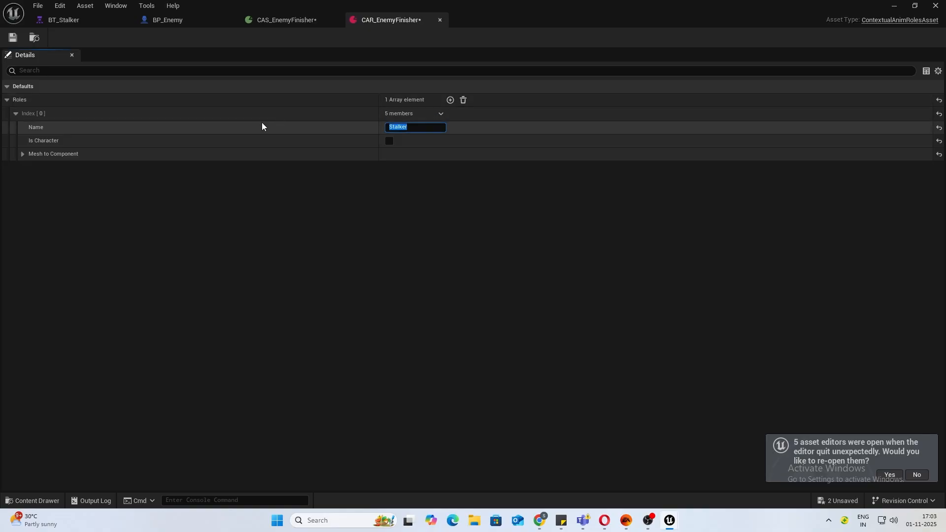
mouse_move(389, 141)
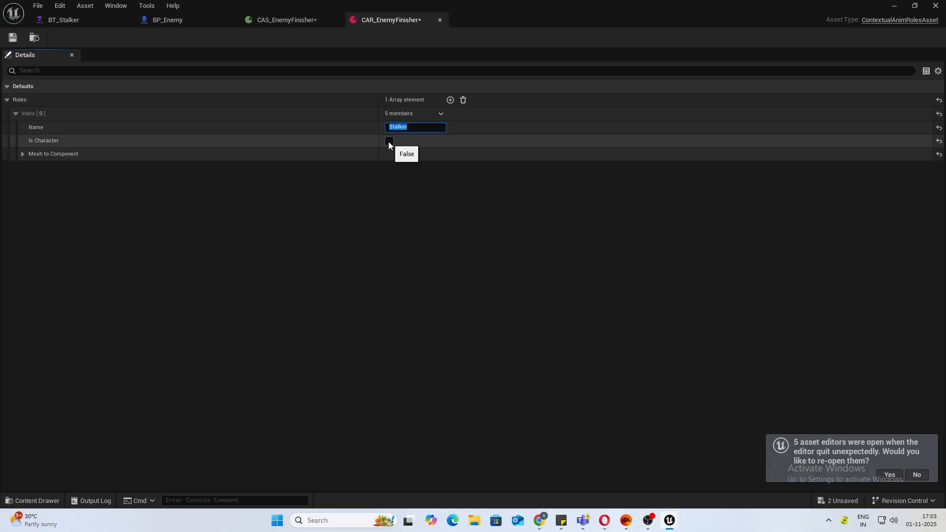
click(389, 141)
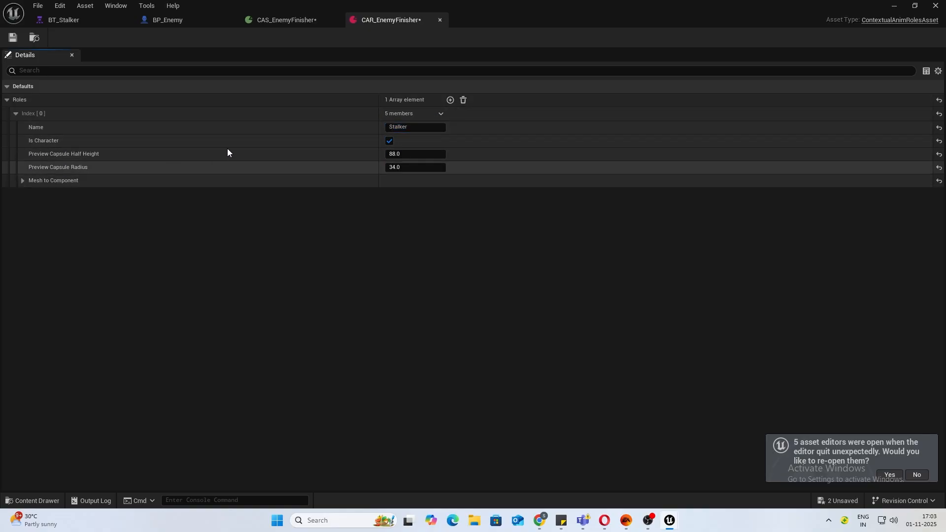
click(168, 20)
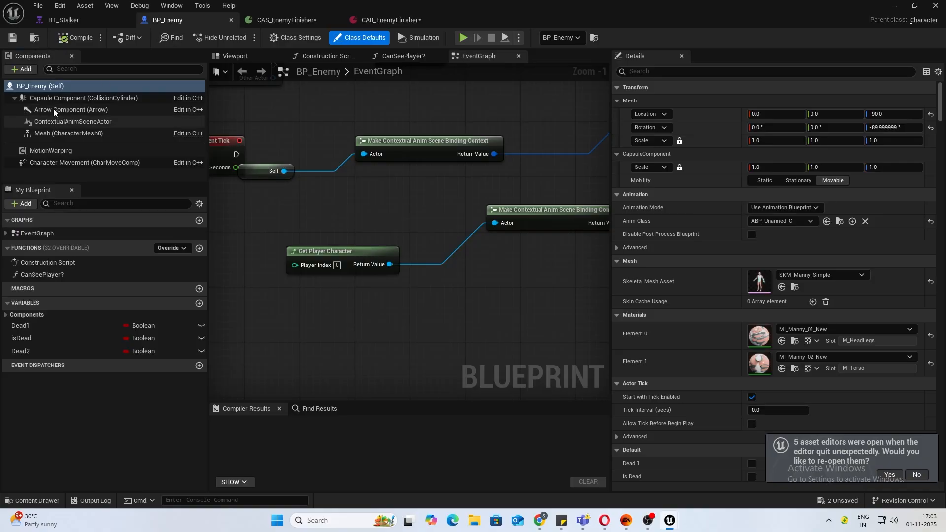
Read BP_Enemy's Capsule Component size and Mesh offset to copy into the Stalker role.
click(83, 97)
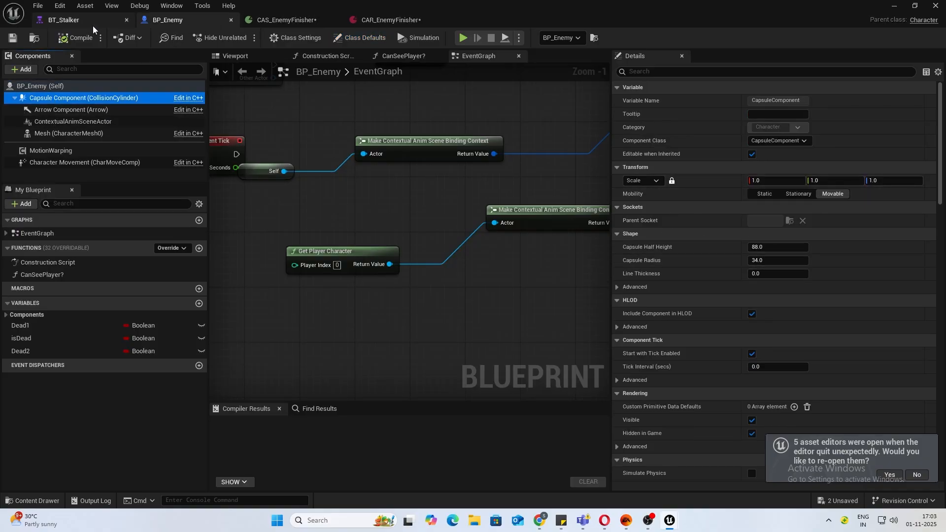
click(389, 20)
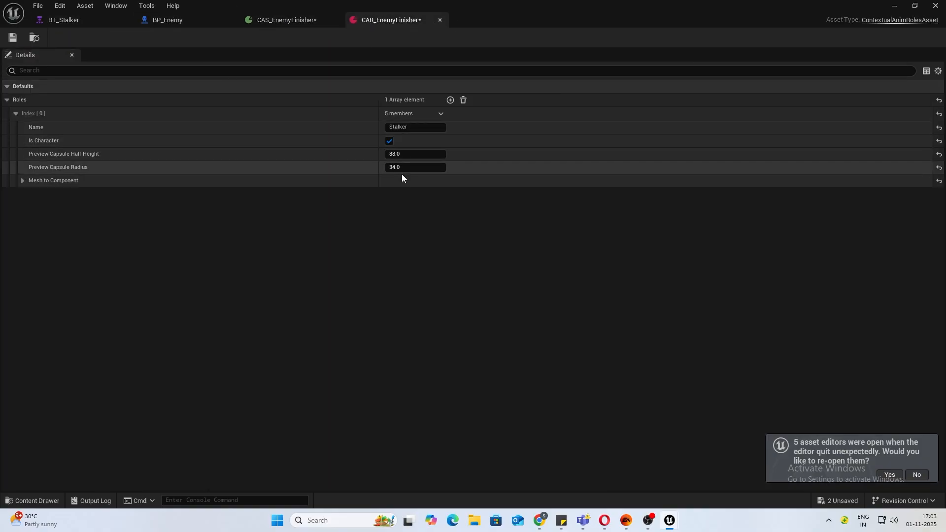
mouse_move(97, 169)
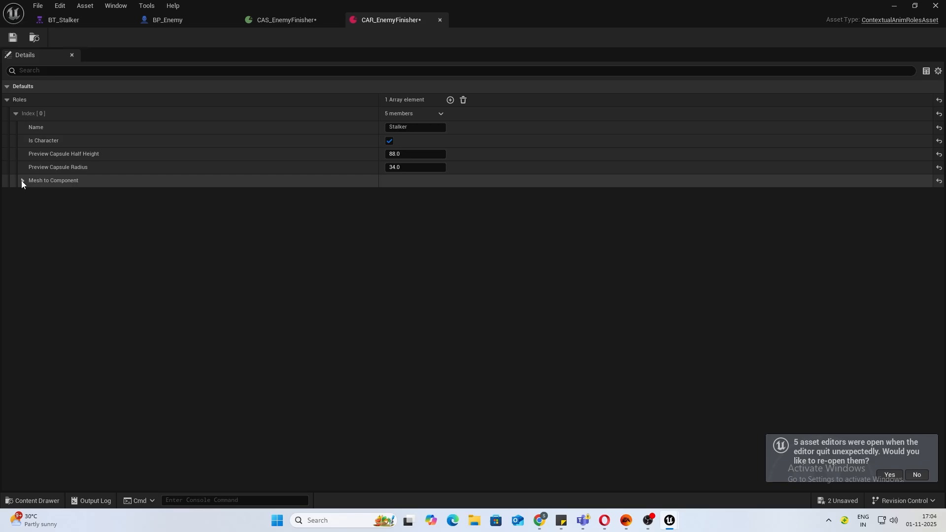
click(167, 19)
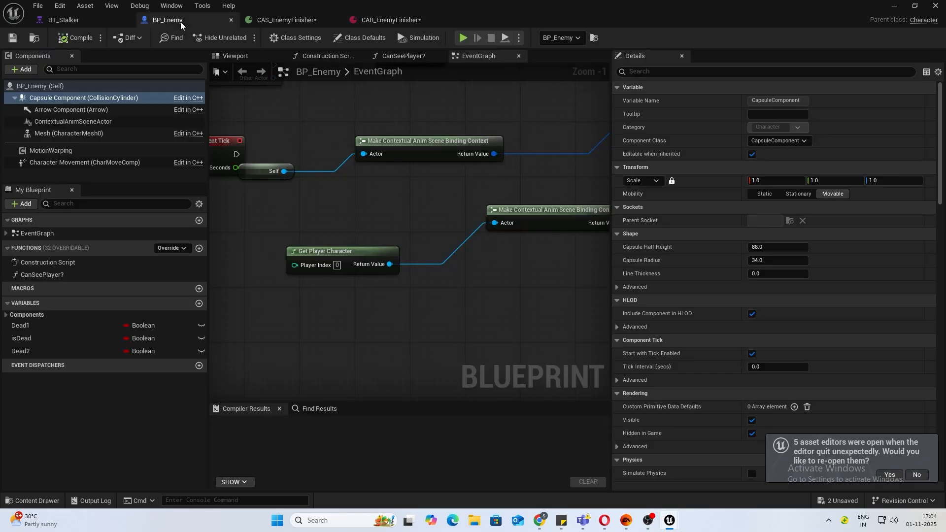
click(69, 133)
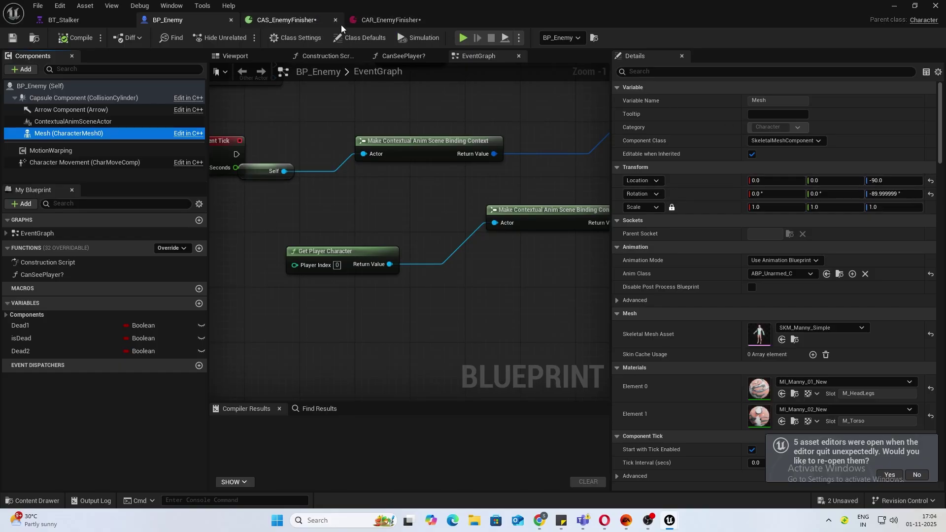
mouse_move(384, 19)
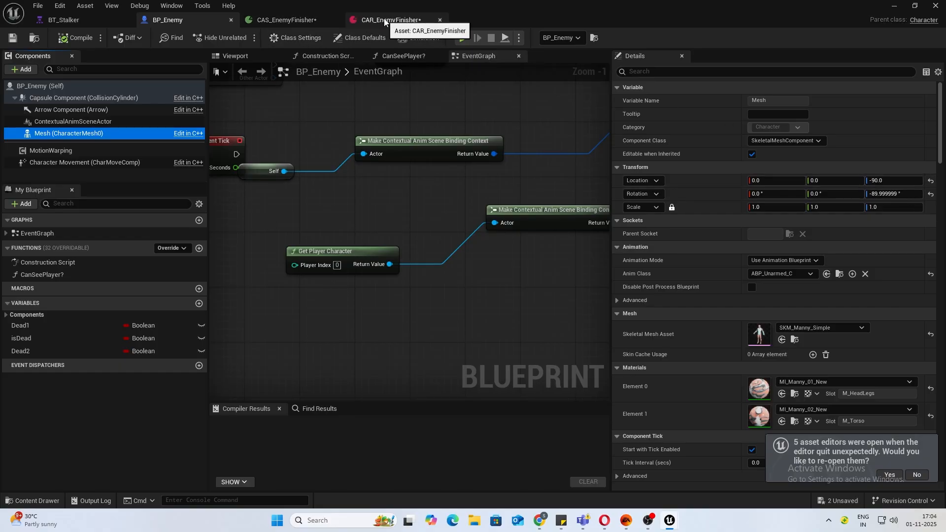
click(386, 20)
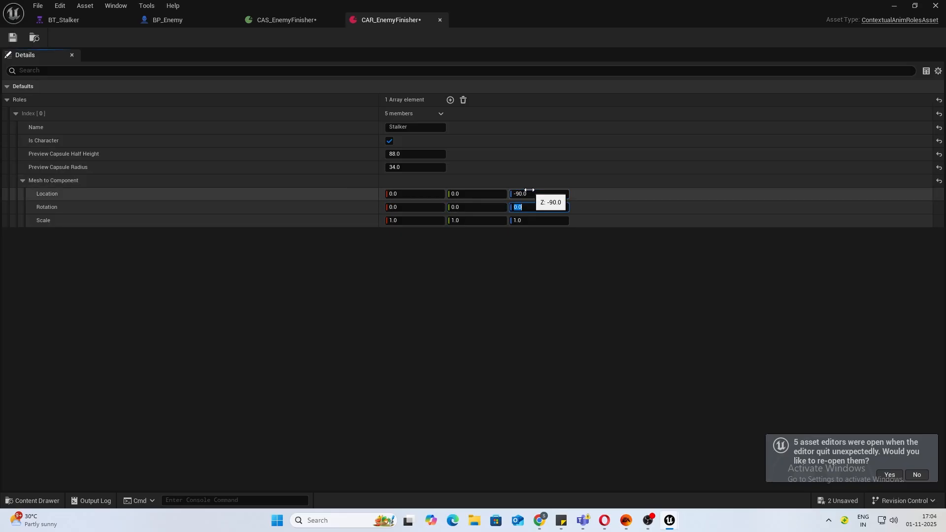
Set the Stalker mesh offset to -90 and add a Player role marked Is Character.
text(-90.0)
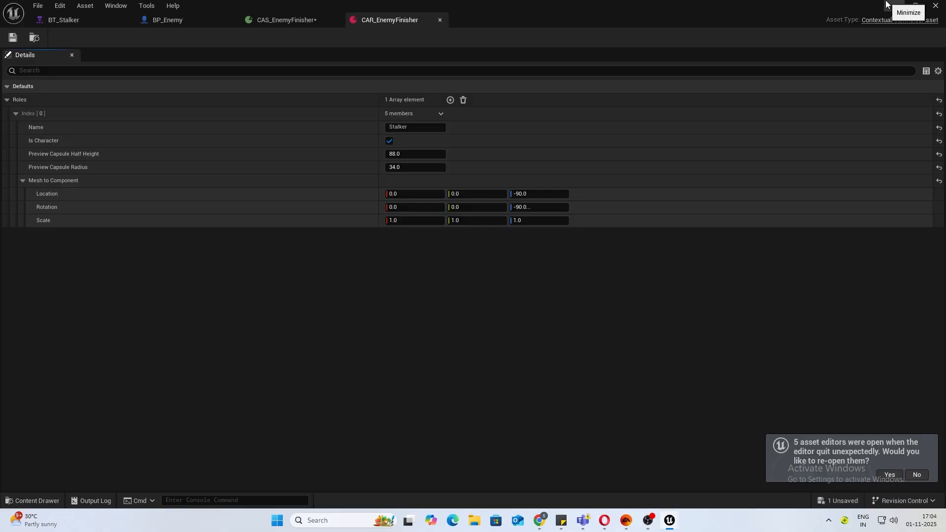
click(449, 99)
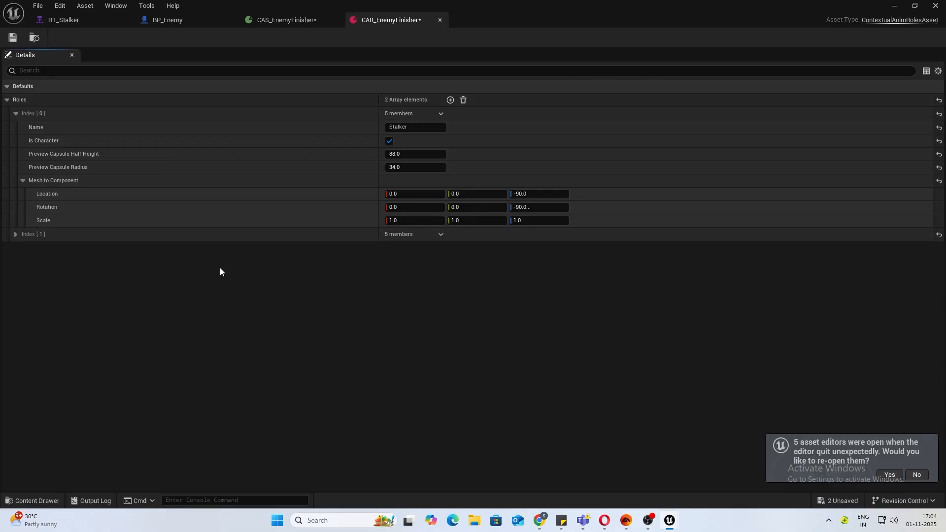
click(16, 235)
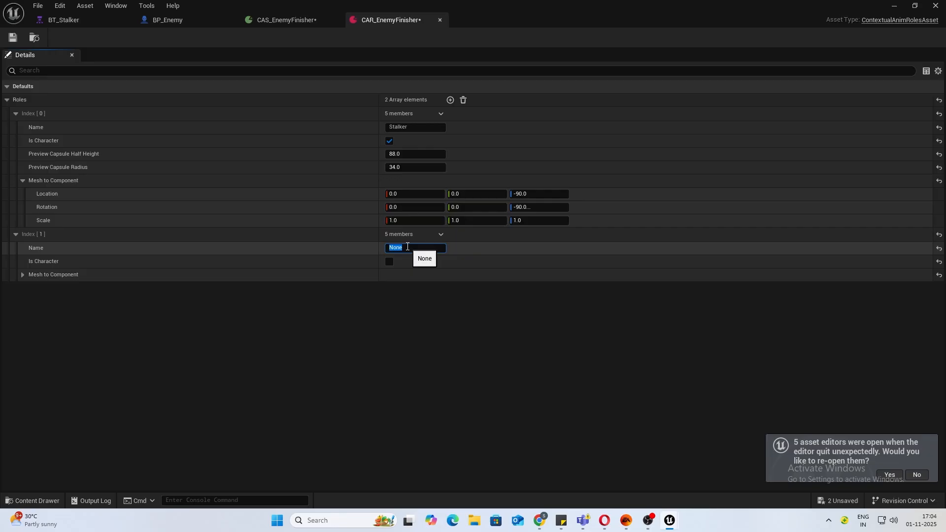
text(Player)
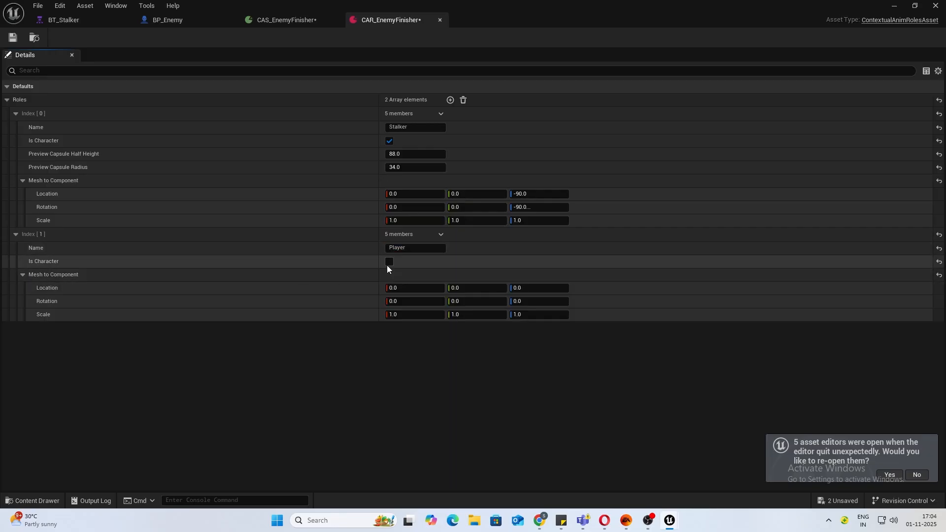
click(390, 261)
text(-90)
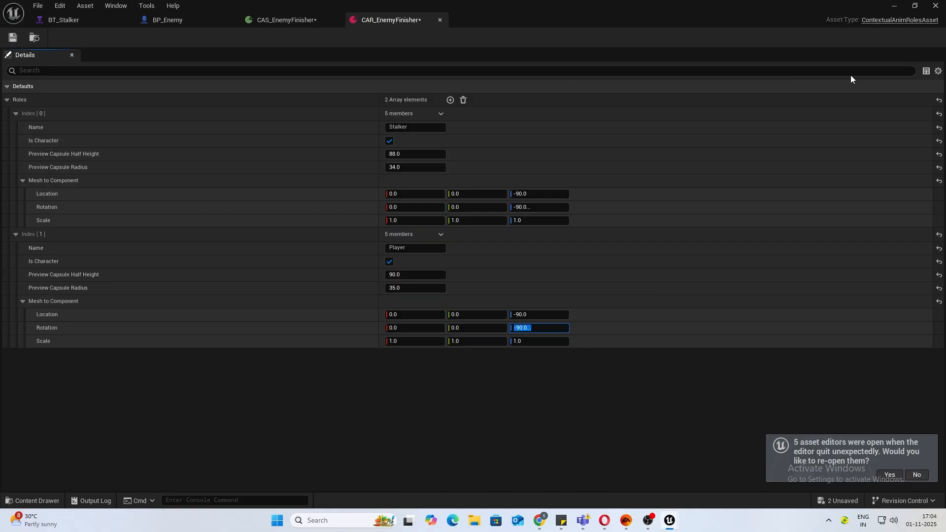
mouse_move(912, 4)
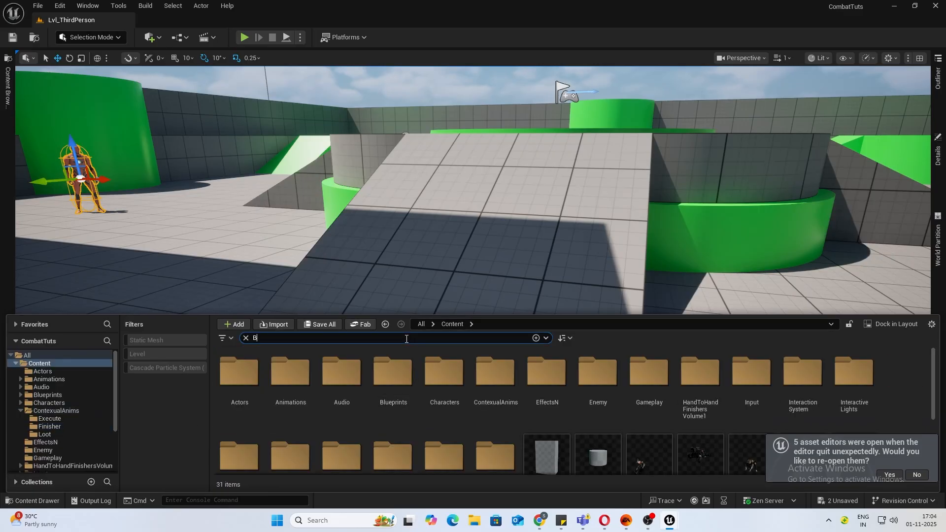
Compare BP_ThirdPersonCharacter's mesh transform against the Player role's scale values.
text(P_Th)
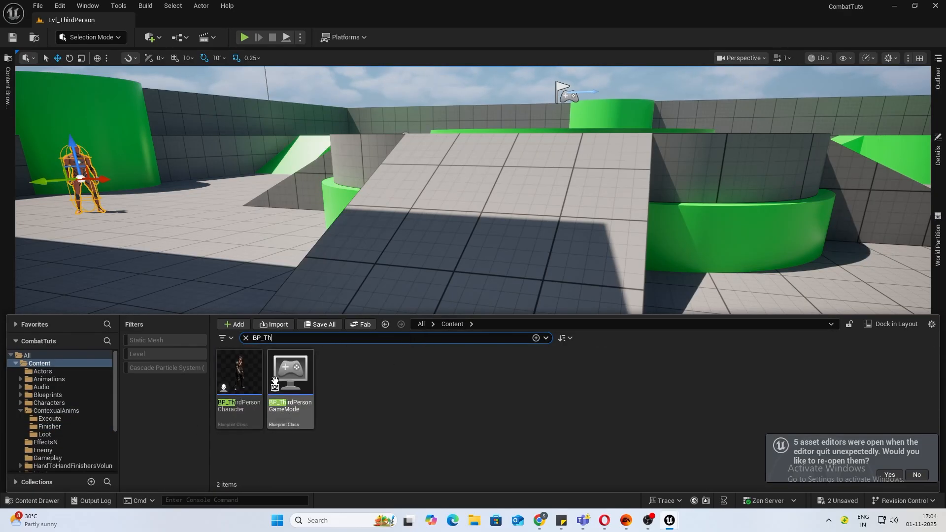
double_click(239, 372)
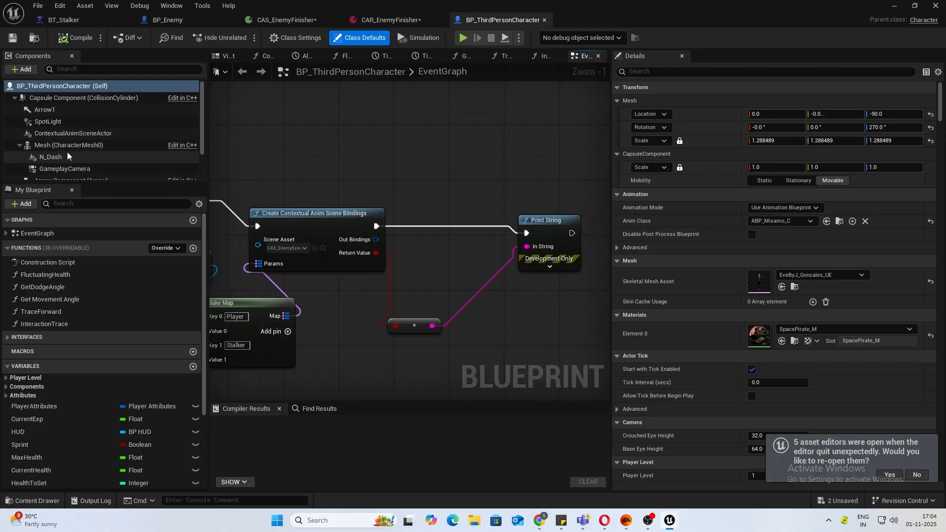
click(69, 144)
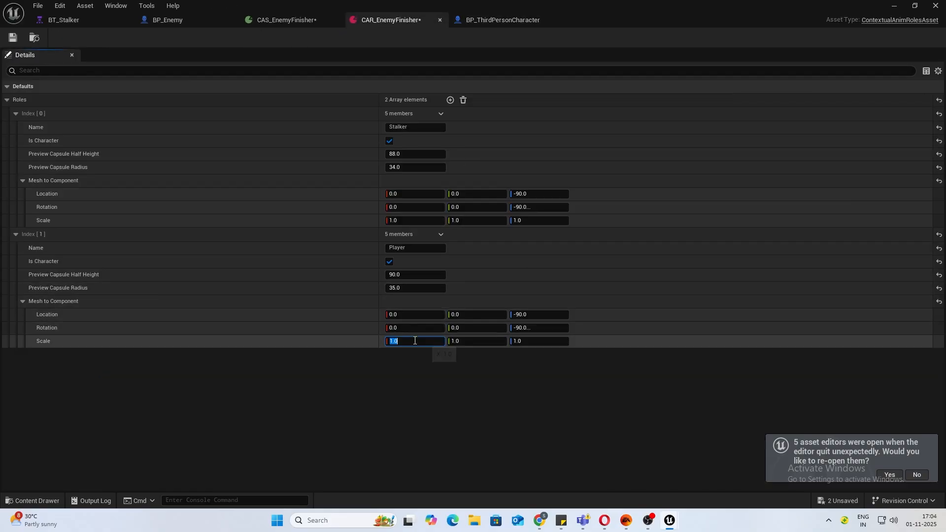
drag(415, 341, 427, 341)
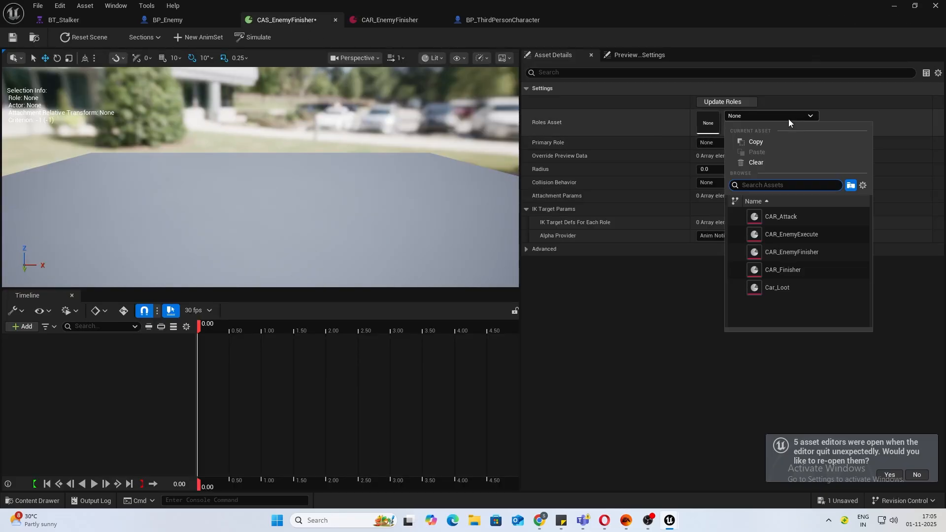
mouse_move(805, 256)
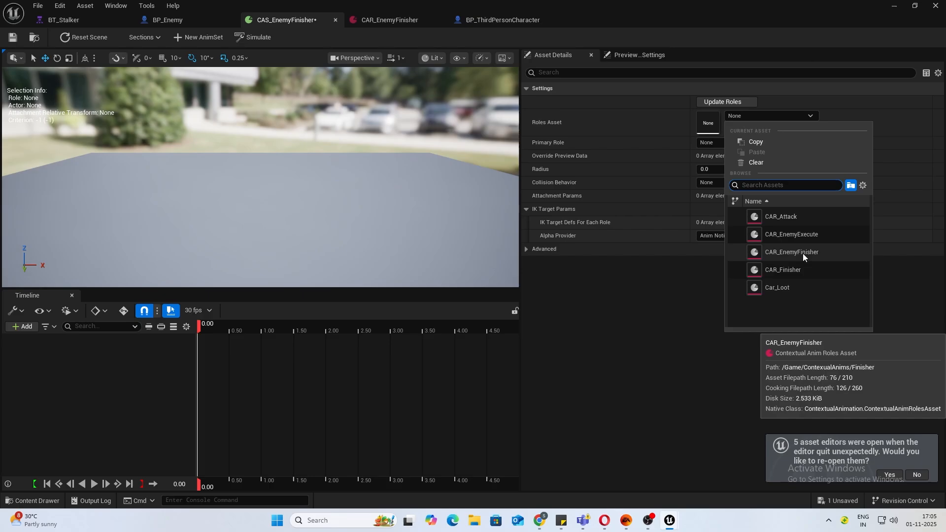
Assign CAR_EnemyFinisher as the scene's Roles Asset and confirm updating the roles.
click(791, 252)
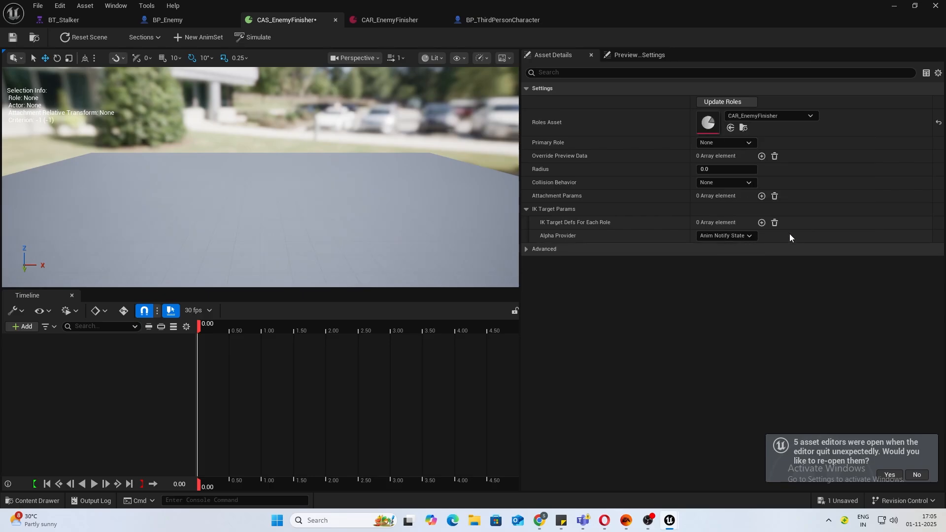
click(726, 102)
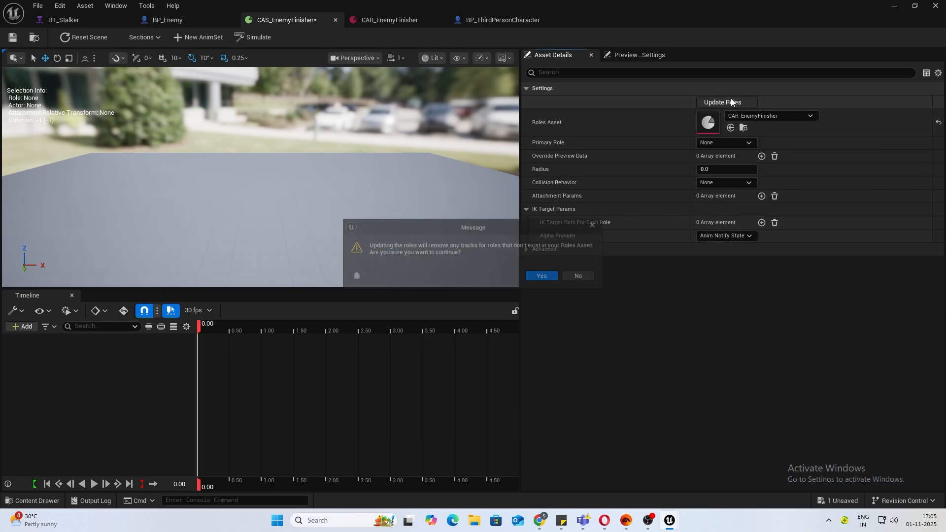
click(541, 276)
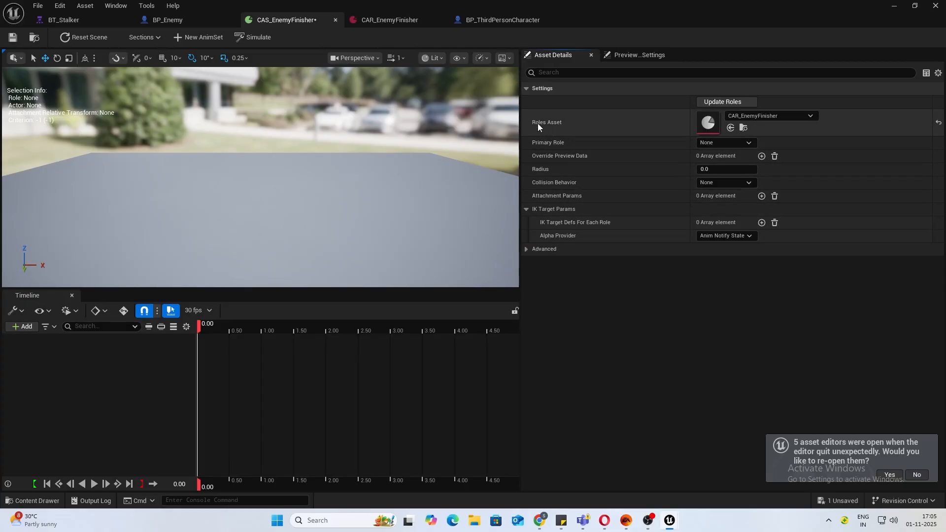
mouse_move(581, 152)
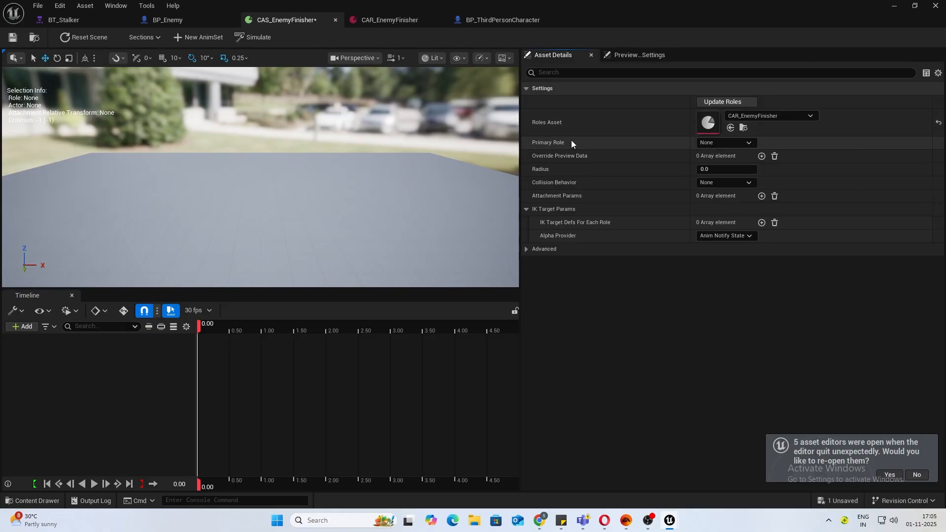
mouse_move(595, 140)
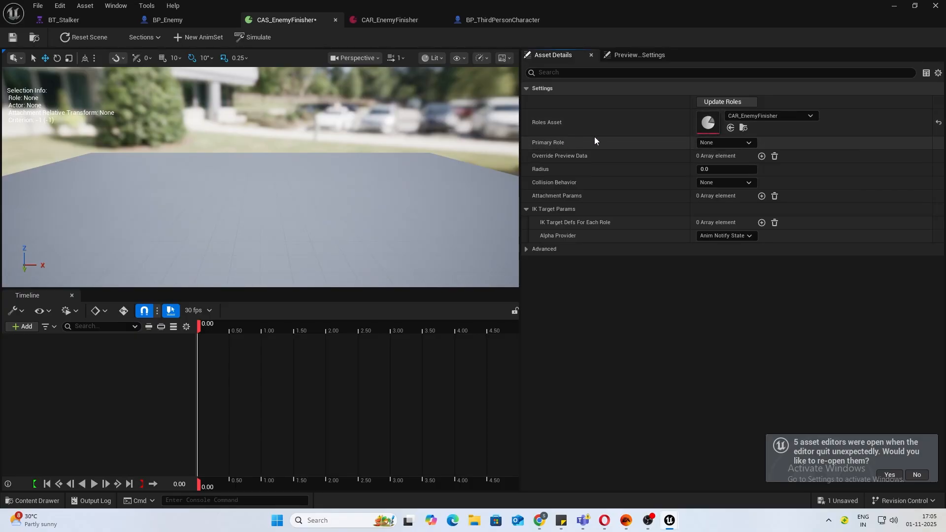
mouse_move(592, 146)
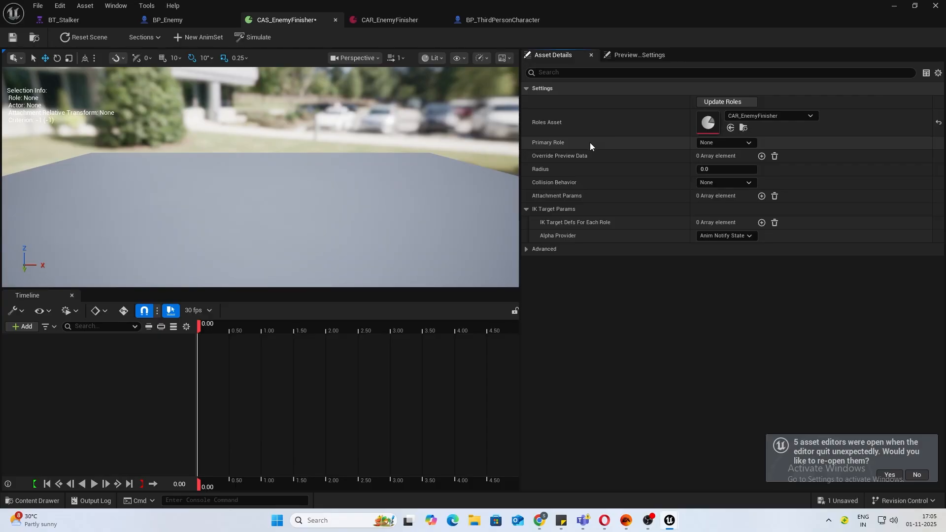
mouse_move(588, 145)
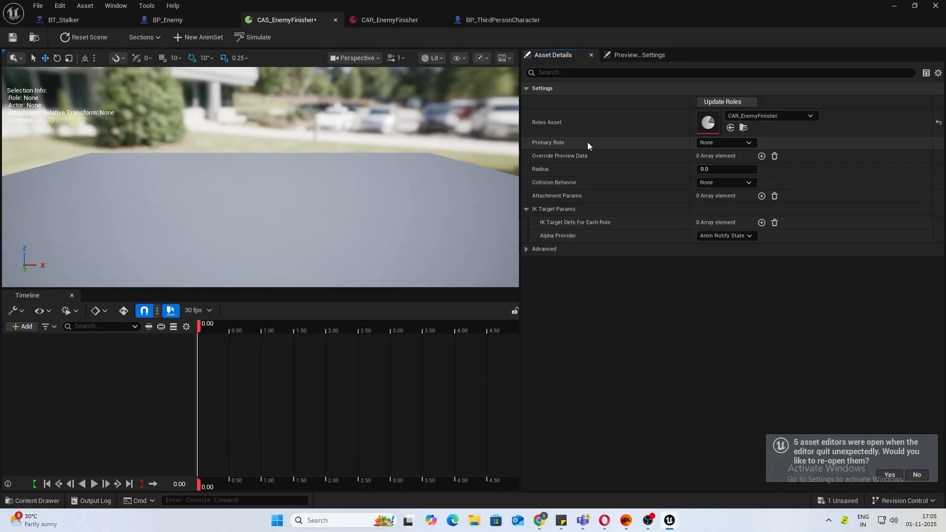
mouse_move(650, 146)
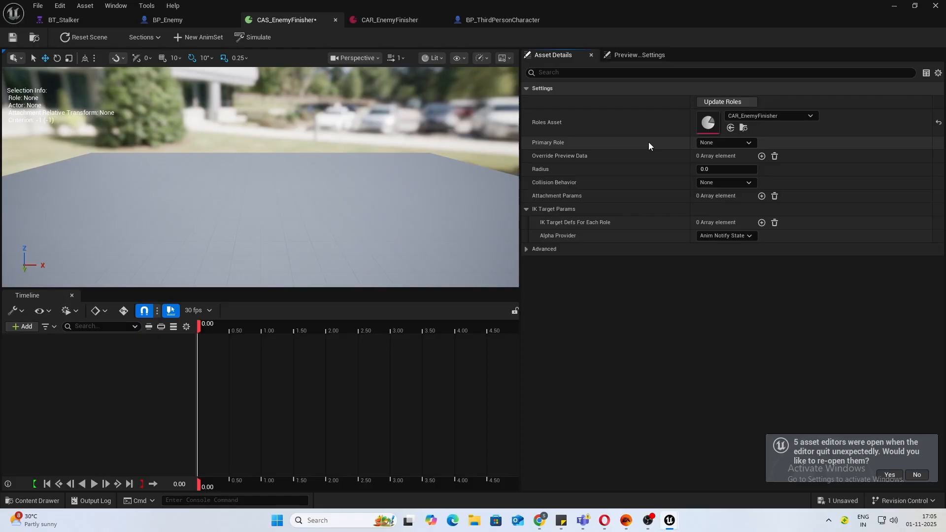
Choose Stalker as the scene's Primary Role.
click(726, 142)
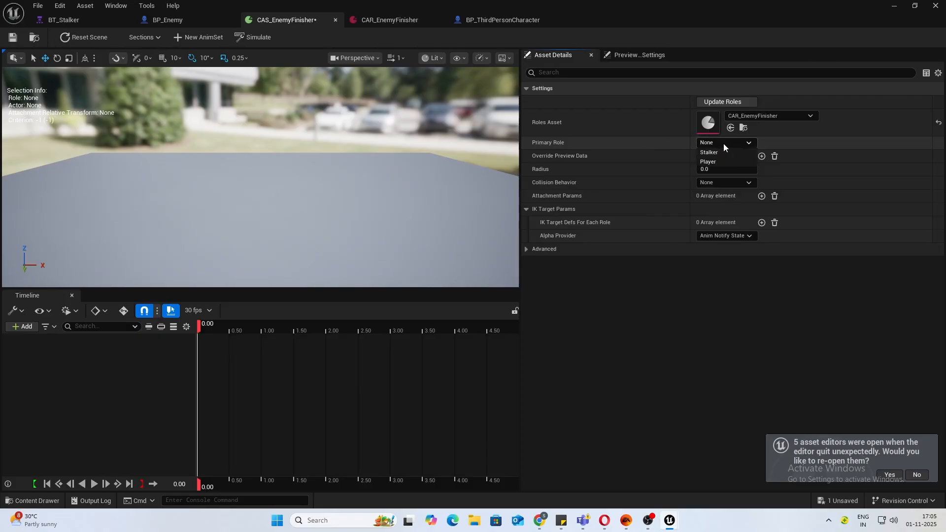
click(708, 152)
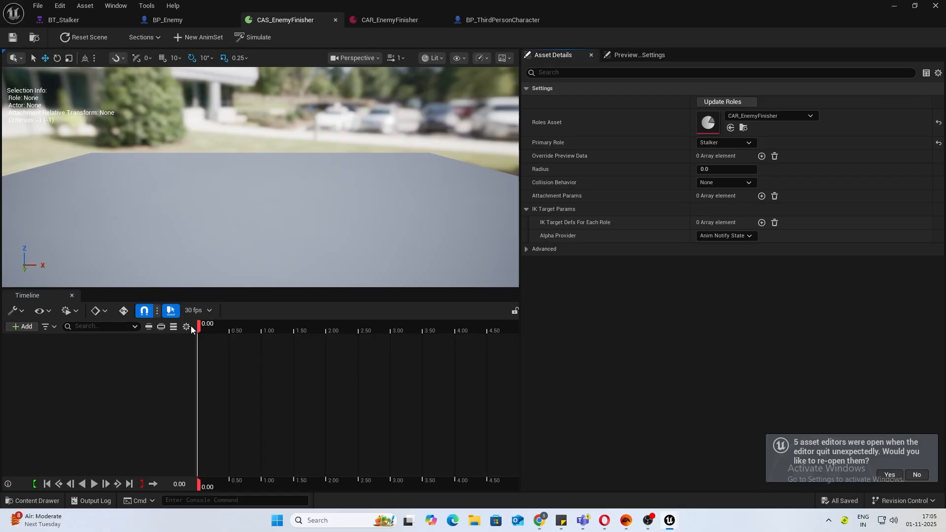
mouse_move(203, 37)
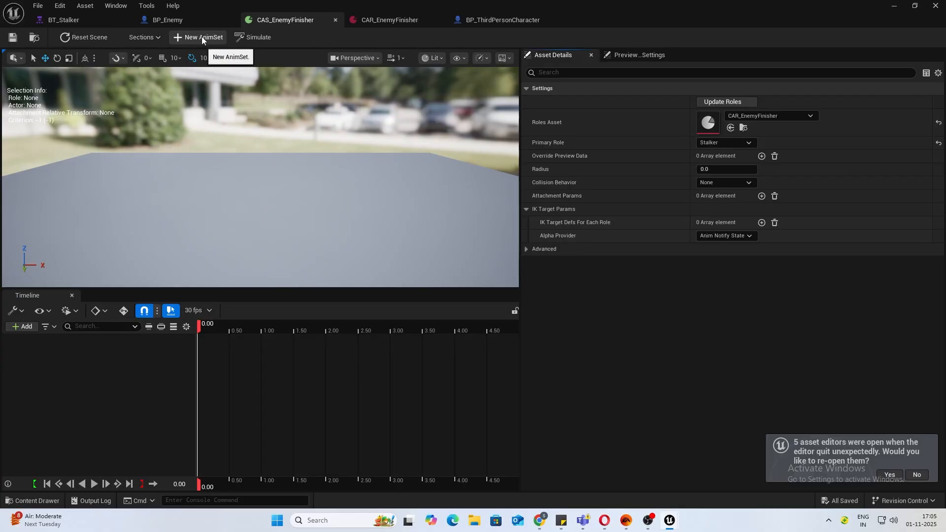
Create a new anim set with Execute_Stalker for Stalker and Execute_Player for Player.
click(197, 37)
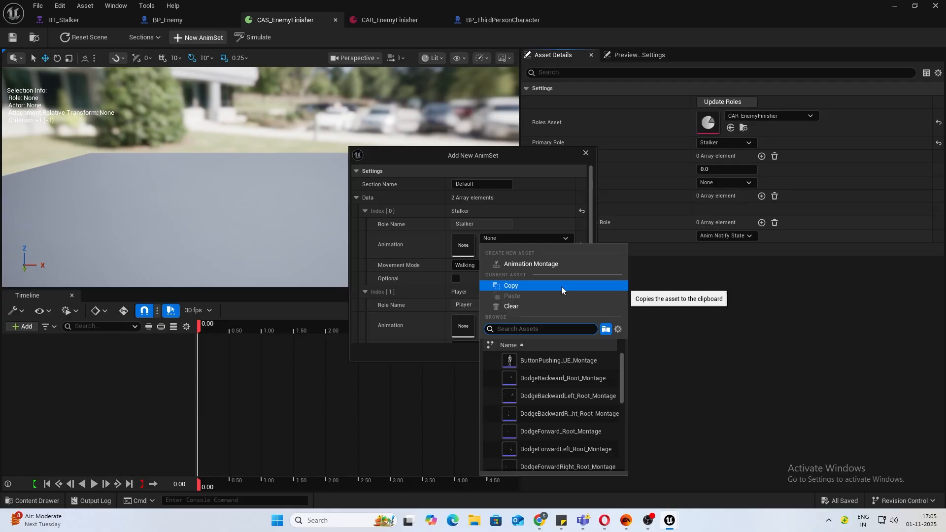
text(Exe)
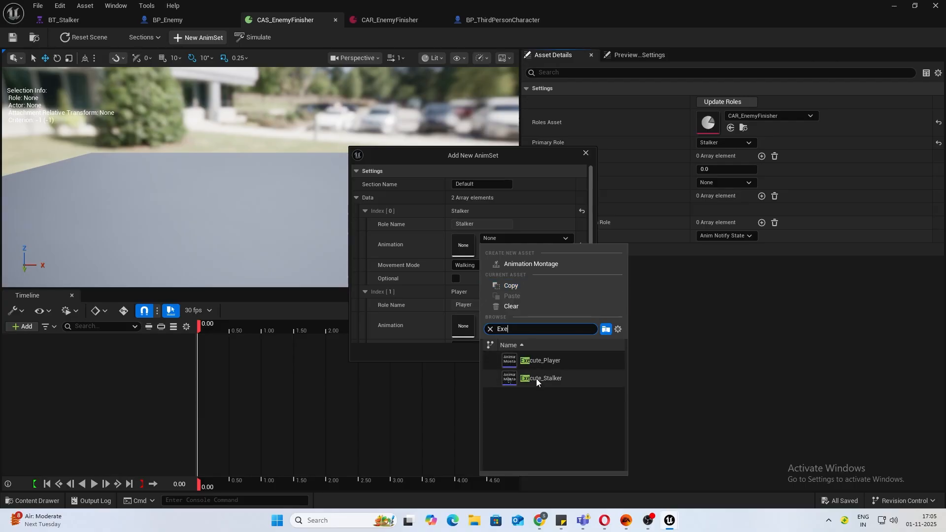
click(540, 378)
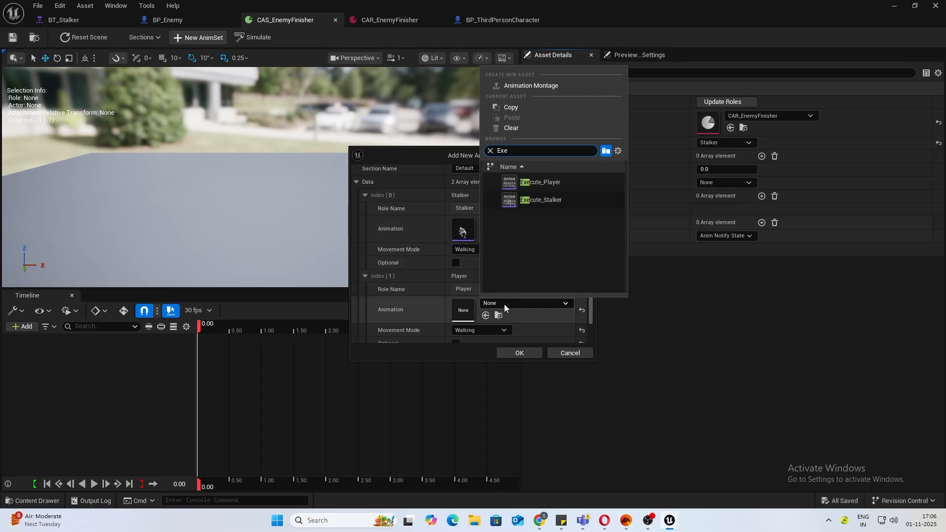
click(540, 181)
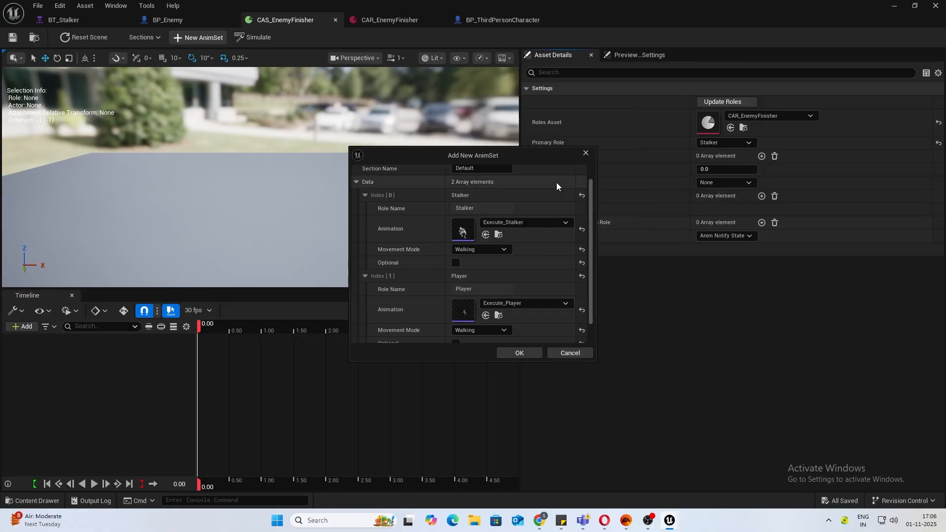
click(520, 352)
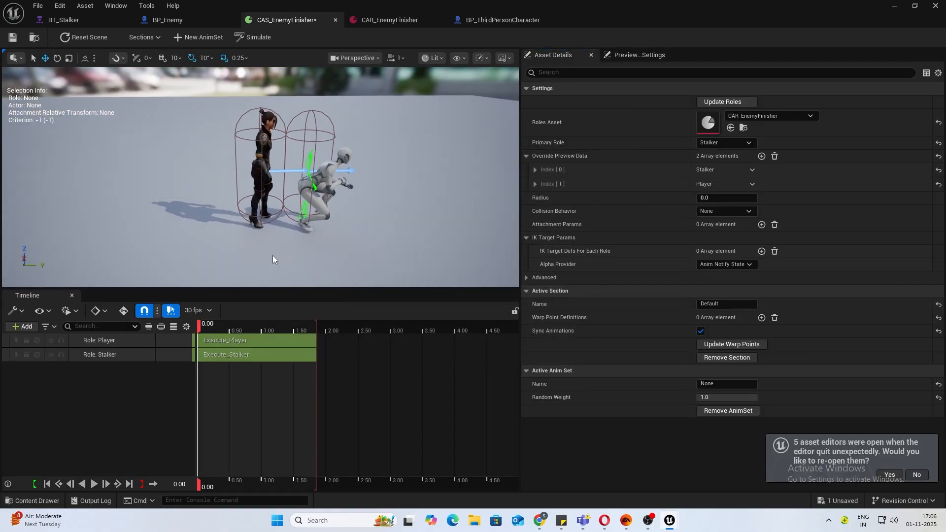
Select the Player track and offset its mesh location along Y to line up with the Stalker.
click(95, 484)
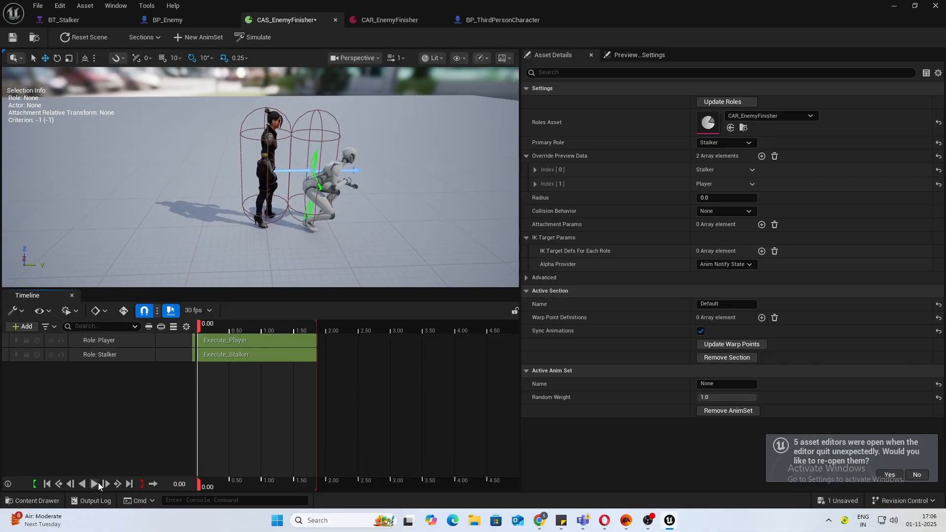
click(95, 483)
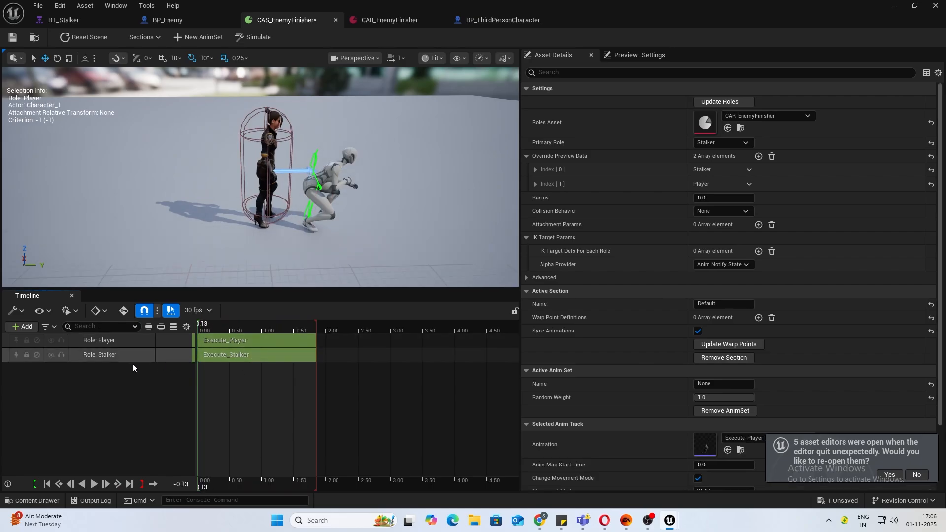
click(100, 354)
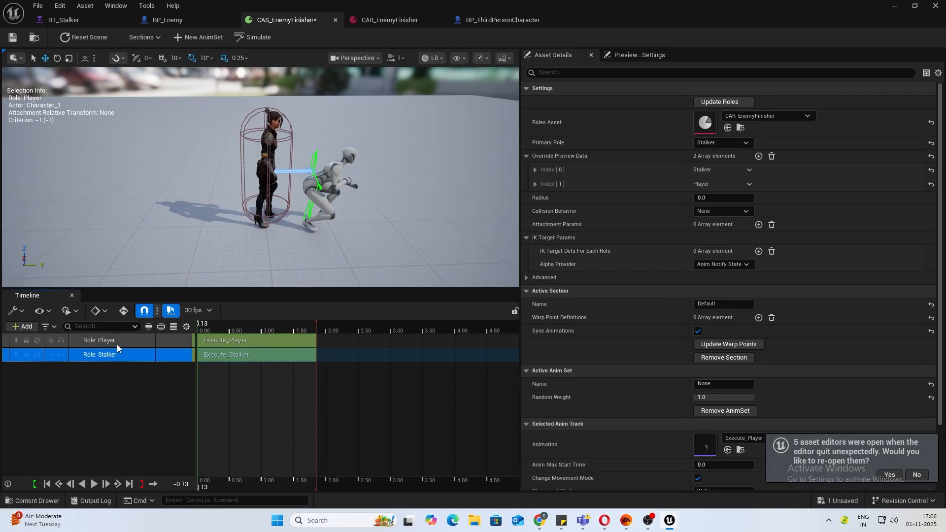
click(98, 340)
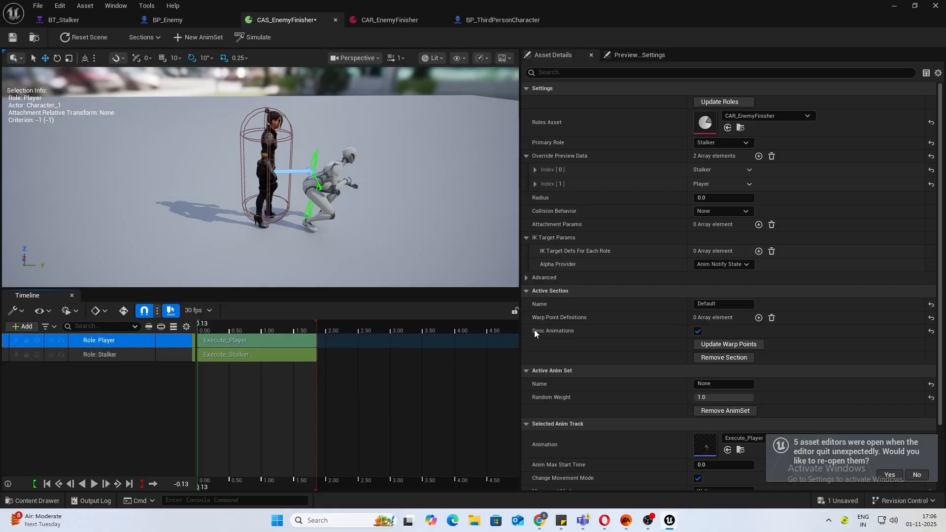
scroll(down, 3)
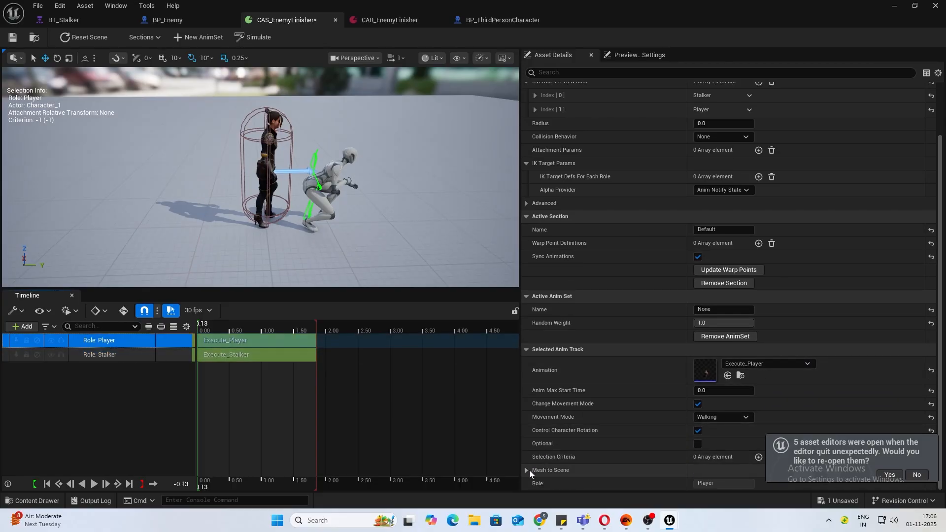
click(526, 470)
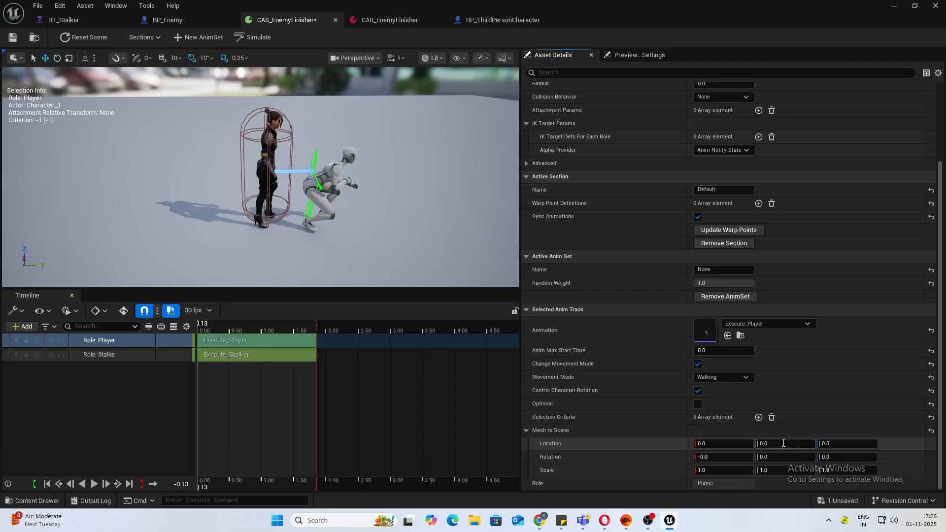
text(90.0)
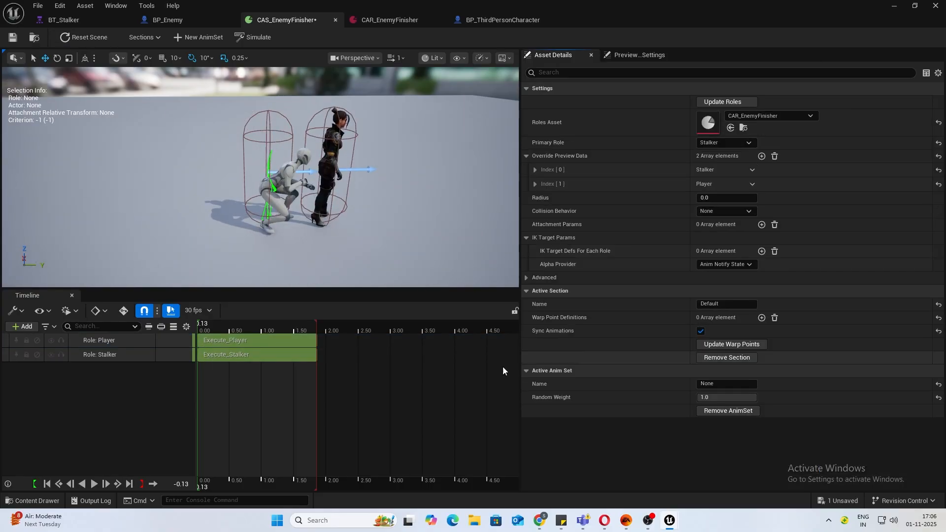
Commit the Player Y offset, reset the scene and replay the finisher to check alignment.
click(94, 483)
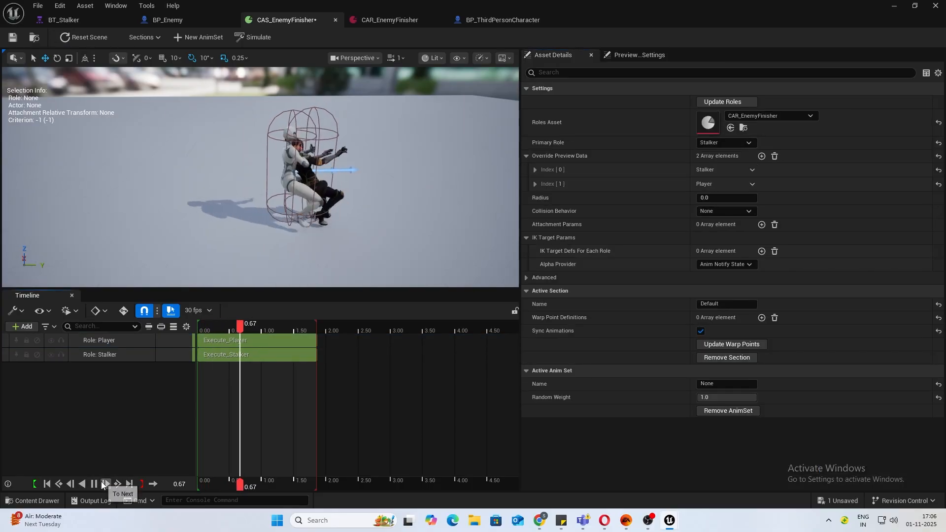
click(105, 484)
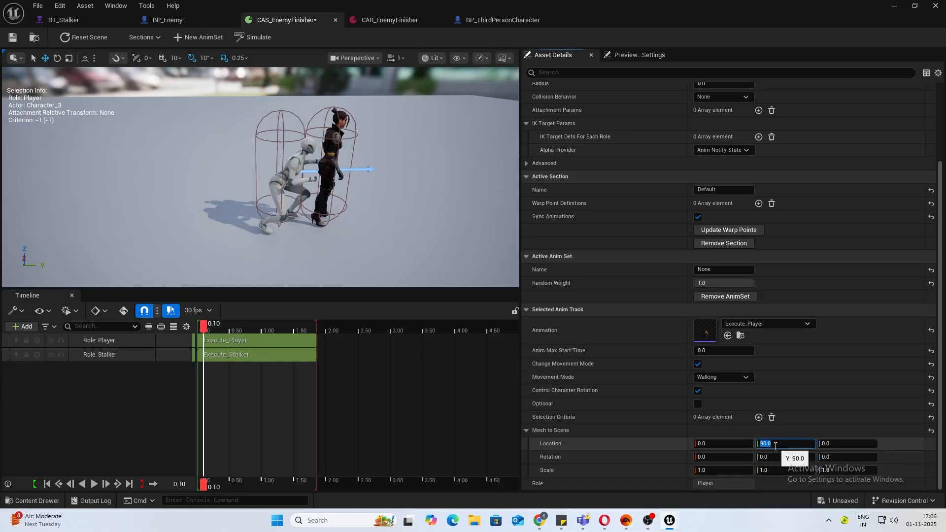
click(88, 38)
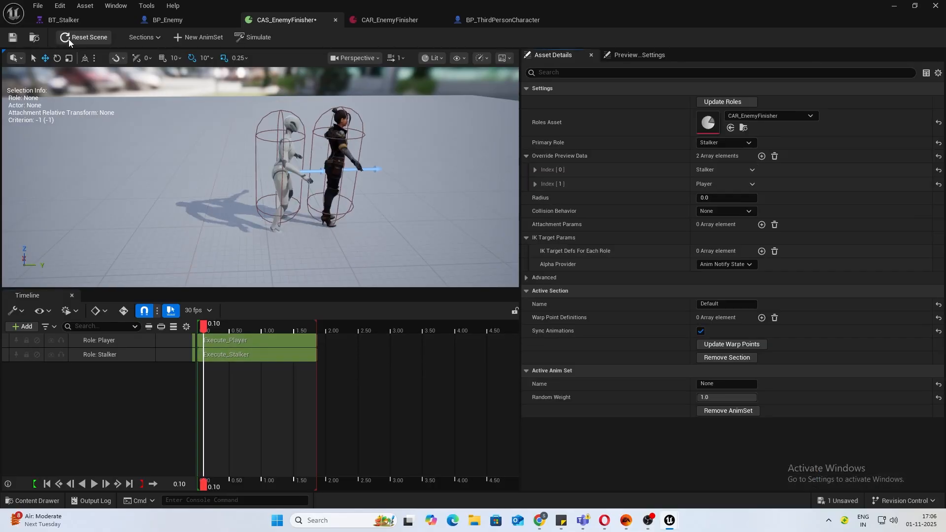
click(95, 484)
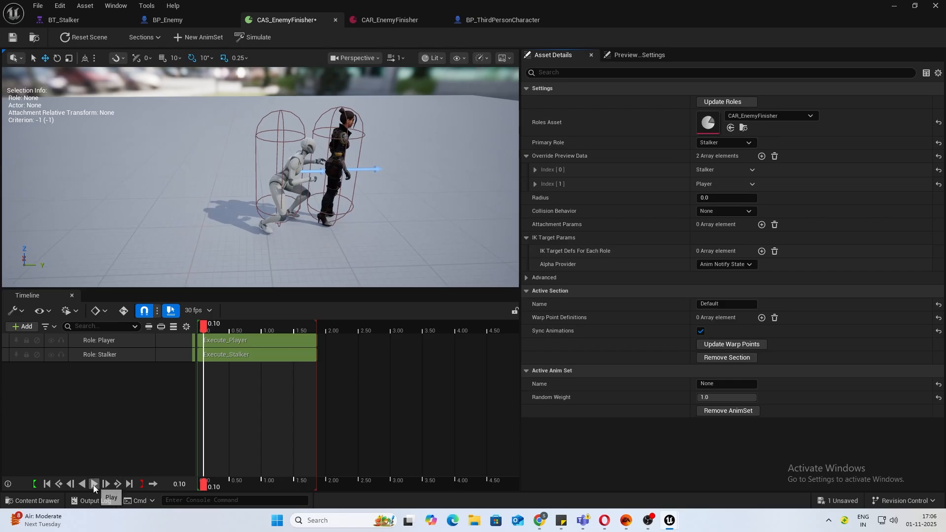
click(95, 484)
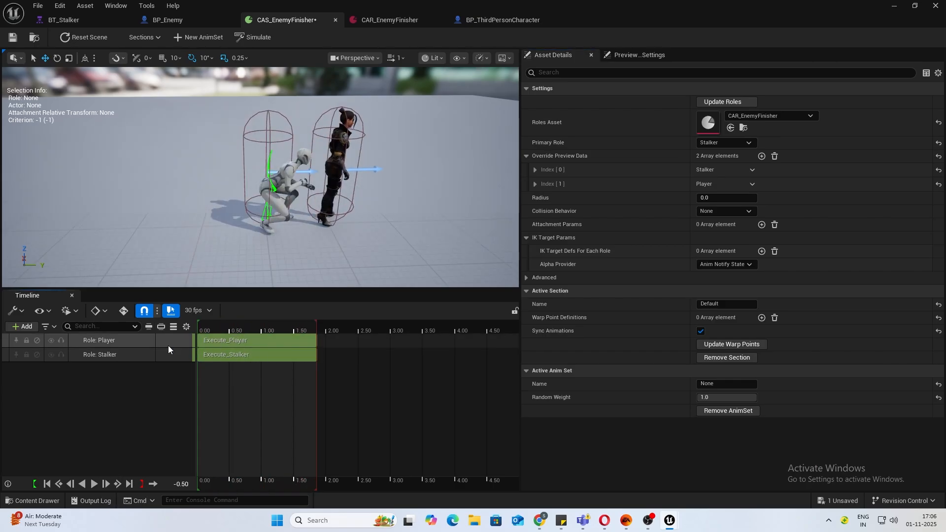
Scrub through the finisher on the Player track and review the scene's collision handling option.
click(98, 340)
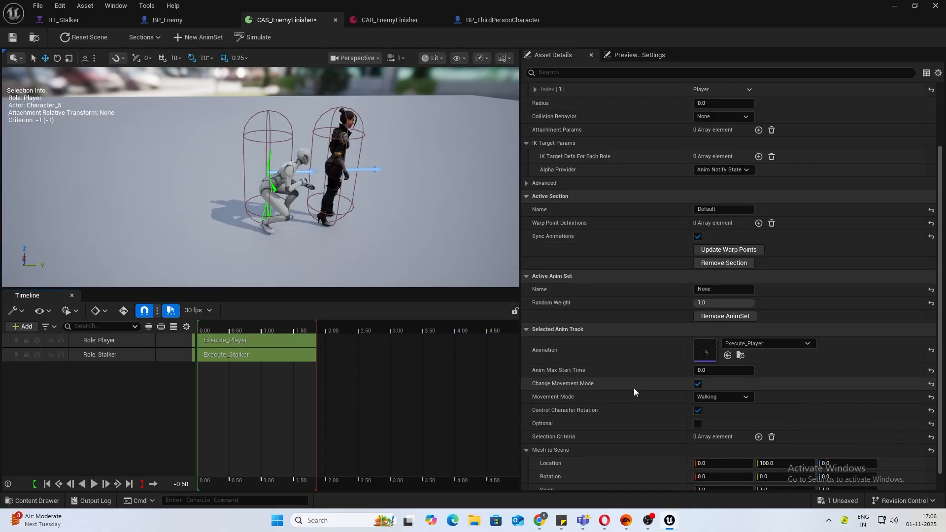
mouse_move(605, 385)
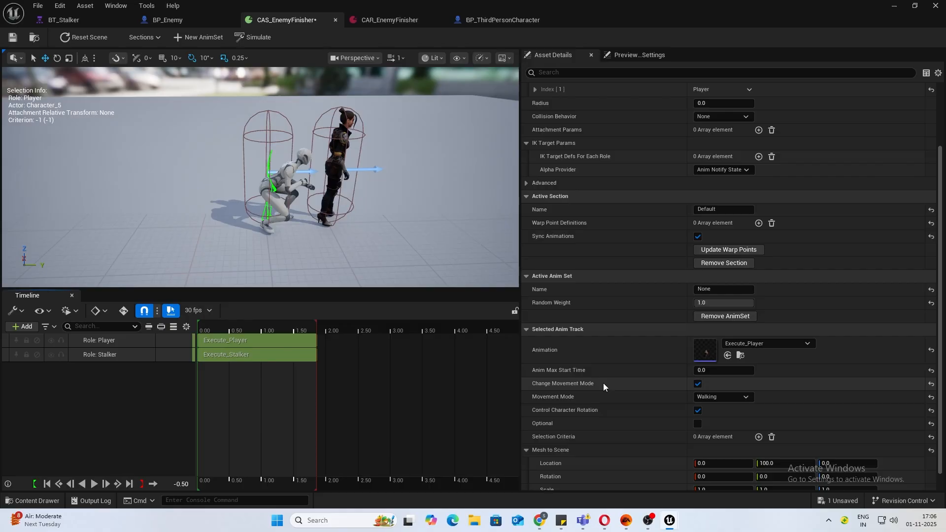
mouse_move(622, 361)
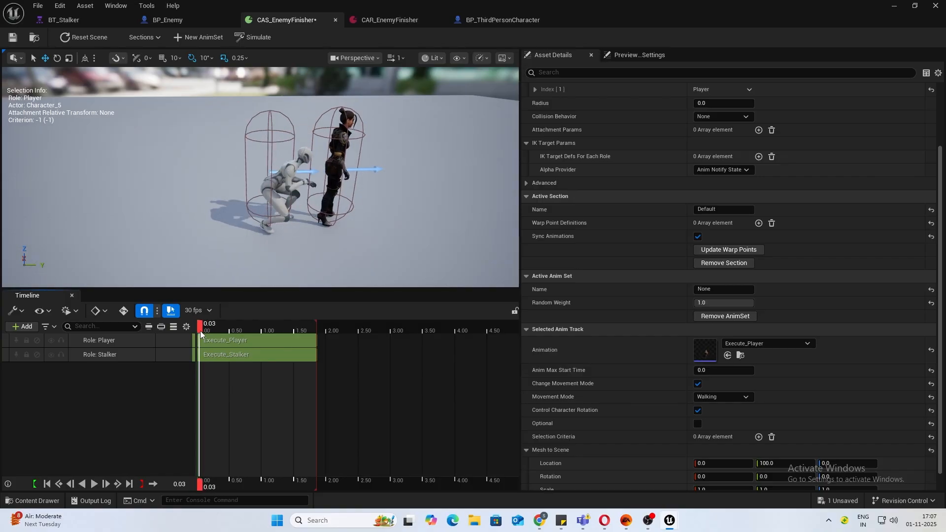
drag(203, 324, 228, 325)
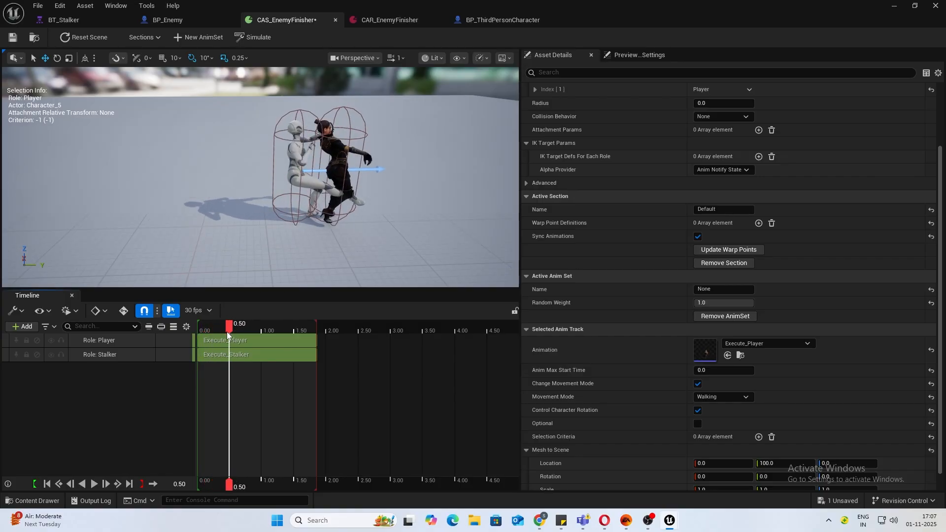
drag(227, 323, 208, 323)
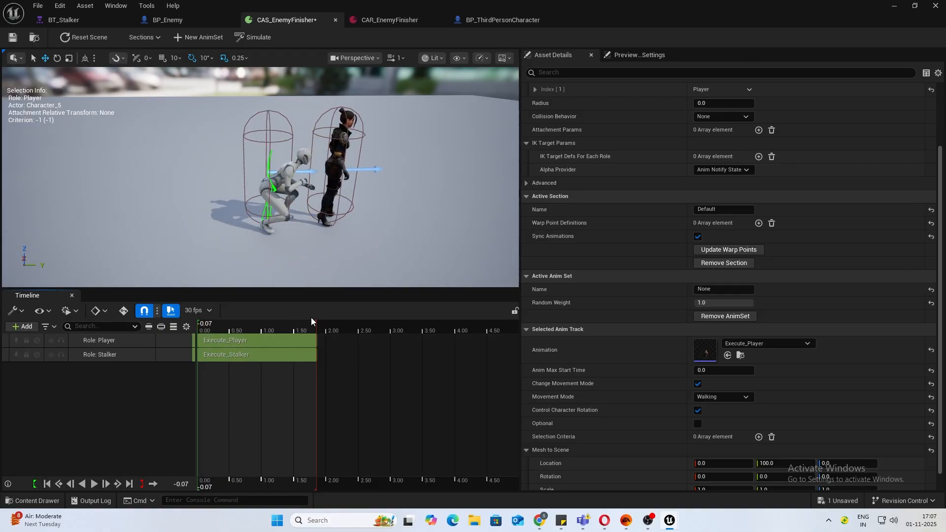
click(744, 116)
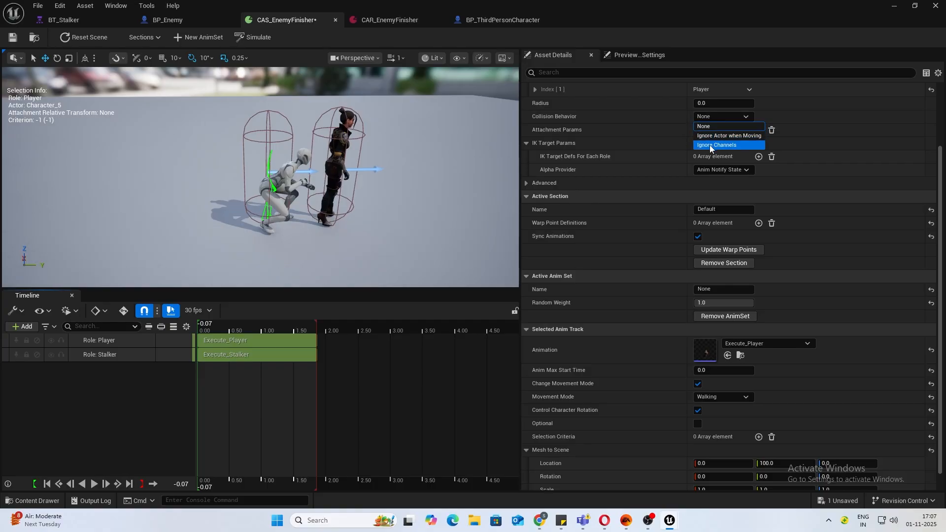
click(717, 145)
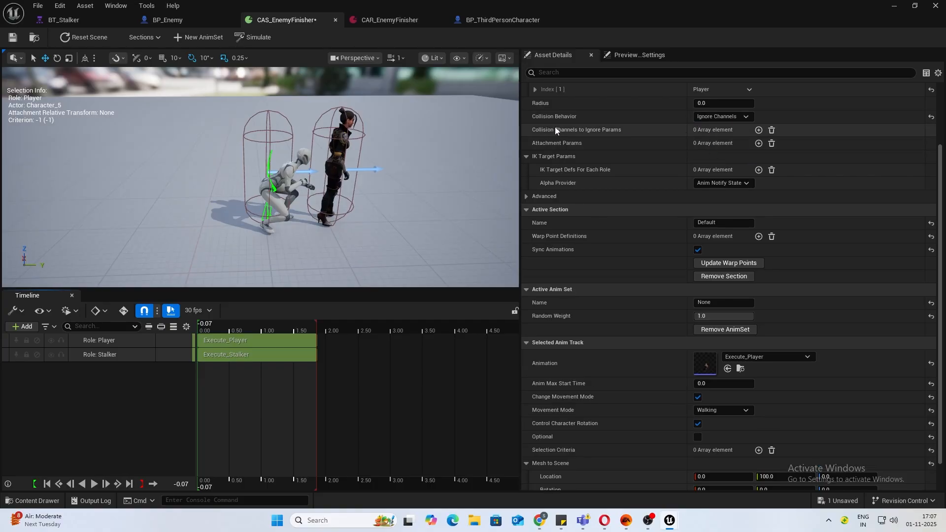
mouse_move(759, 130)
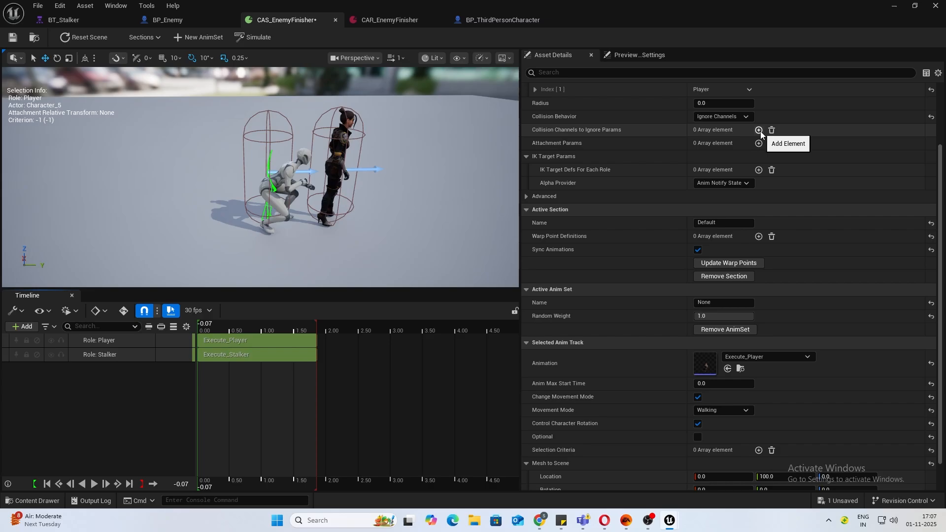
click(758, 130)
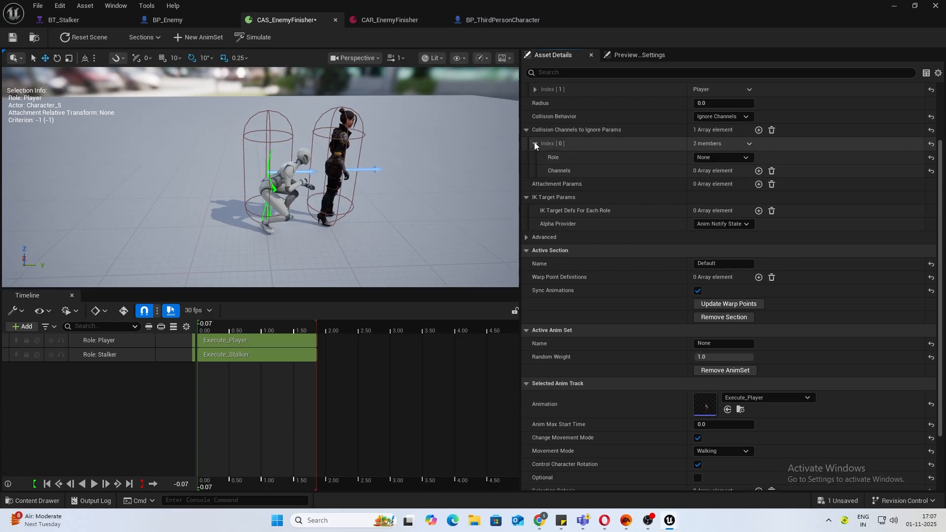
click(723, 156)
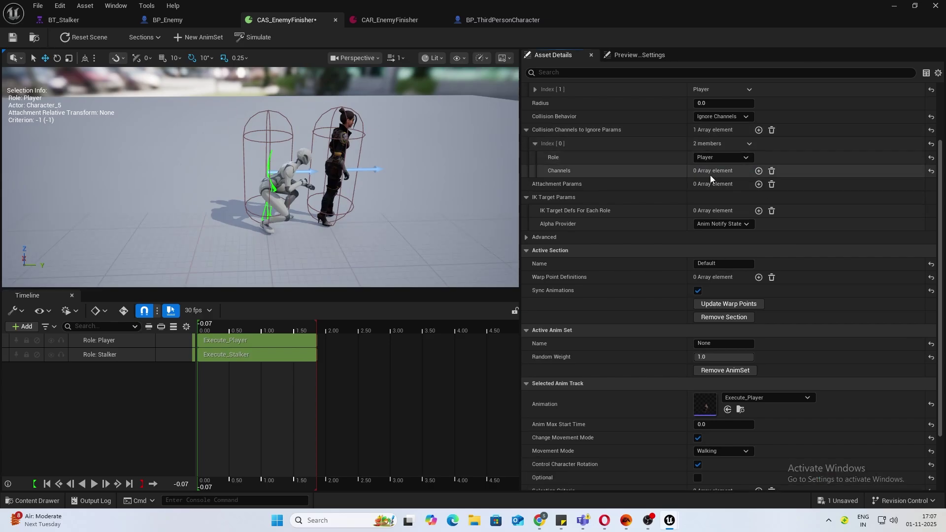
click(759, 171)
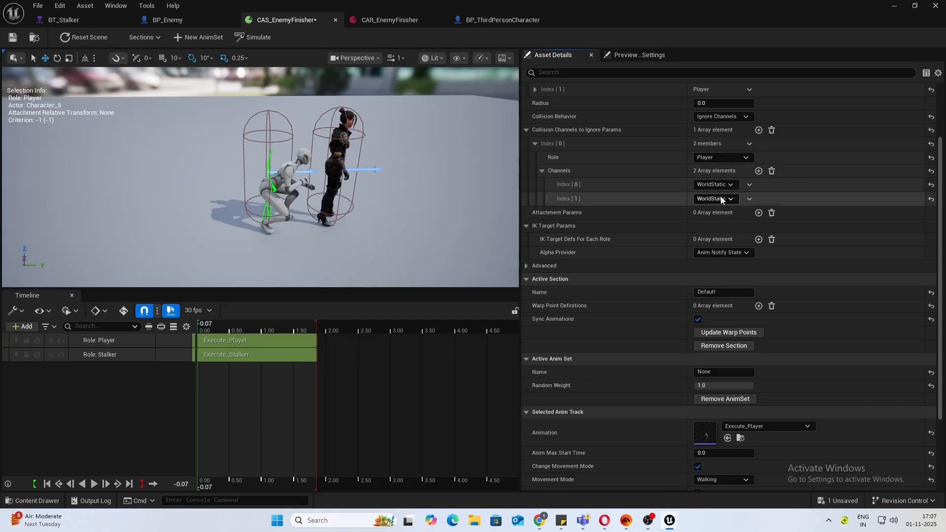
click(715, 200)
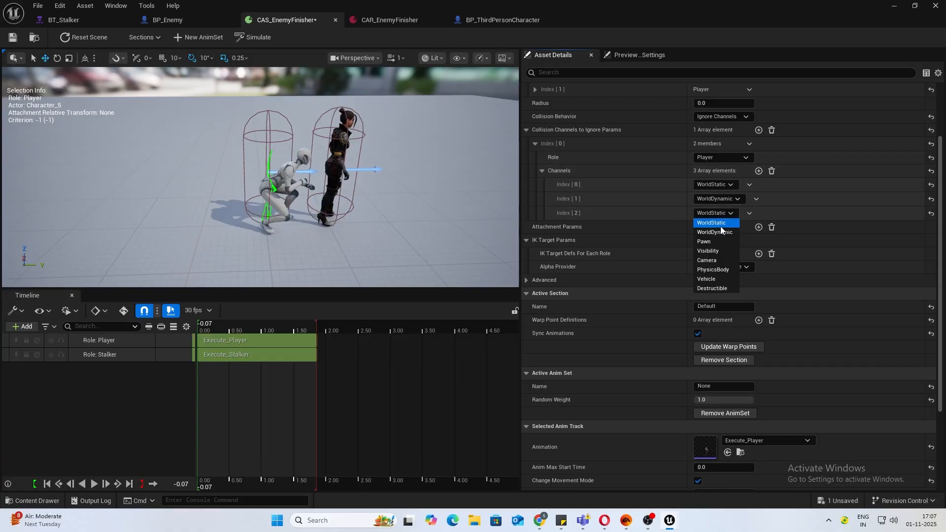
click(704, 241)
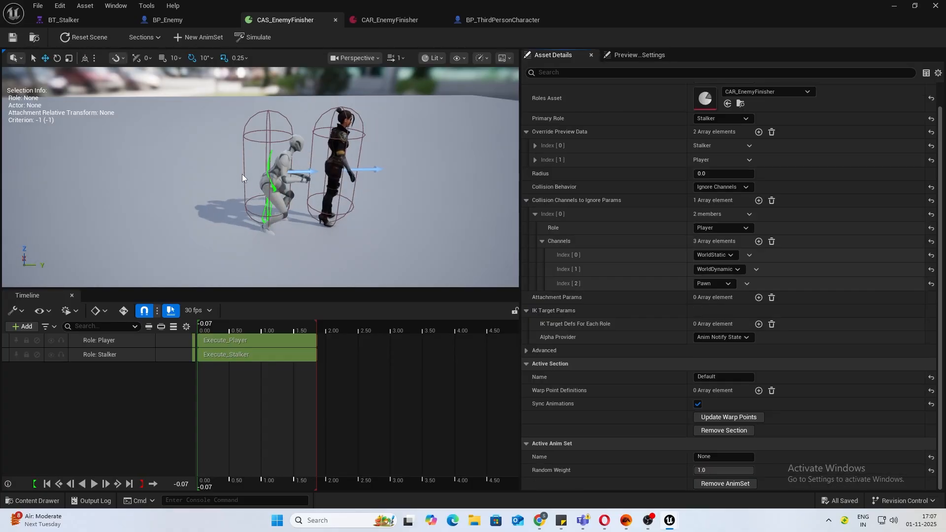
click(95, 484)
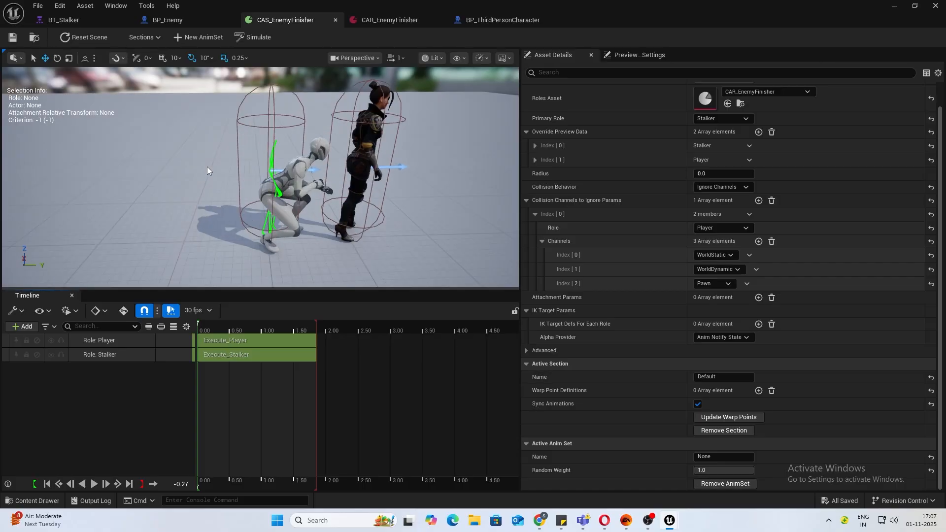
In BP_Enemy, look up the Contextual Anim Scene Actor component in Add Component.
click(163, 20)
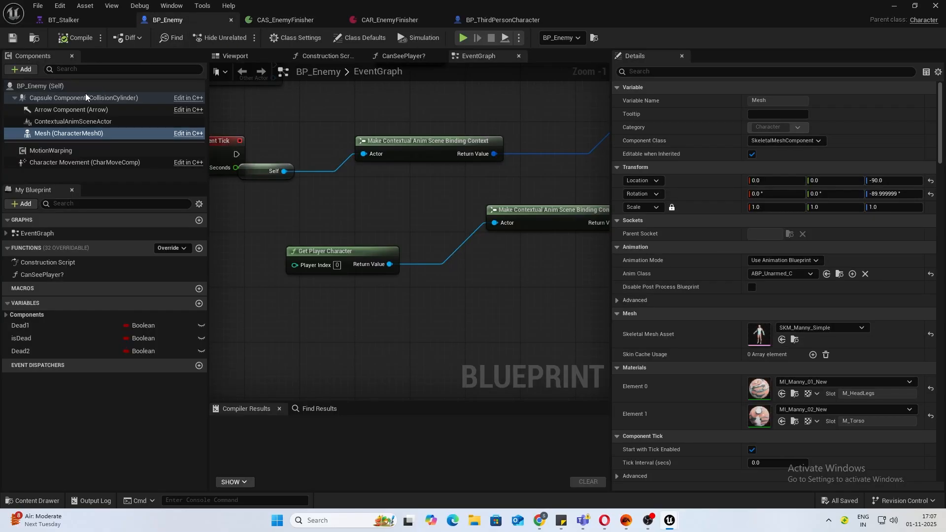
click(365, 37)
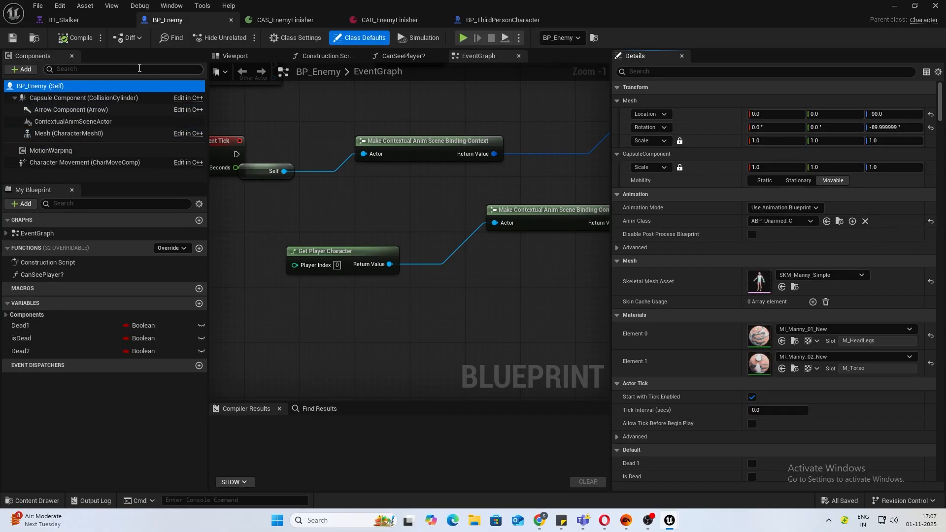
mouse_move(21, 69)
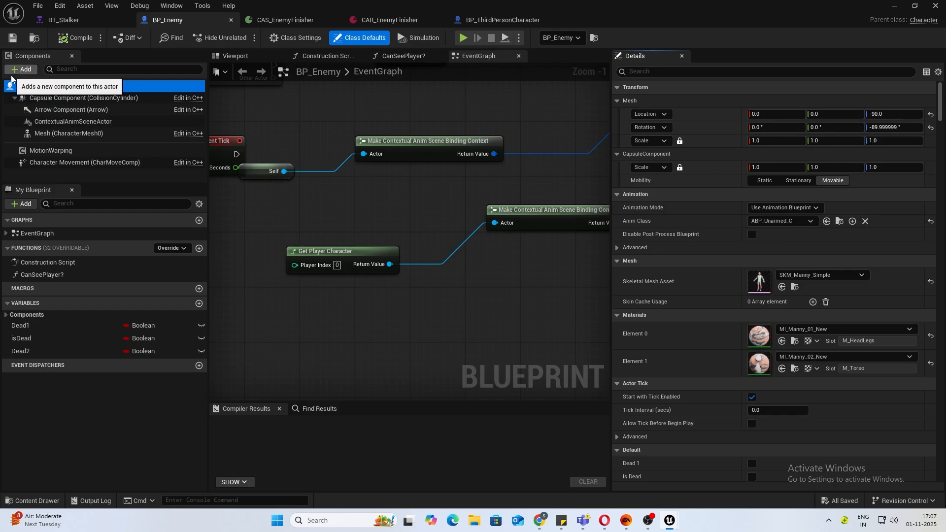
click(21, 69)
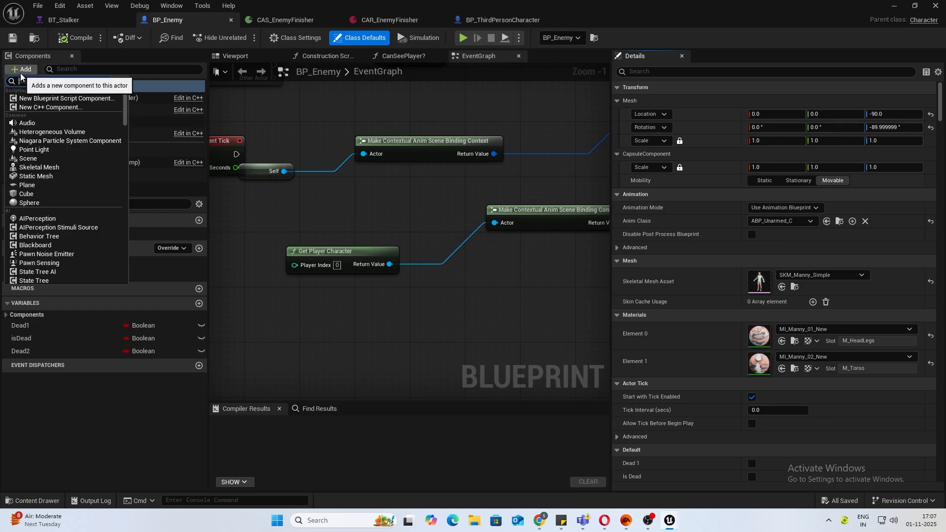
text(cont)
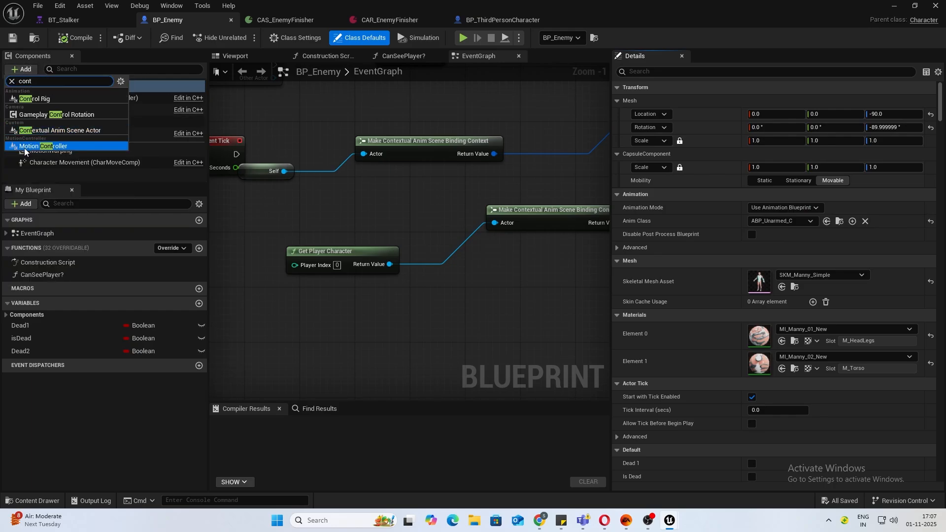
mouse_move(59, 130)
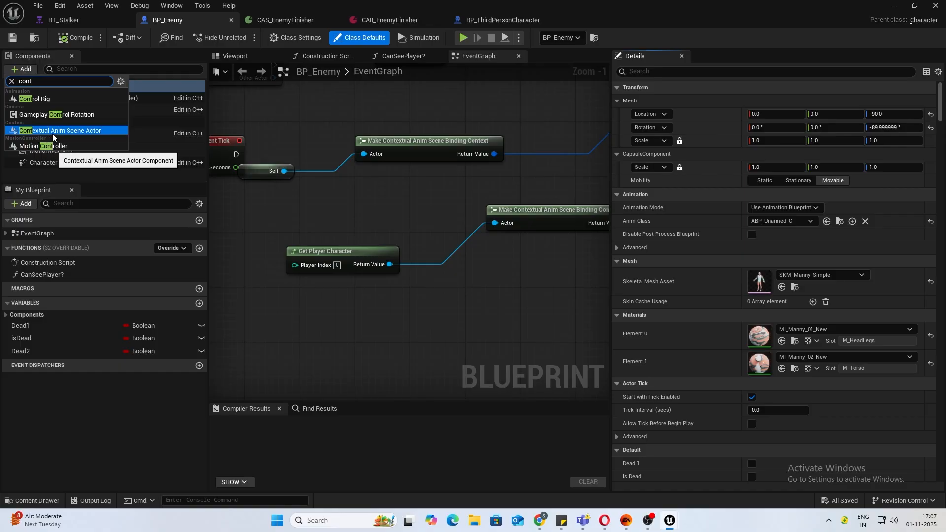
Inspect BP_ThirdPersonCharacter's ContextualAnimSceneActor component, then return to BT_Stalker.
click(503, 20)
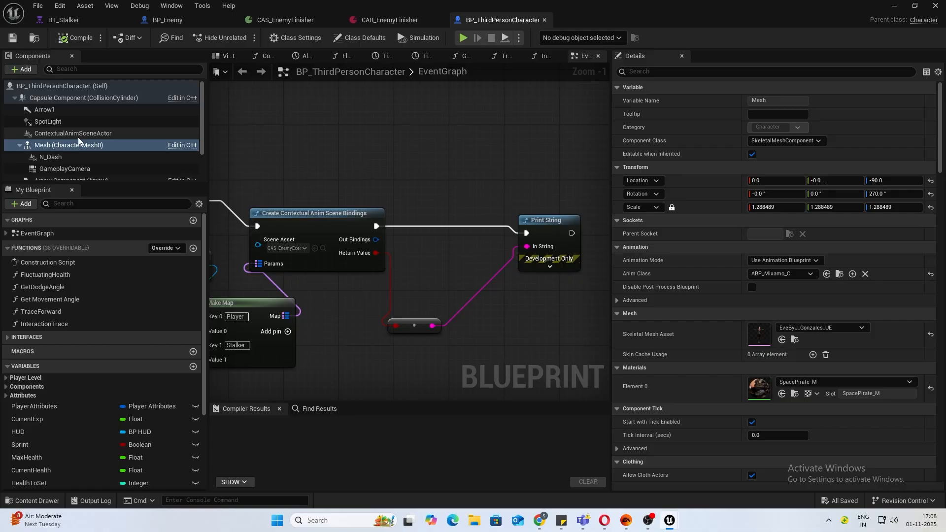
click(73, 133)
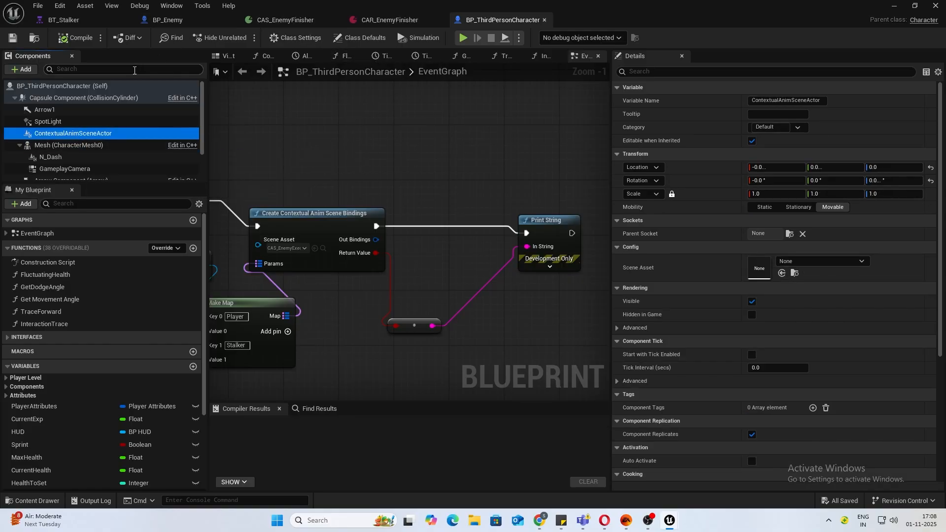
click(61, 20)
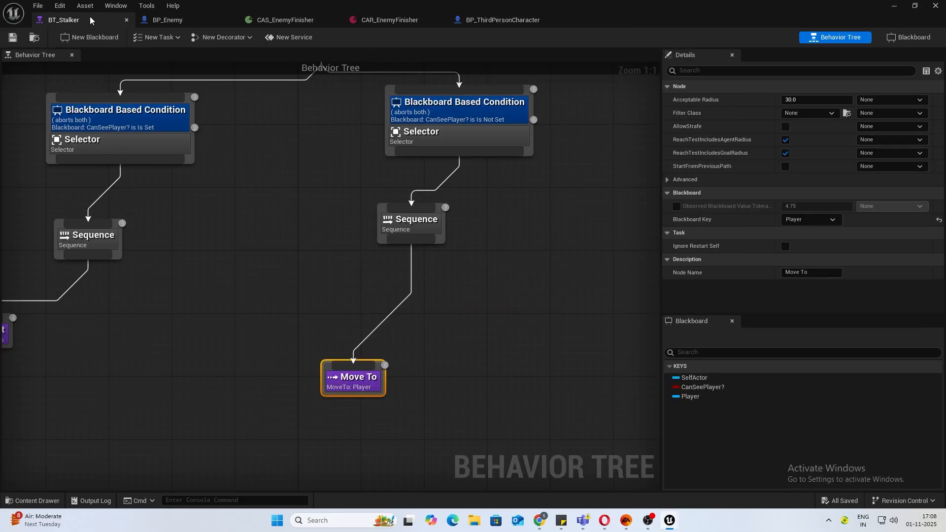
Tuck Move To under its sequence in BT_Stalker and browse the Content Drawer for BP_Th assets.
drag(353, 378, 282, 353)
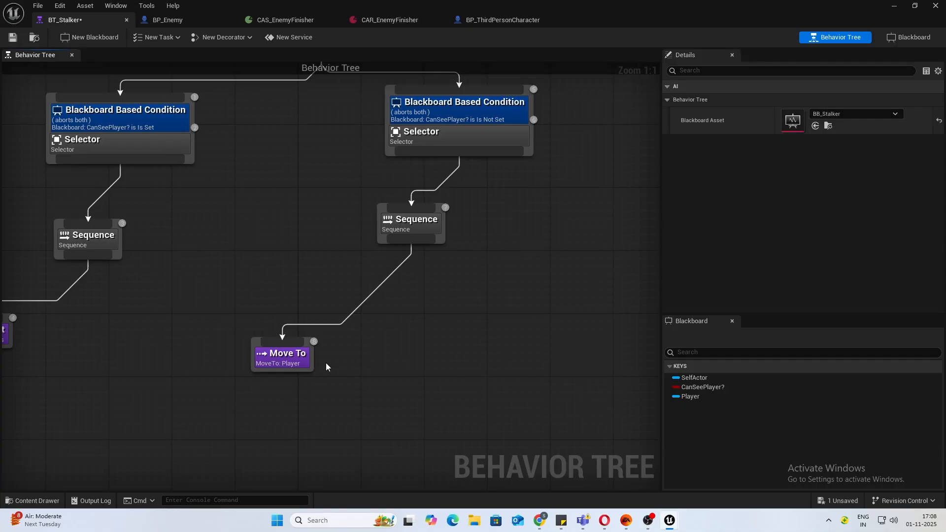
mouse_move(335, 357)
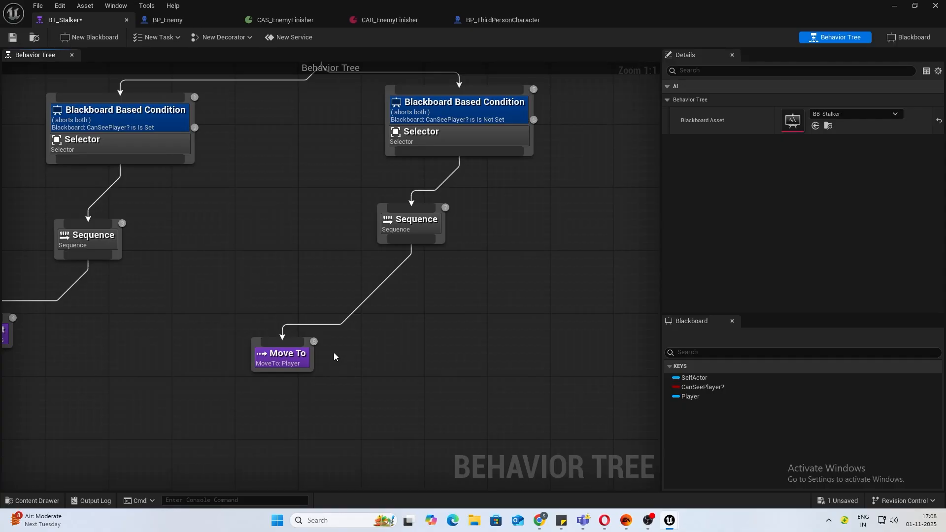
mouse_move(685, 5)
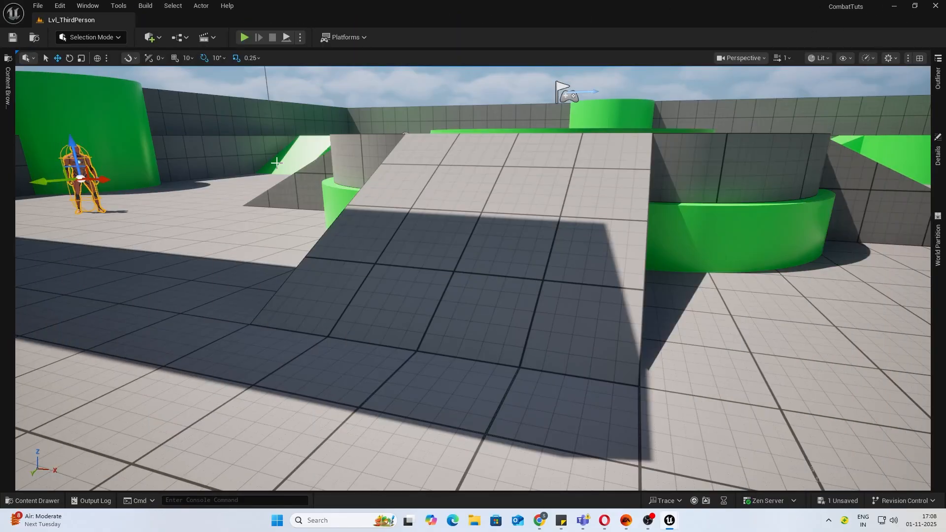
click(36, 501)
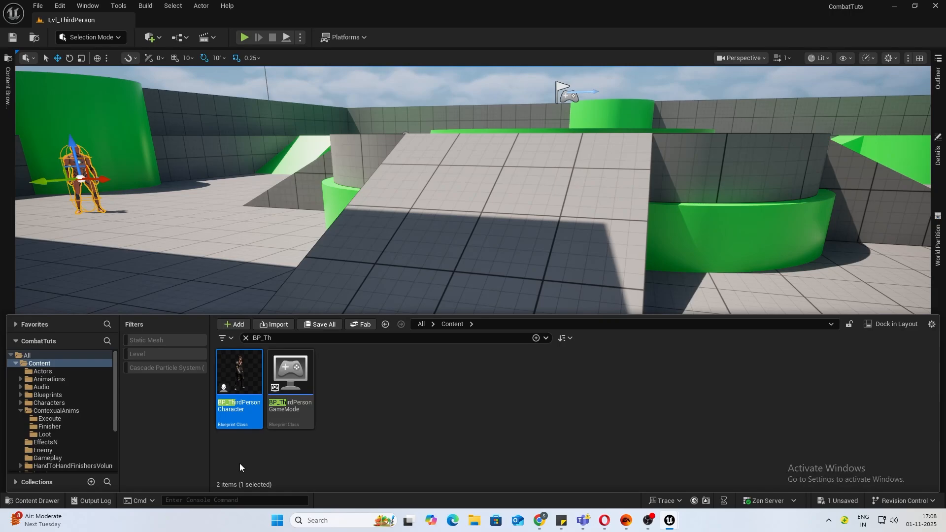
click(42, 449)
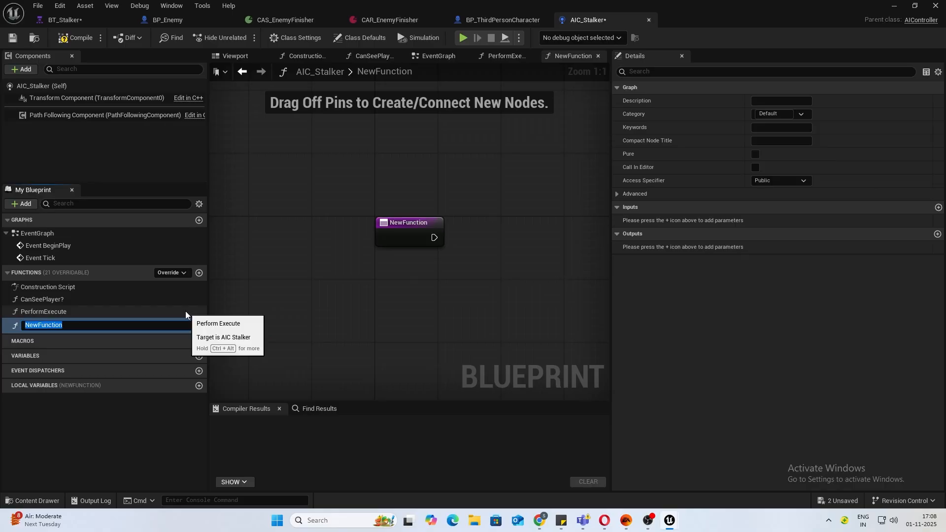
Add function PerformFinisher with Distance (Vector) between the player's and controlled pawn's actor locations.
text(PerformFinisher)
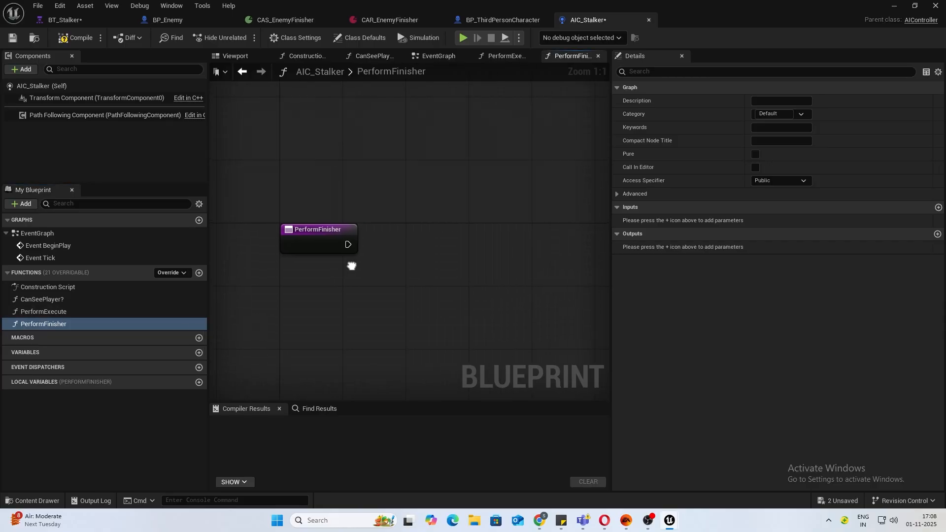
text(distance)
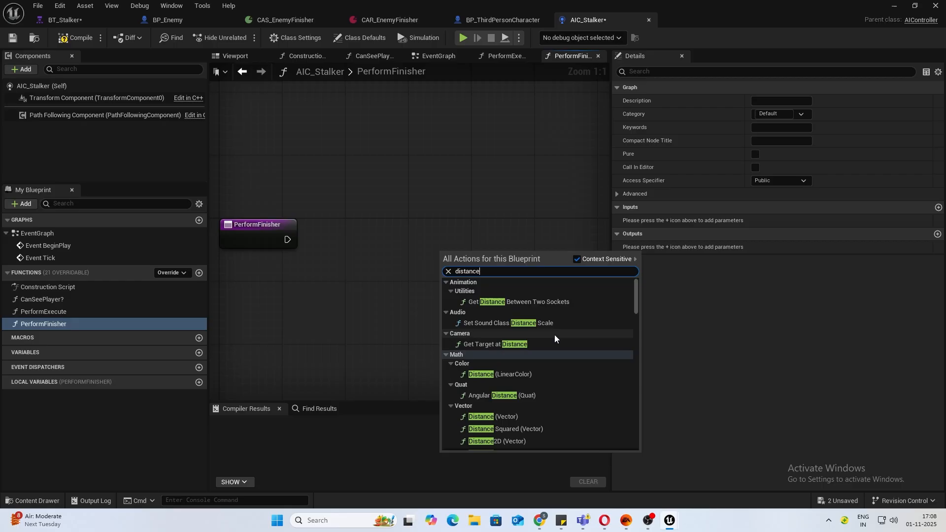
click(481, 416)
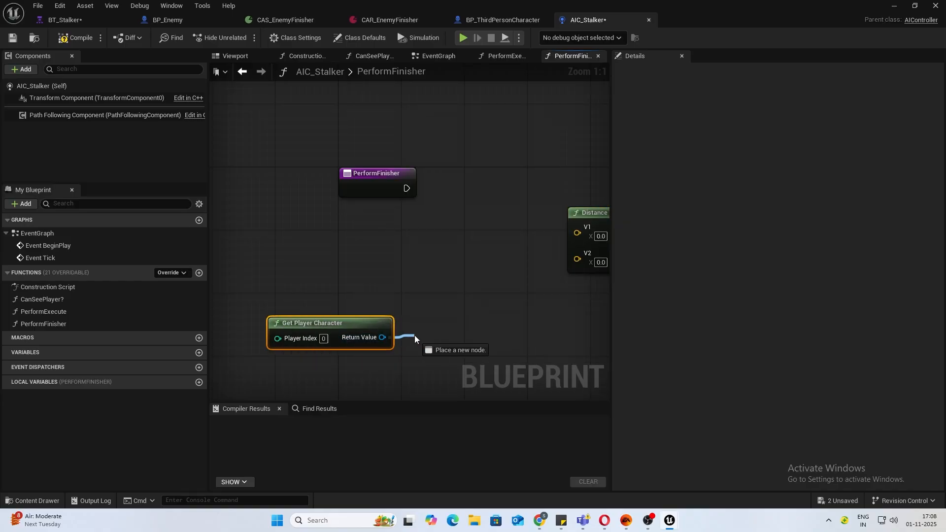
text(get actor loc)
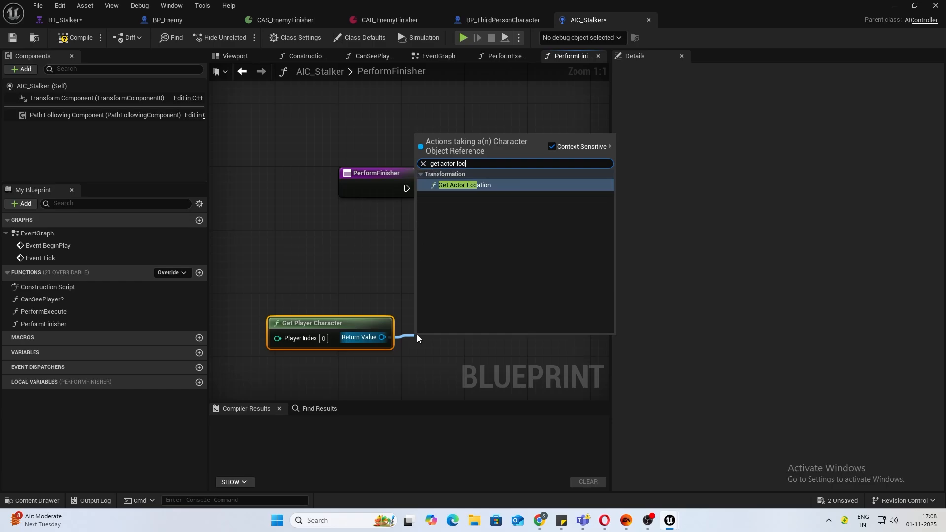
click(464, 185)
text(get controll)
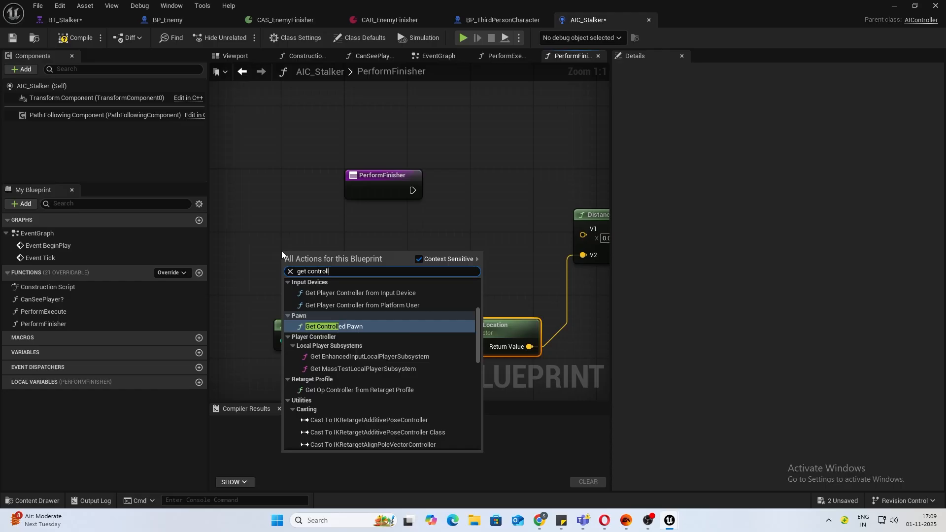
click(335, 326)
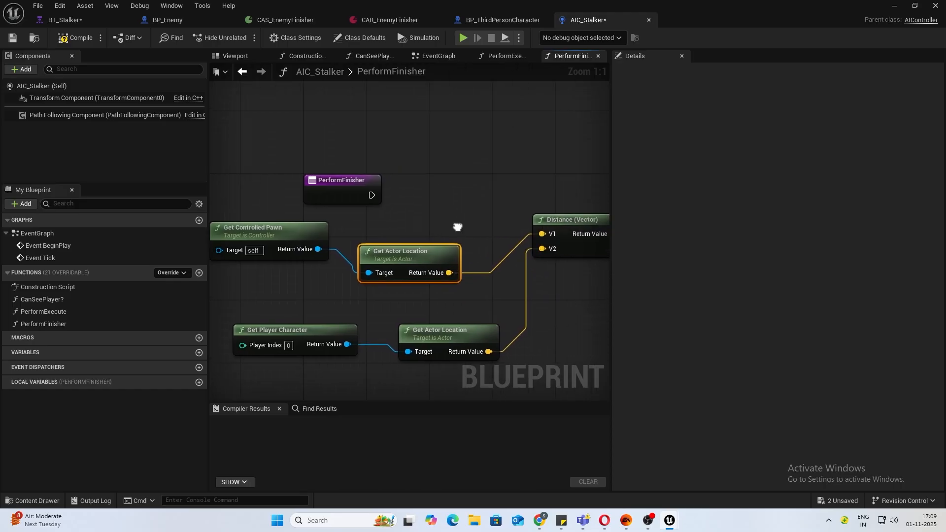
Compare that distance with a less-than node set to 90.0.
click(341, 180)
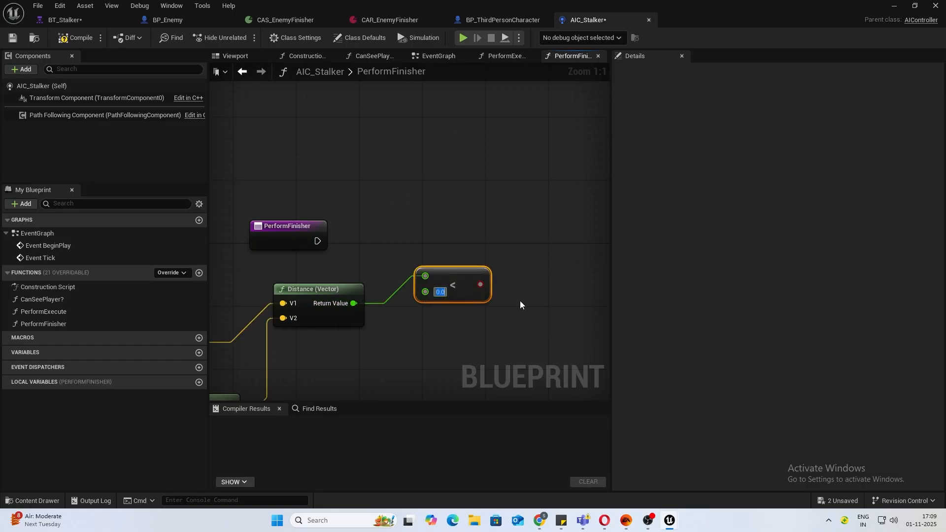
text(90.0)
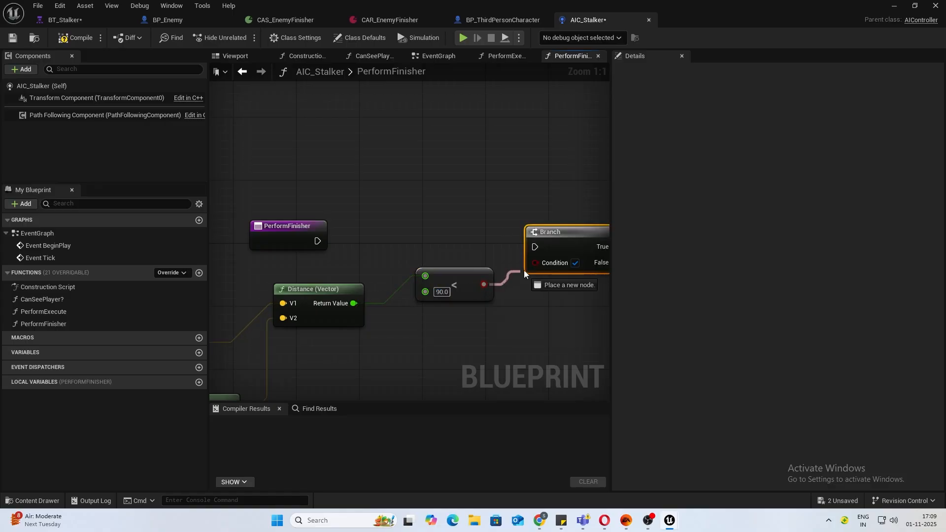
Wire PerformFinisher's entry exec into a Branch on the under-90 check and review the entry node.
drag(319, 240, 534, 247)
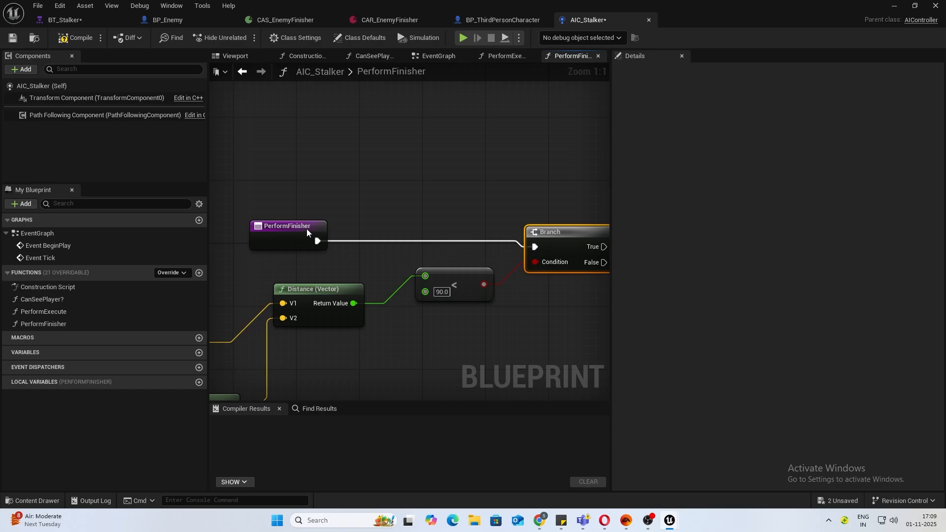
click(287, 226)
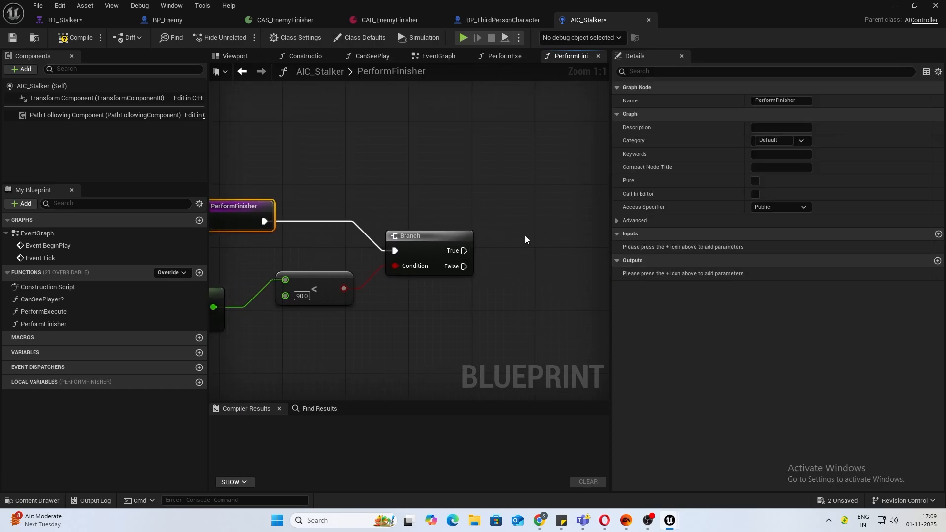
mouse_move(473, 236)
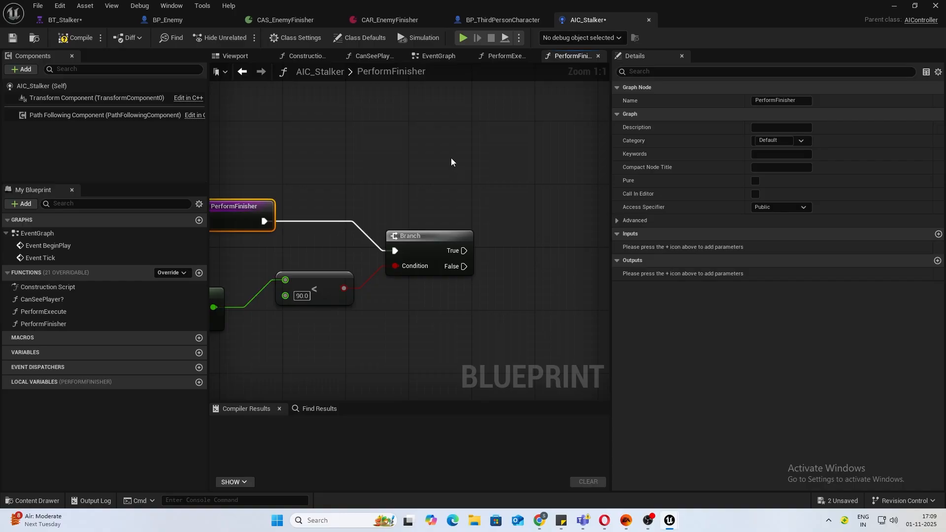
mouse_move(321, 197)
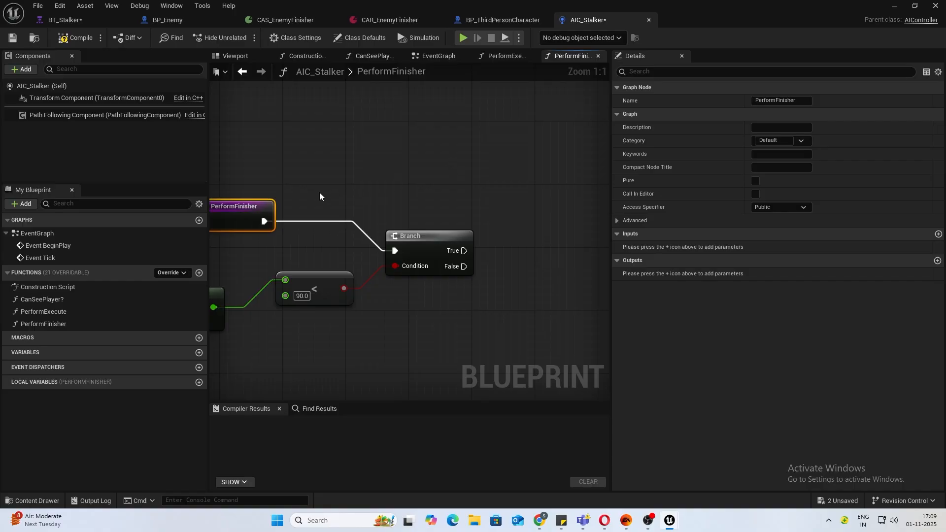
mouse_move(323, 201)
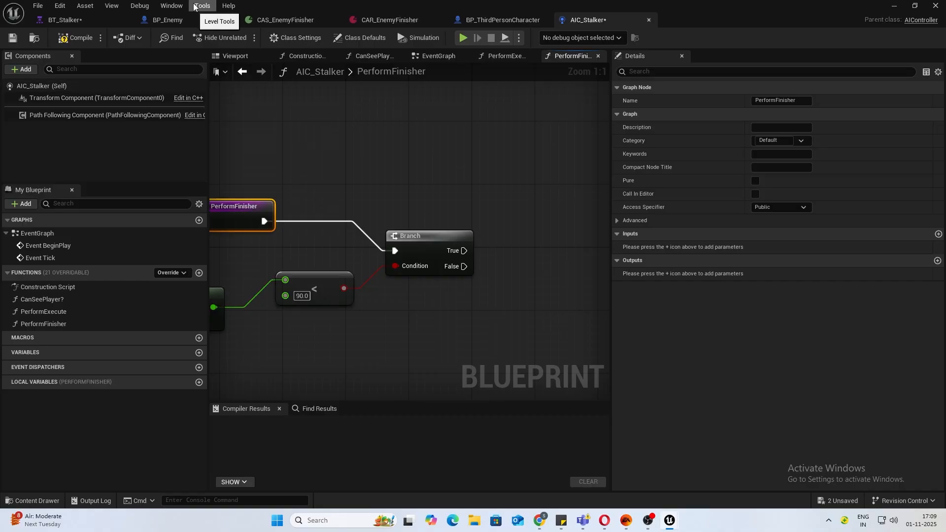
click(168, 20)
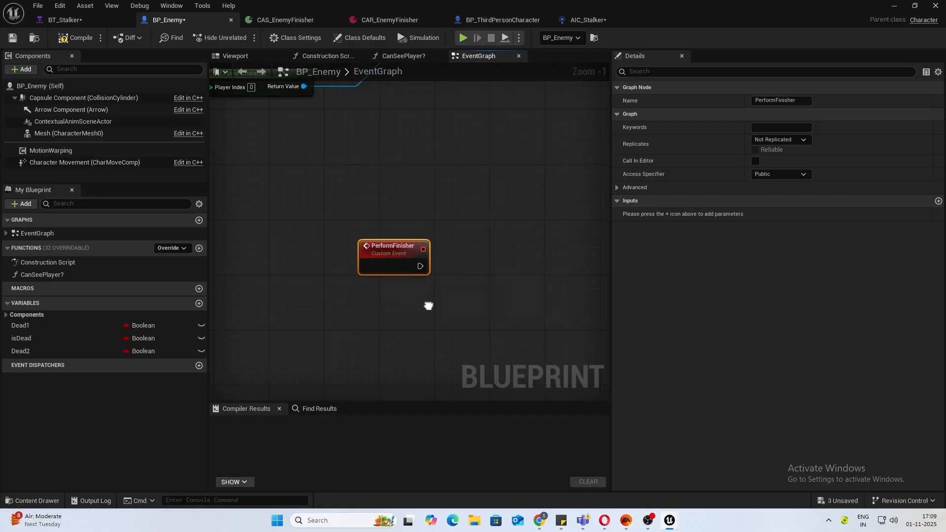
After a Do Once, add Create Contextual Anim Scene Bindings with Scene Asset CAS_EnemyFinisher.
text(doon)
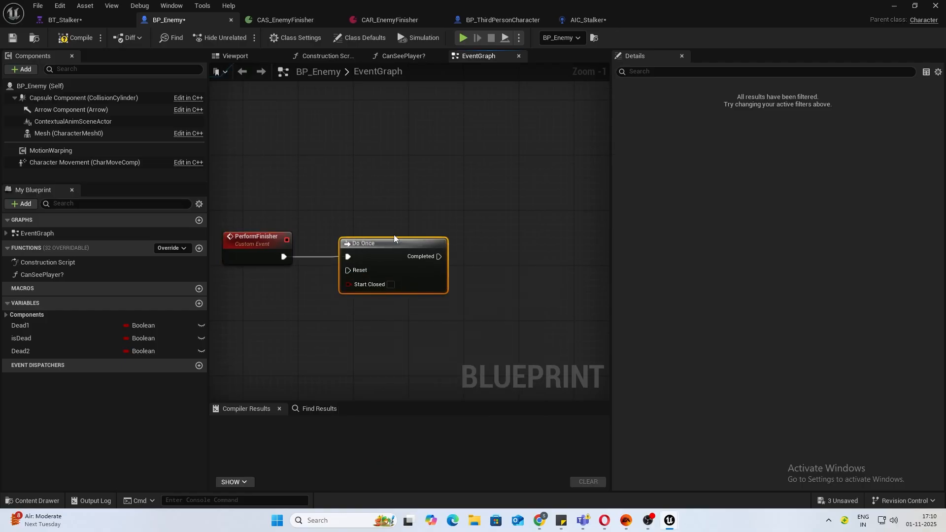
mouse_move(346, 196)
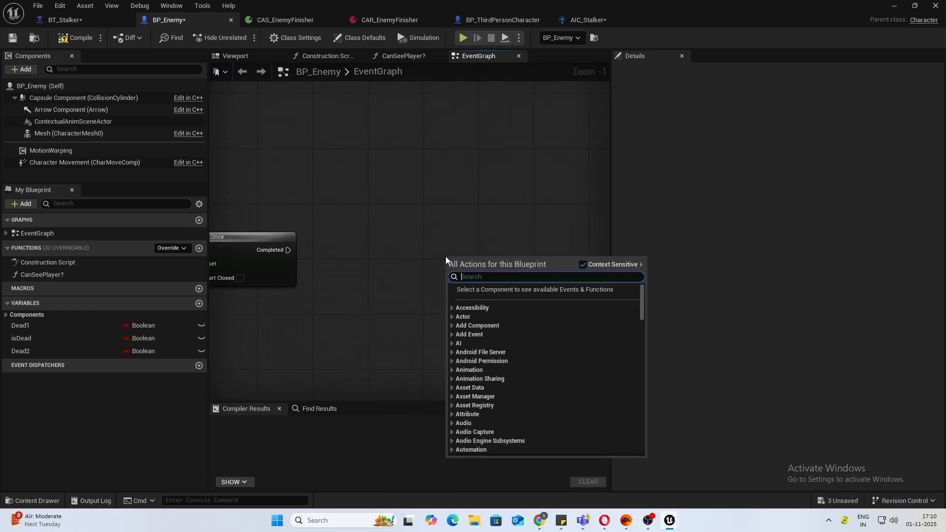
text(contex)
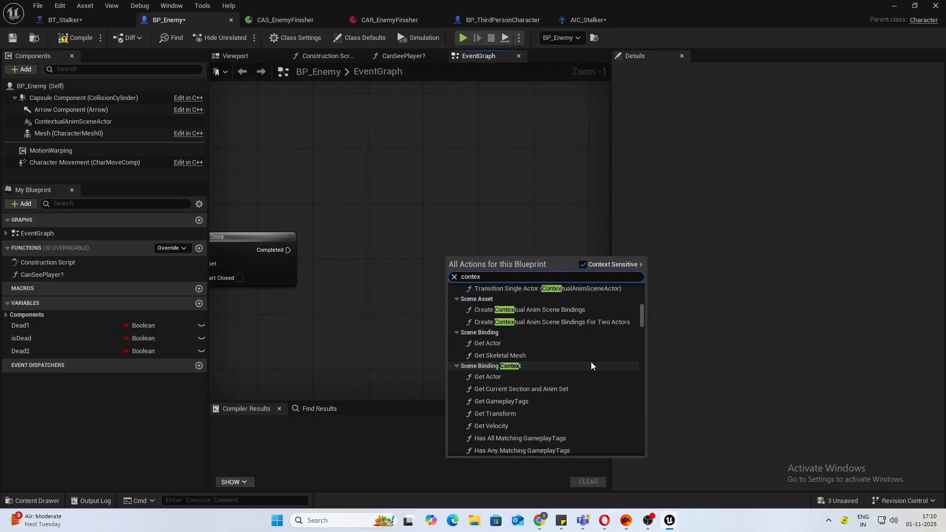
mouse_move(546, 313)
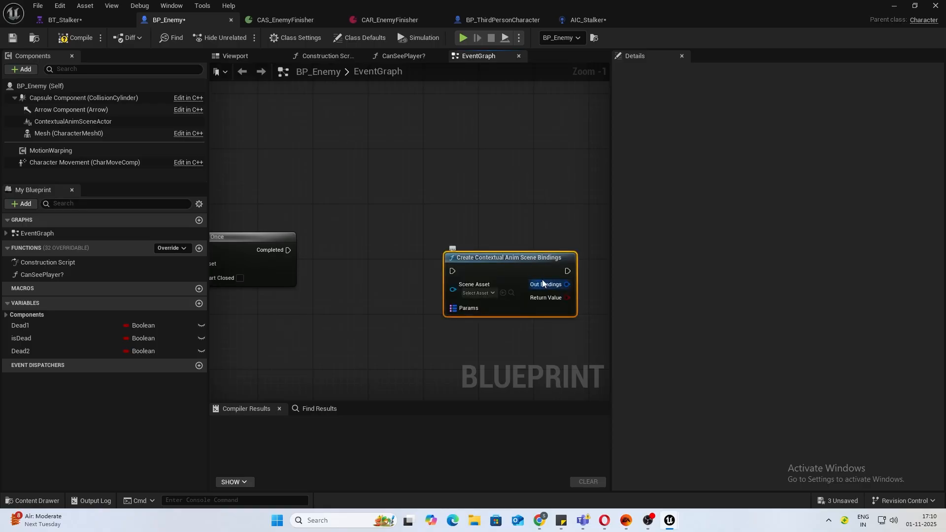
click(478, 292)
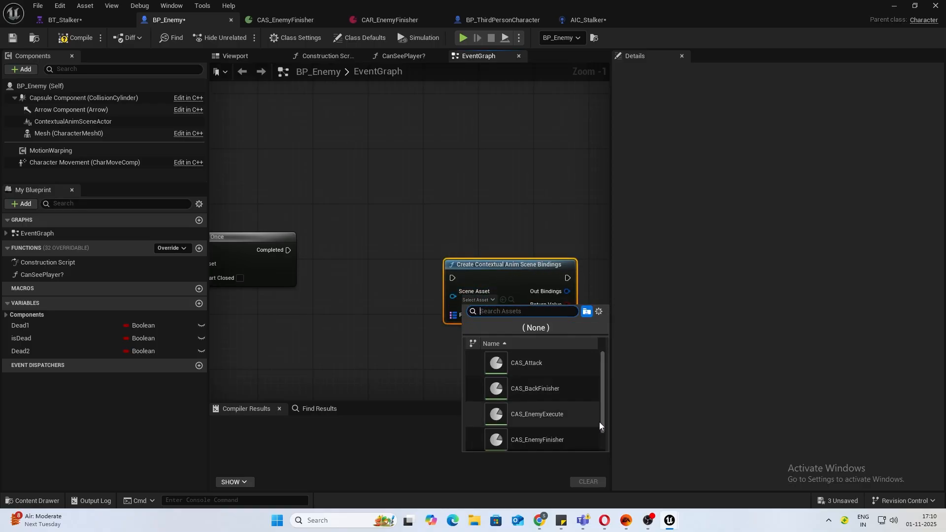
click(537, 439)
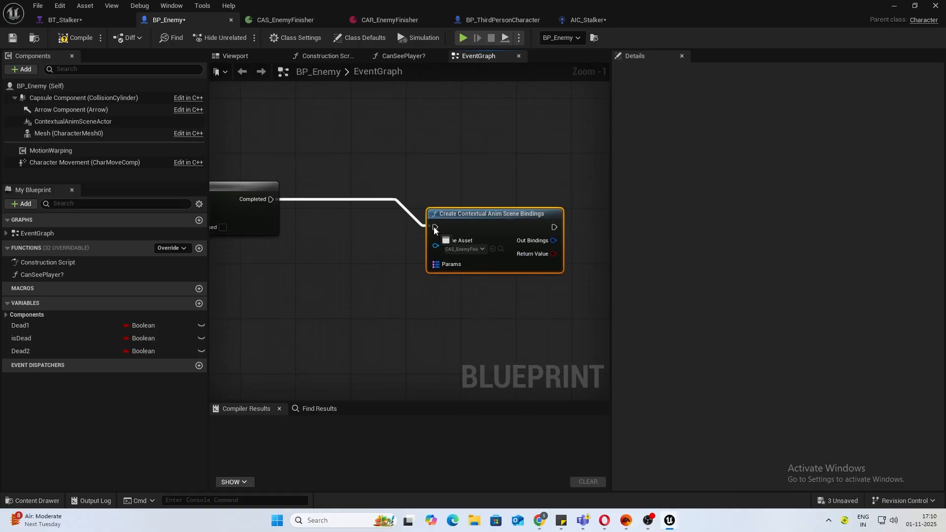
Position the bindings node and pull a new node off its Params input.
drag(494, 212, 514, 186)
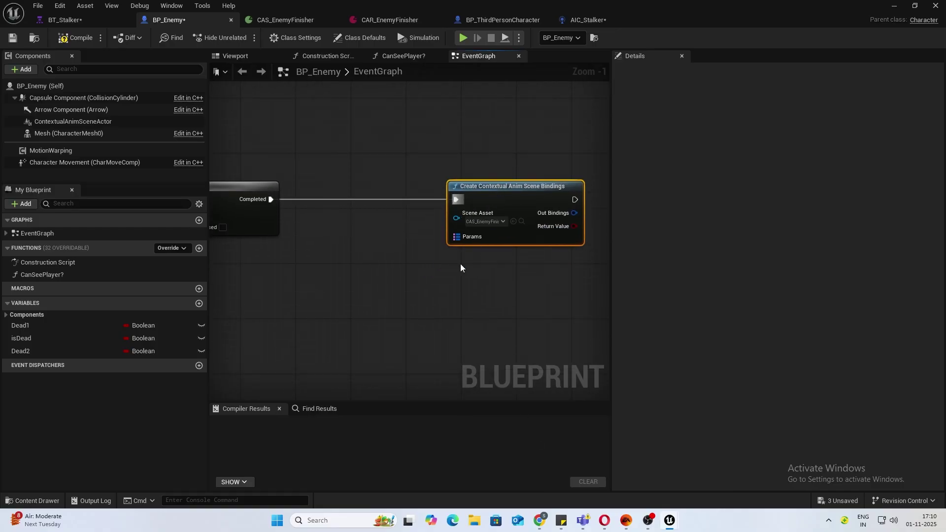
drag(457, 235, 403, 296)
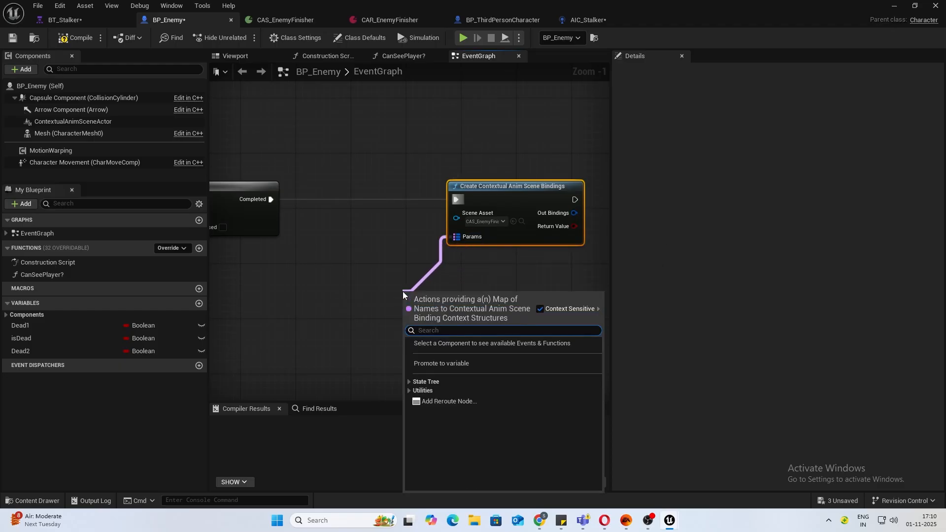
Feed Params with a Make Map whose Key 0 is Player.
text(make map)
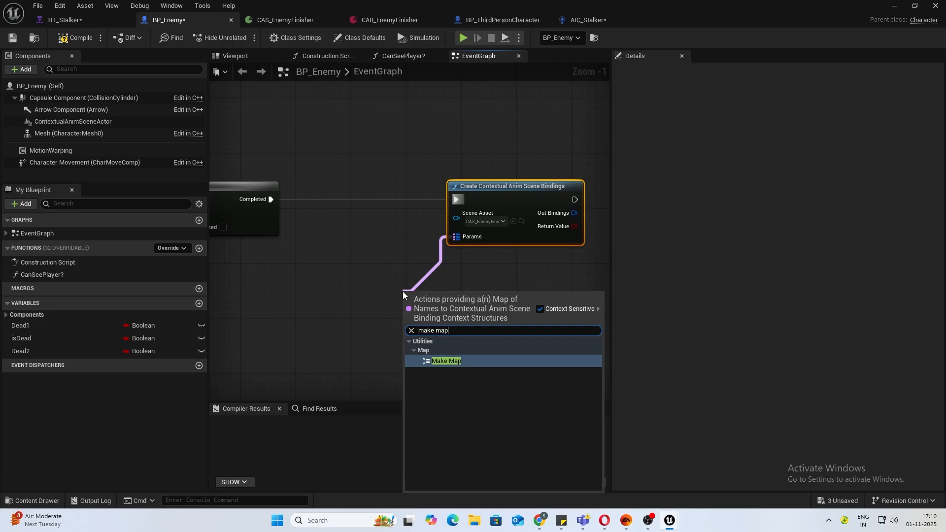
click(446, 360)
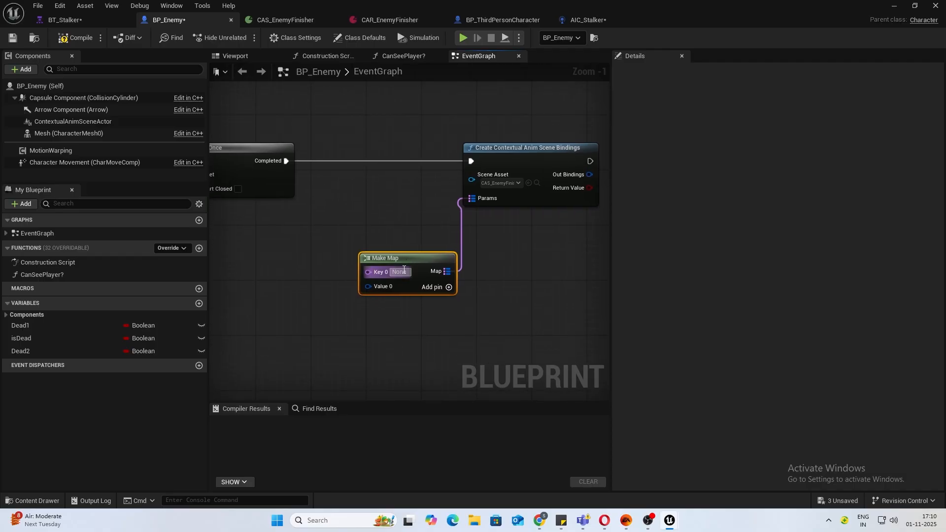
text(Player)
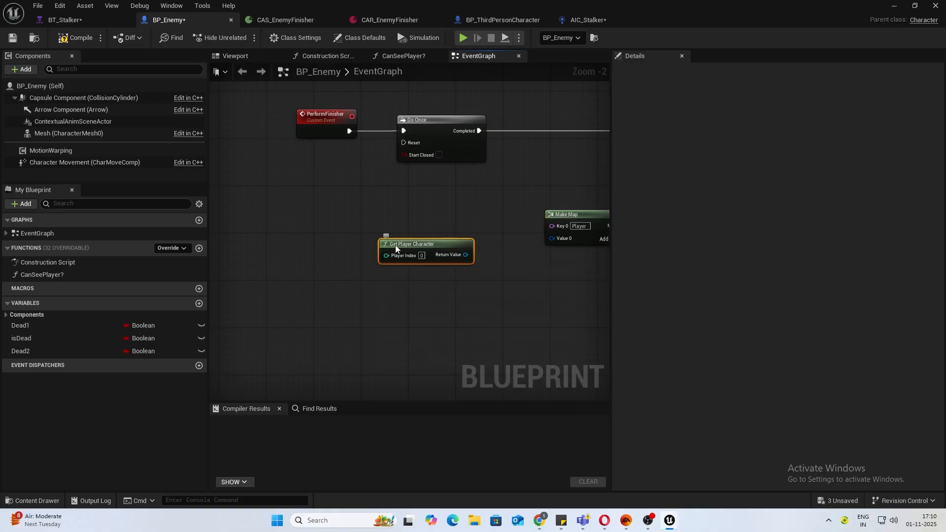
Wrap Get Player Character in a Make Contextual Anim Scene Binding Context and add key Stalker.
drag(464, 255, 395, 281)
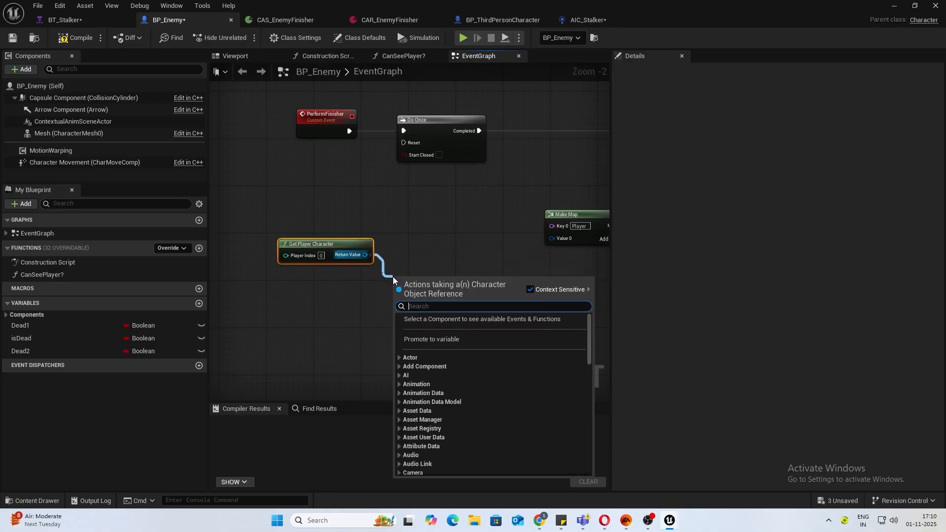
text(create cont)
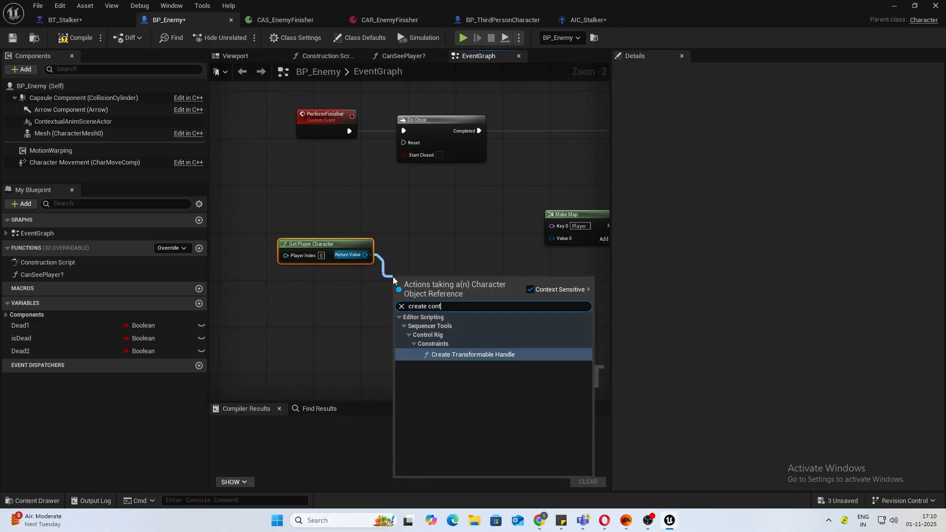
click(401, 306)
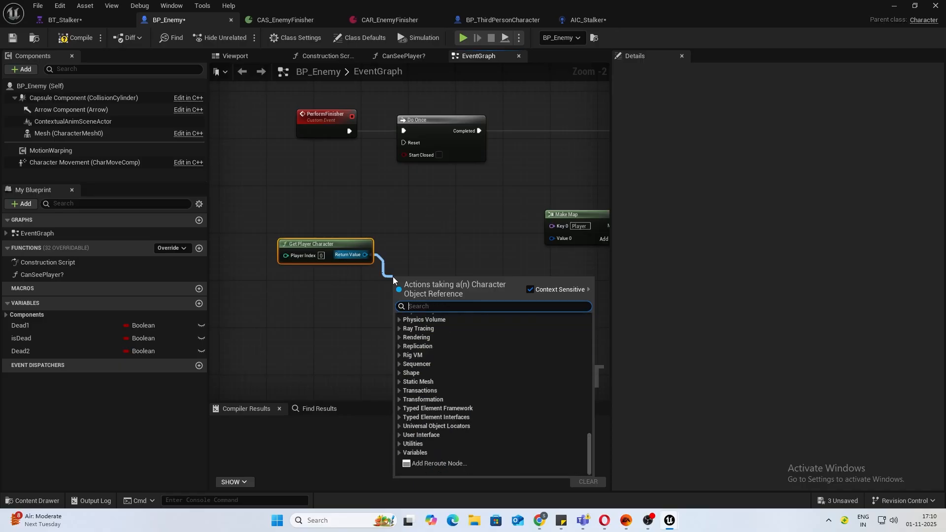
text(context)
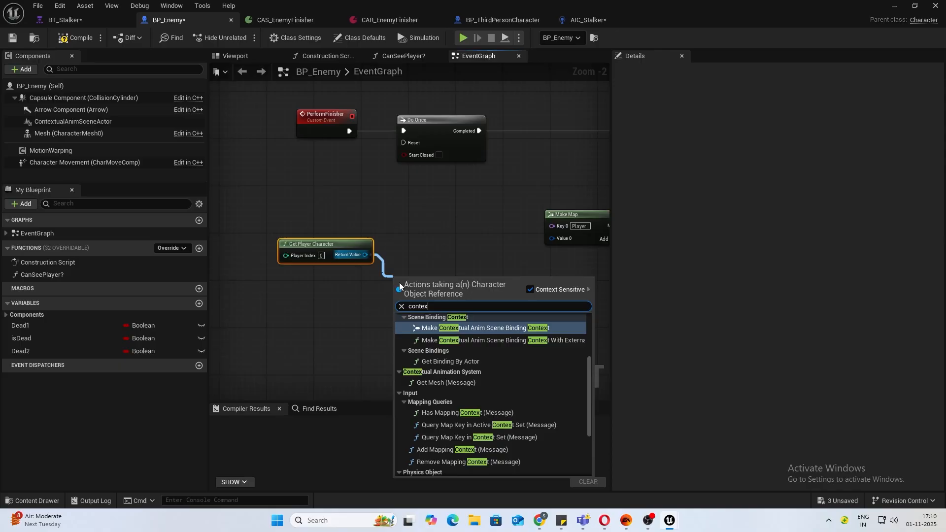
click(482, 328)
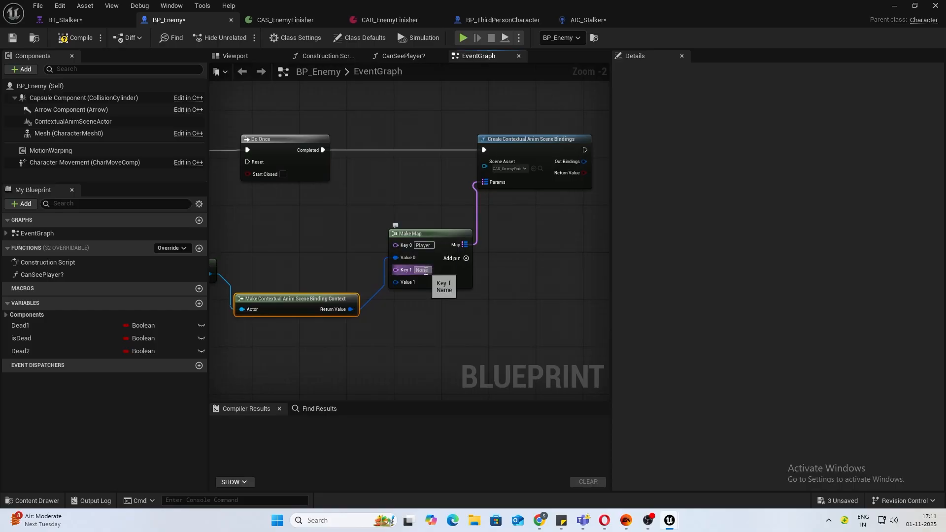
text(Stalker)
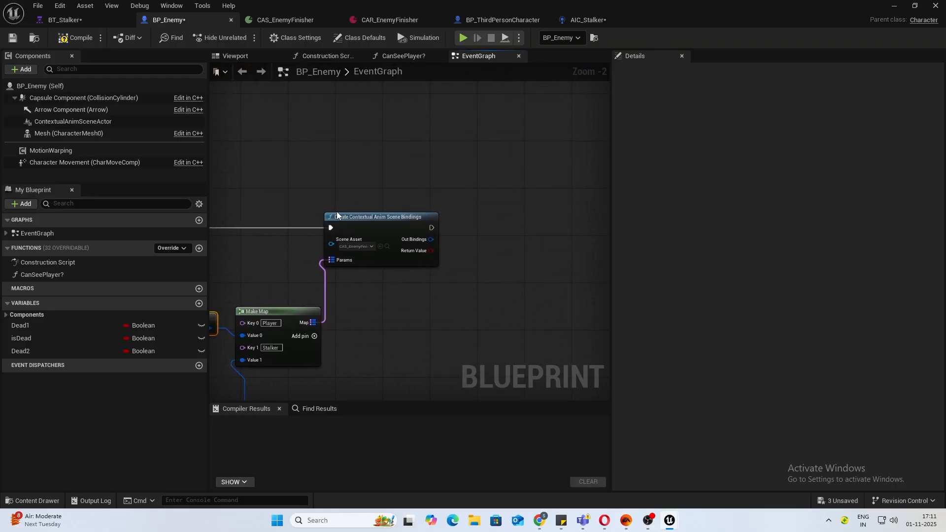
Call Start Contextual Anim Scene on ContextualAnimSceneActor with the Out Bindings and compile BP_Enemy.
click(73, 122)
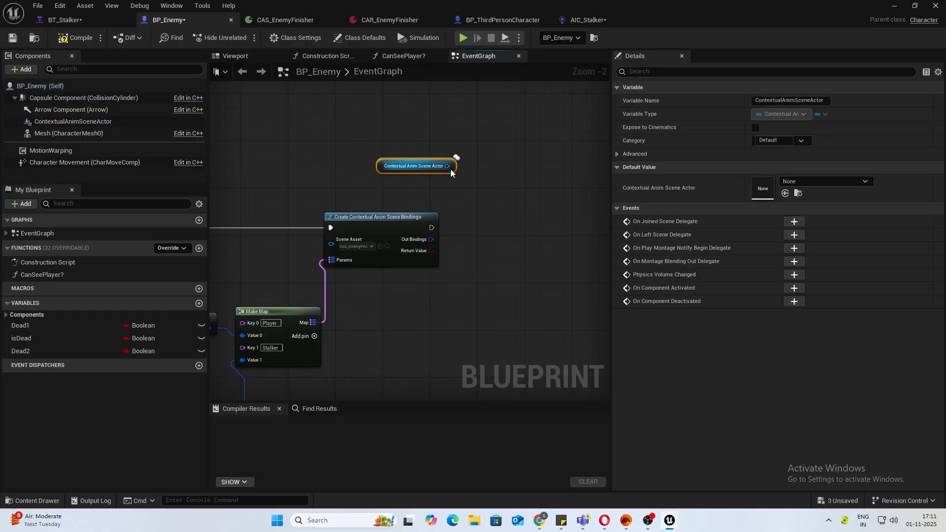
drag(451, 166, 478, 211)
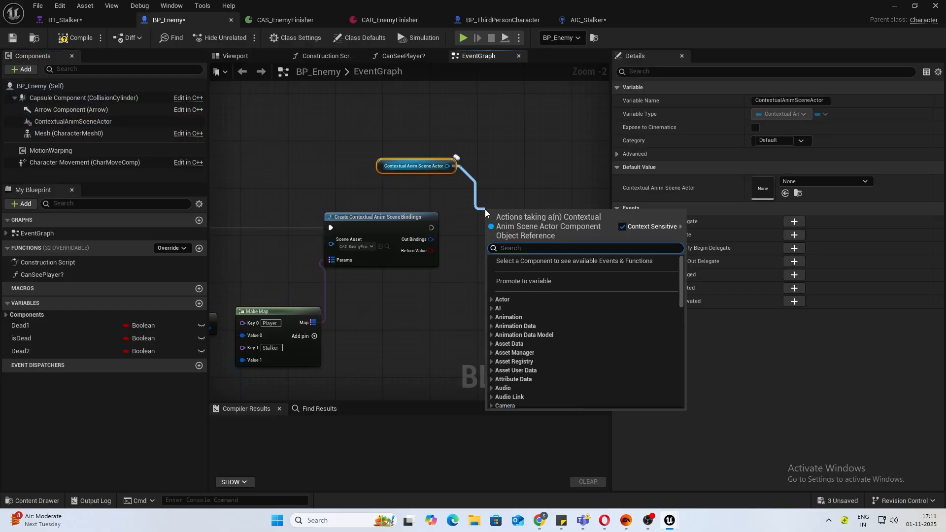
text(cont)
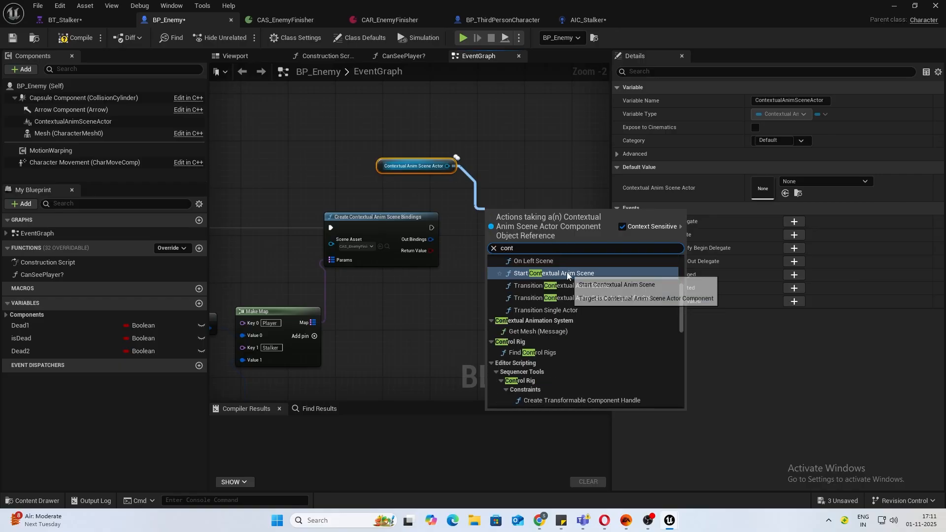
click(551, 273)
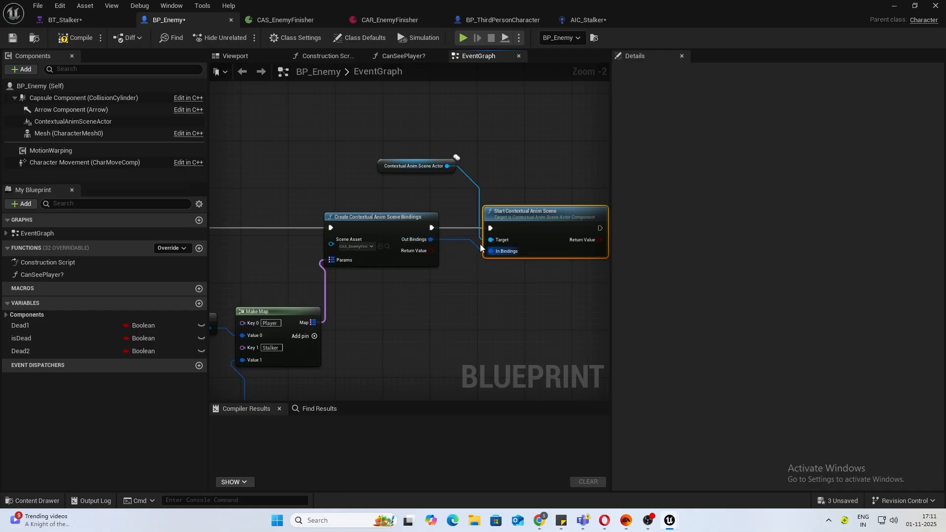
click(76, 37)
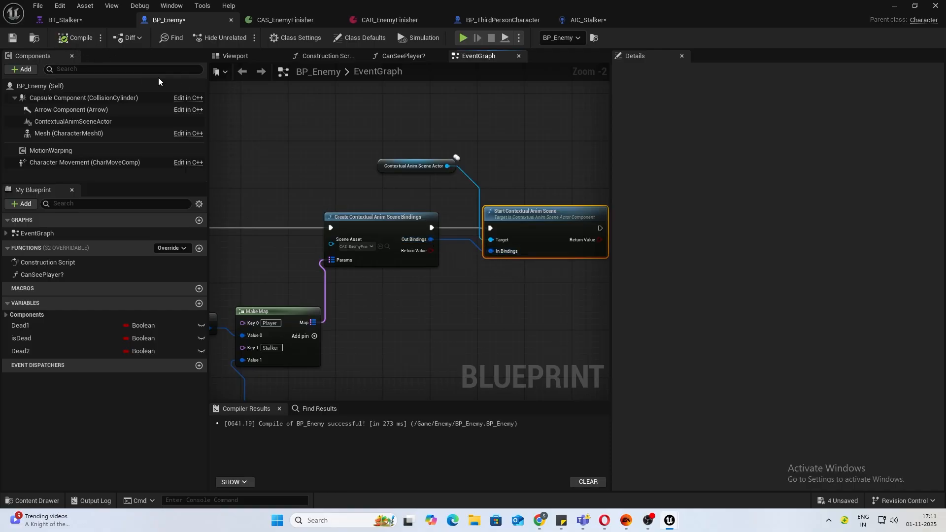
click(586, 20)
text(get)
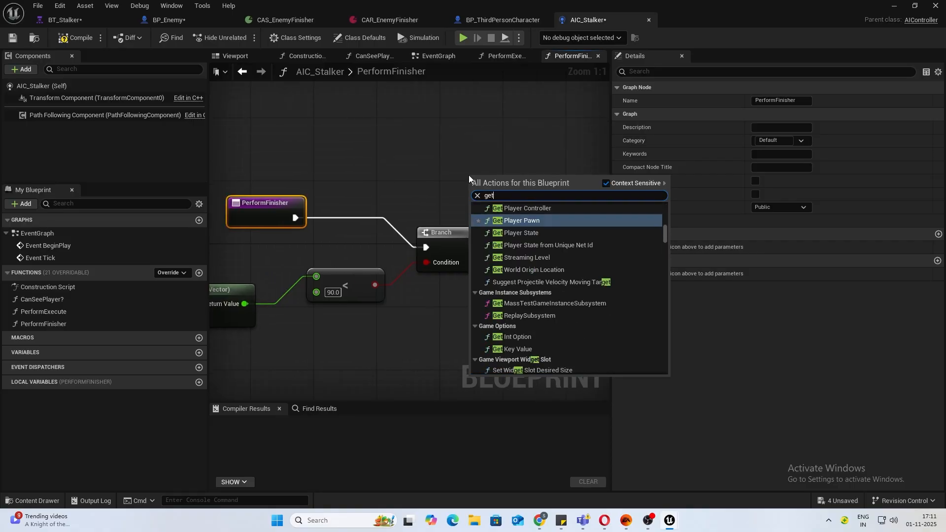
Get the controlled pawn and cast it to BP_Enemy on the Branch True path.
text(control)
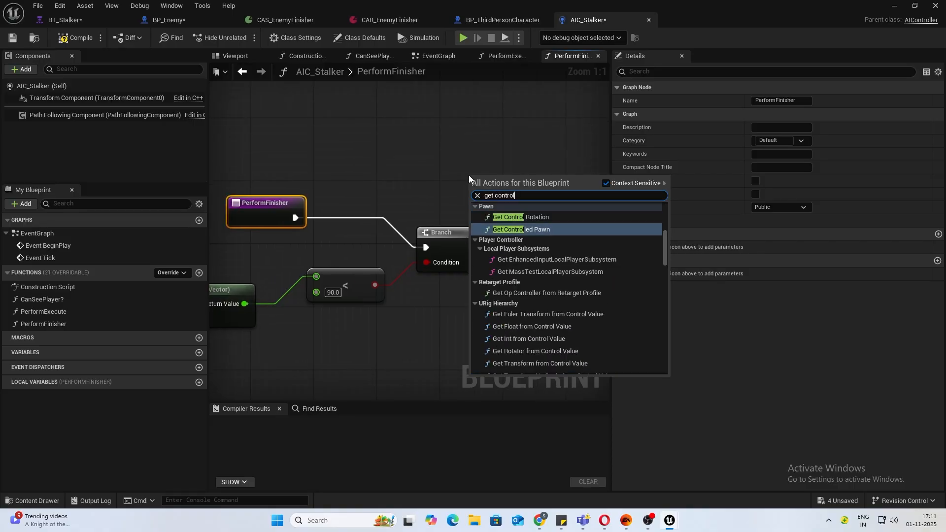
click(516, 228)
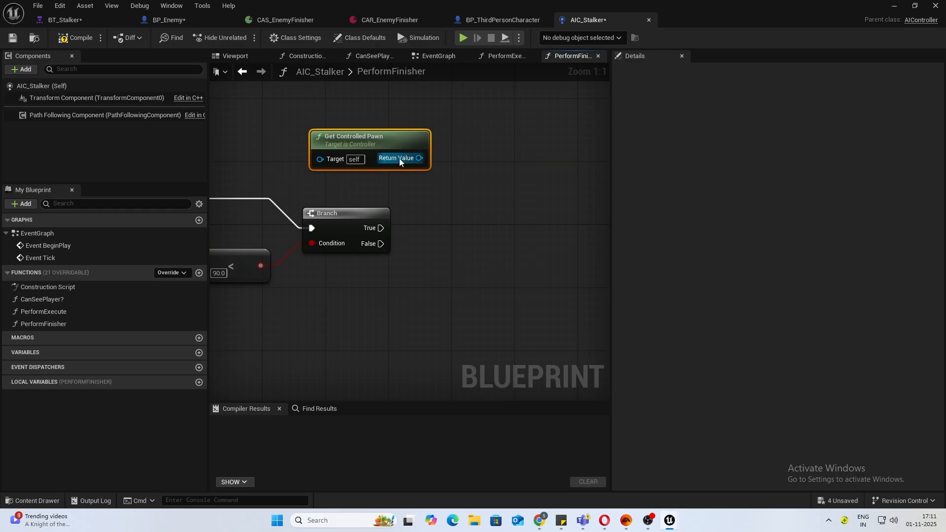
drag(419, 158, 450, 178)
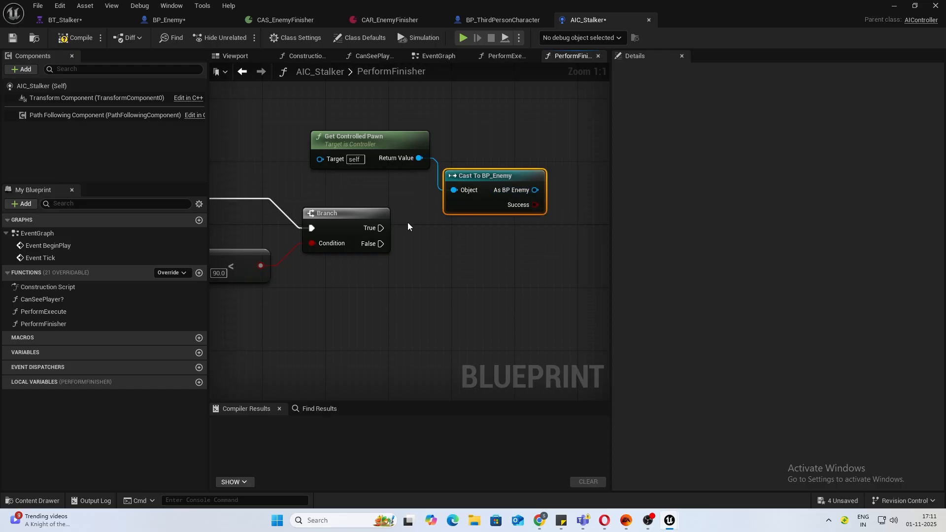
Call Perform Finisher from As BP Enemy, then return to BT_Stalker.
drag(535, 205, 557, 225)
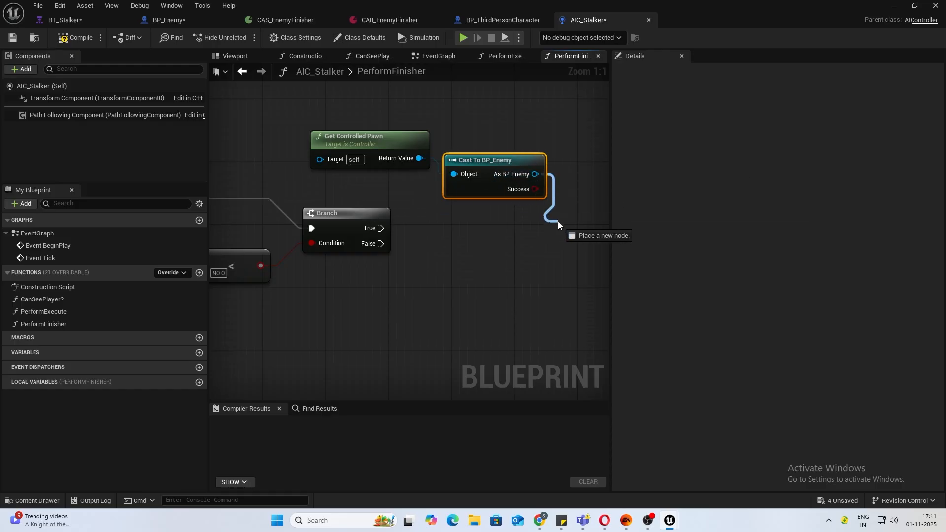
text(perf)
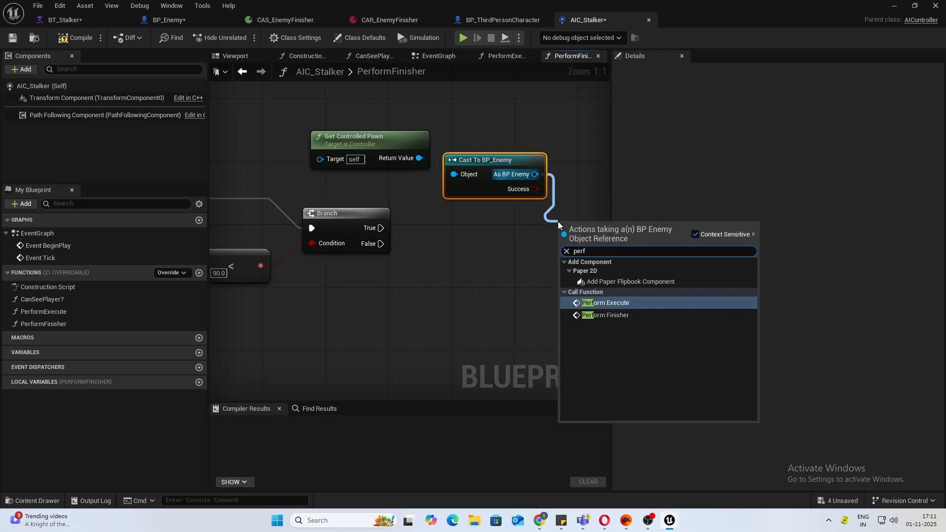
click(605, 315)
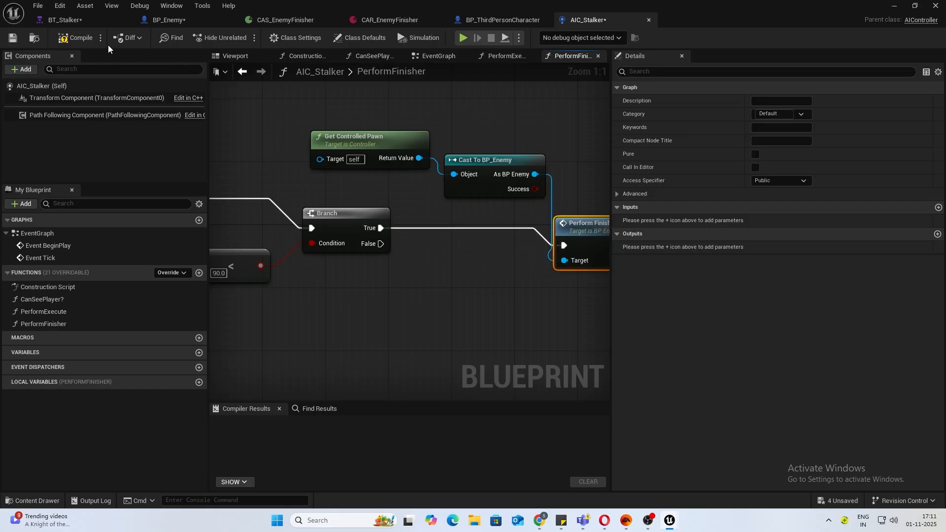
click(63, 20)
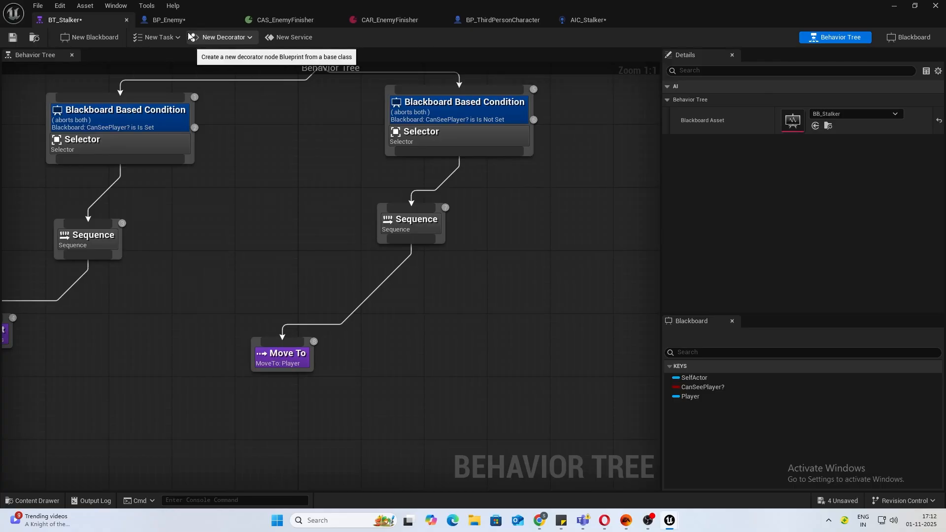
Create behavior tree task BTT_PerformFinisher in Content/Enemy and save it.
click(157, 37)
text(BTT_Perf)
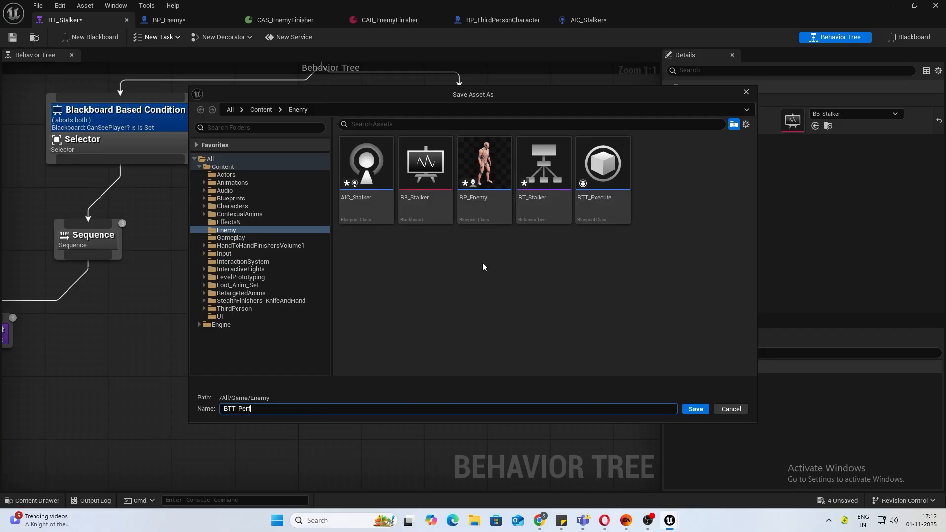
click(695, 409)
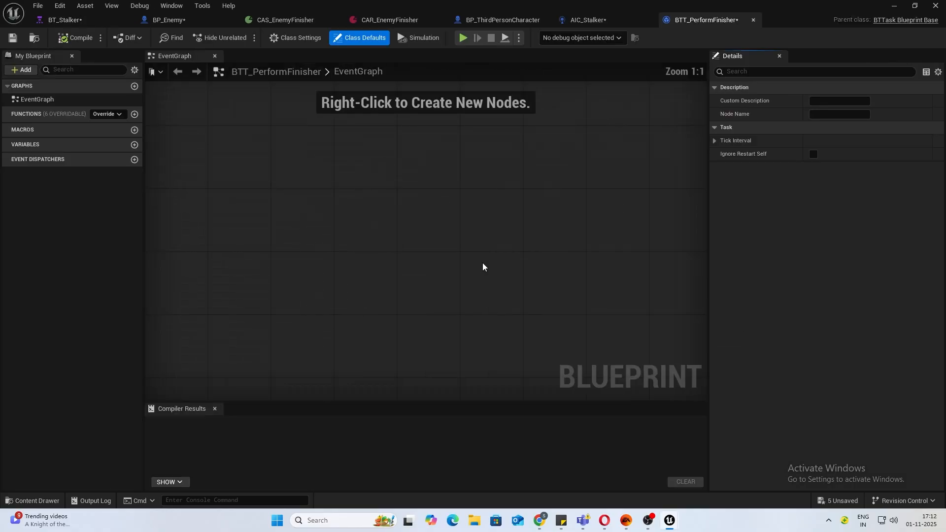
Add Event Receive Execute AI and try casting from Controlled Pawn, then cancel that search.
right_click(484, 266)
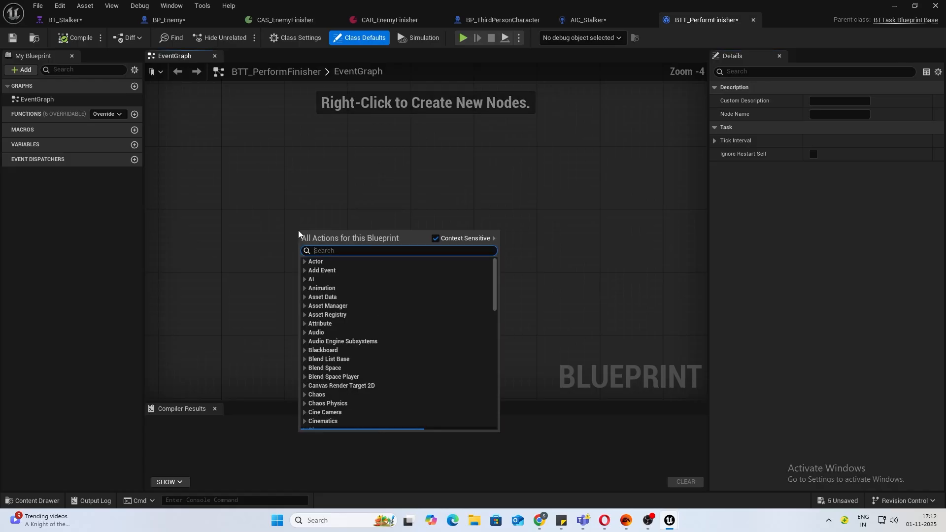
text(ev)
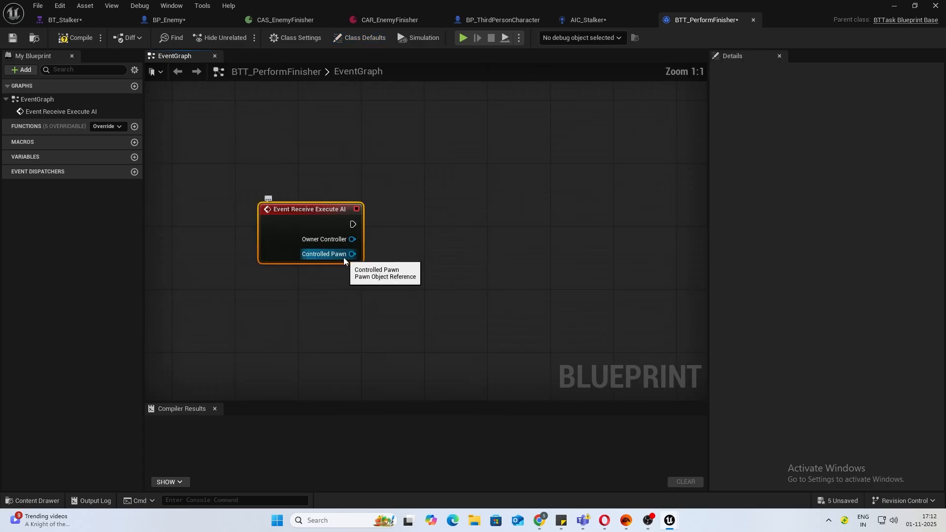
drag(352, 253, 401, 265)
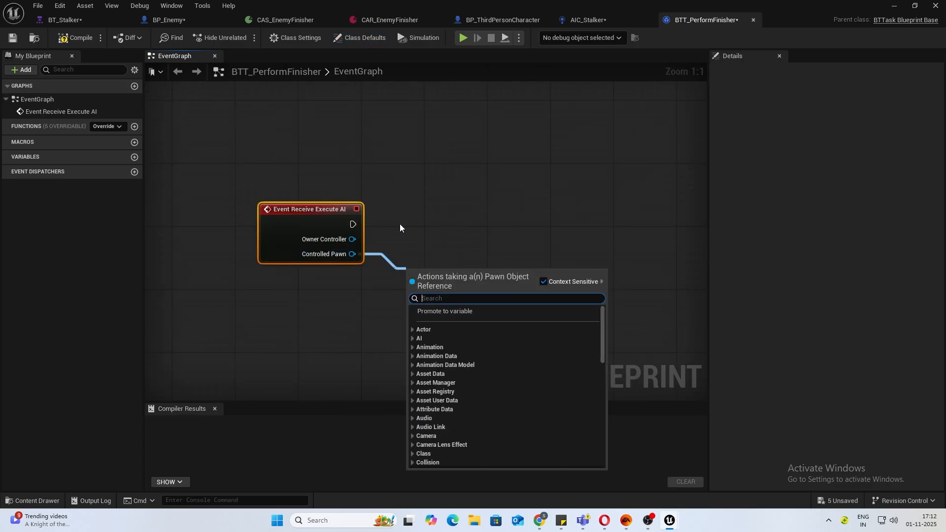
mouse_move(310, 61)
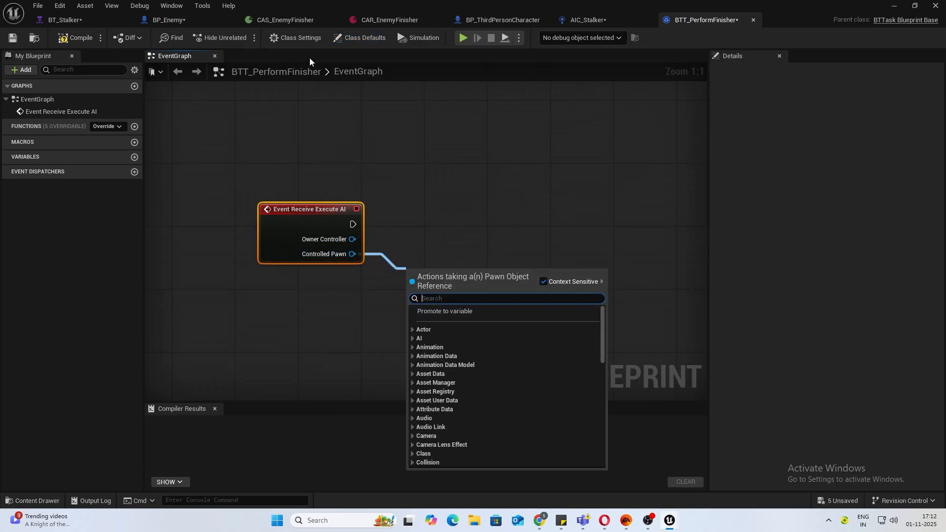
text(pe)
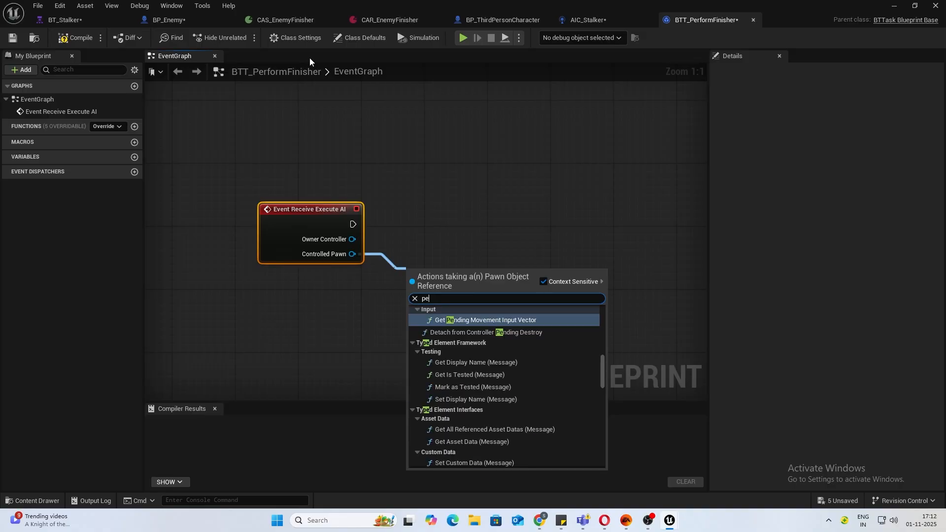
text(cast to)
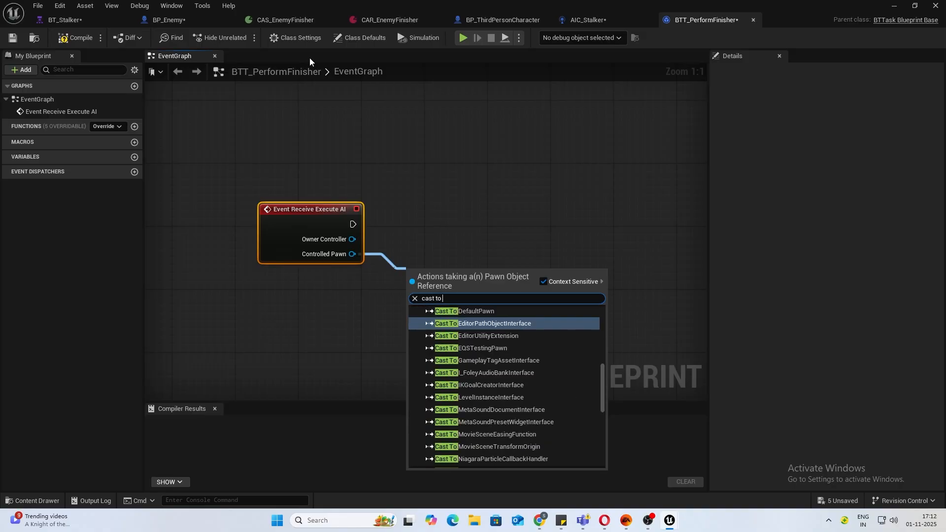
text(AI)
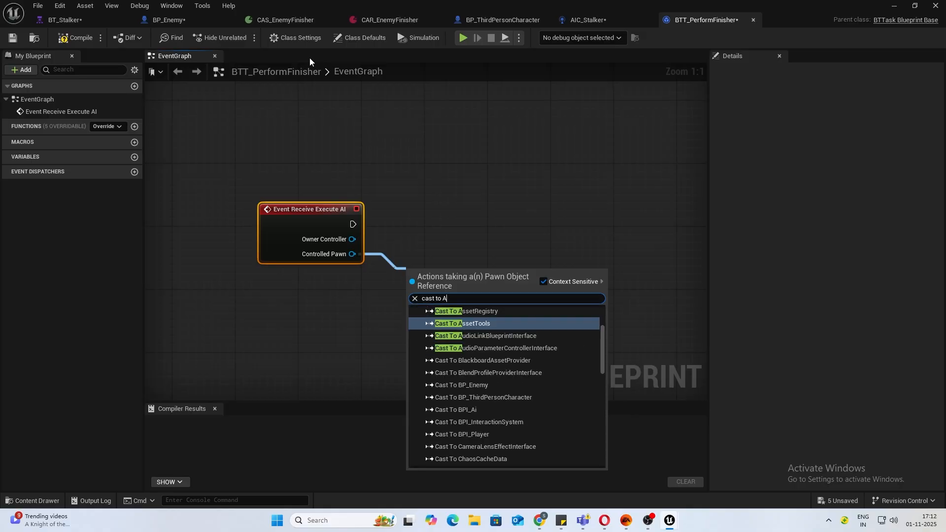
click(414, 297)
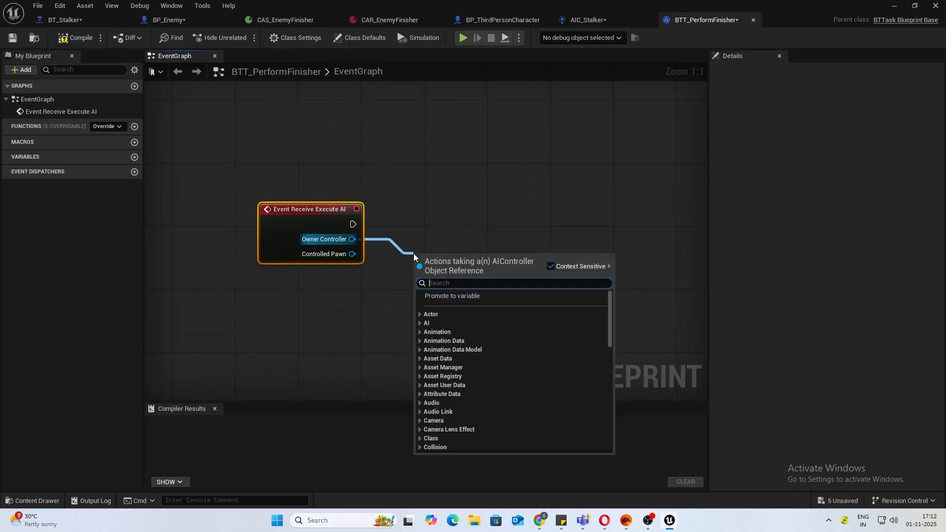
Cast Owner Controller to AIC_Stalker, call Perform Finisher, and Finish Execute with Success.
text(cast to AIC)
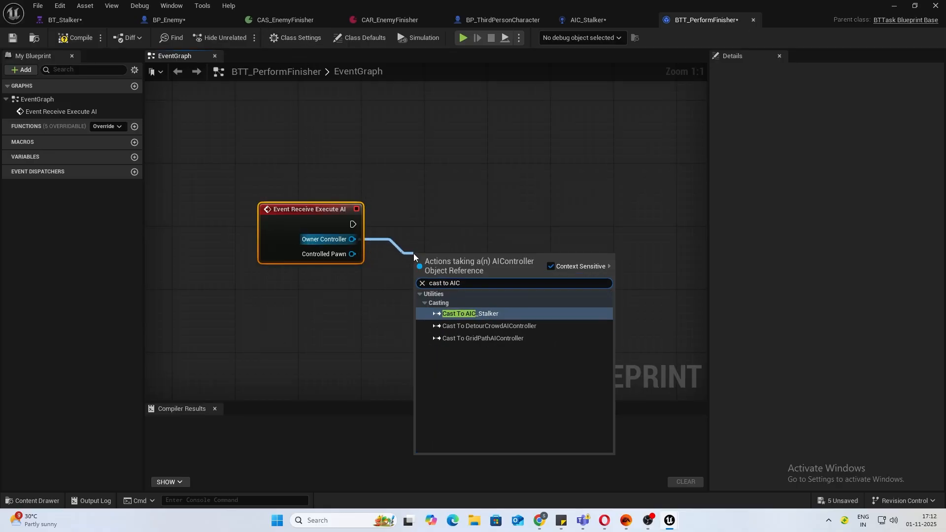
click(469, 313)
text(pe)
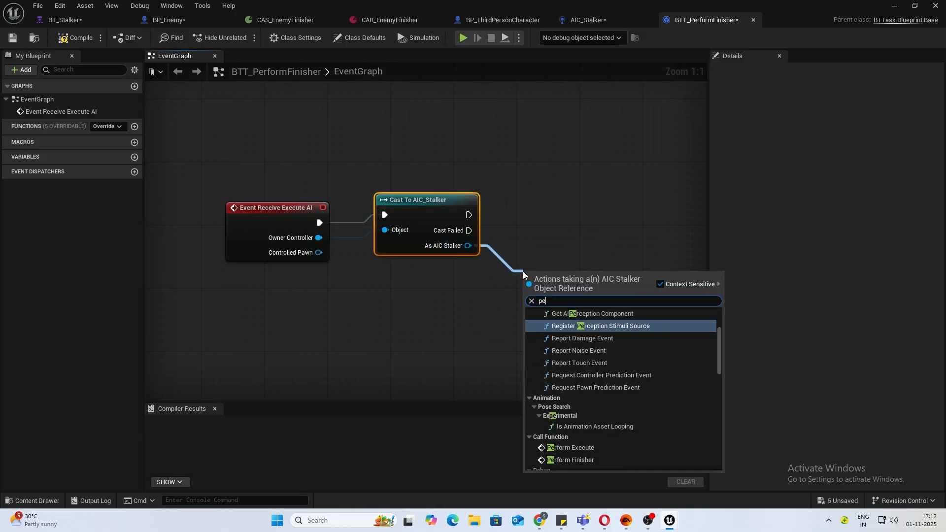
click(570, 460)
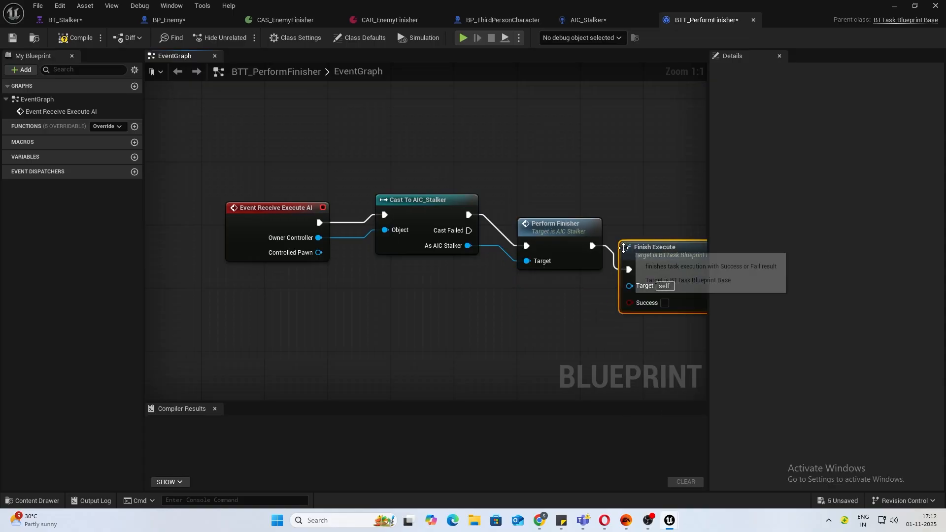
click(665, 304)
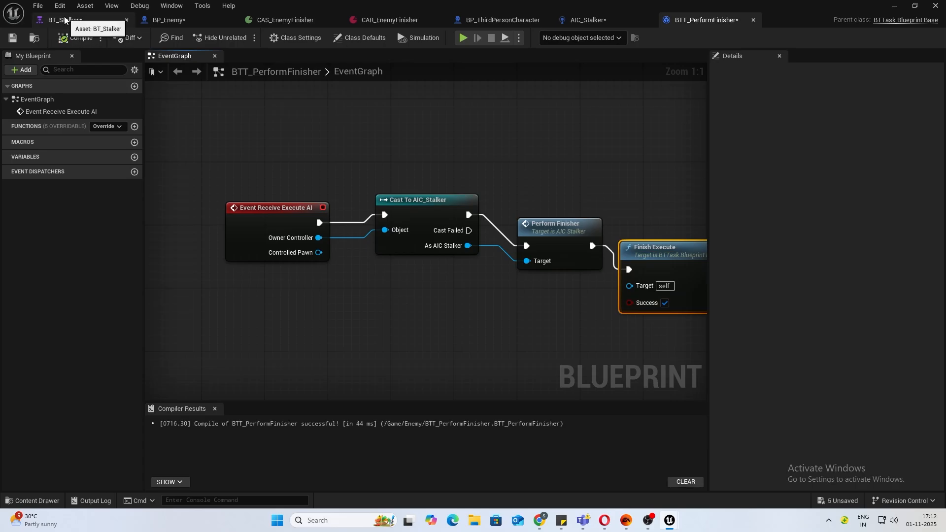
click(59, 19)
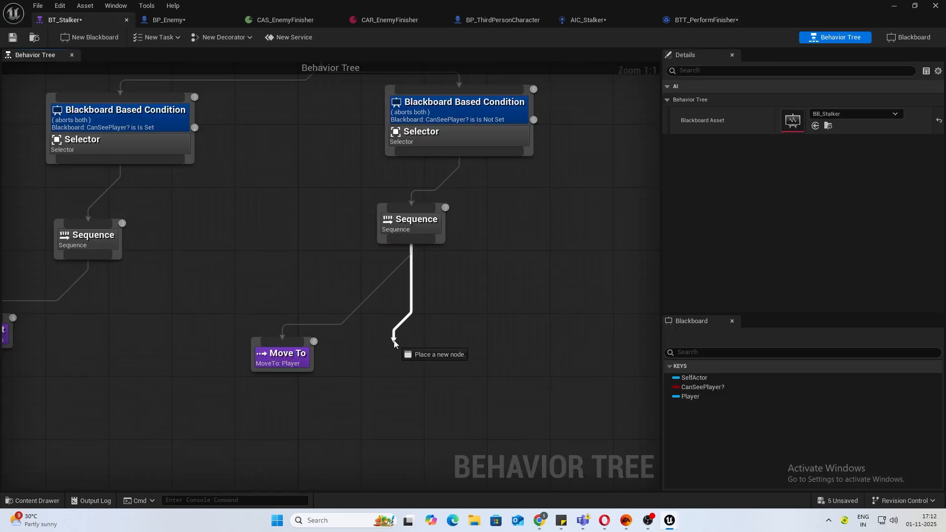
Add BTT_PerformFinisher and a Wait task under the second Sequence of BT_Stalker.
text(pe)
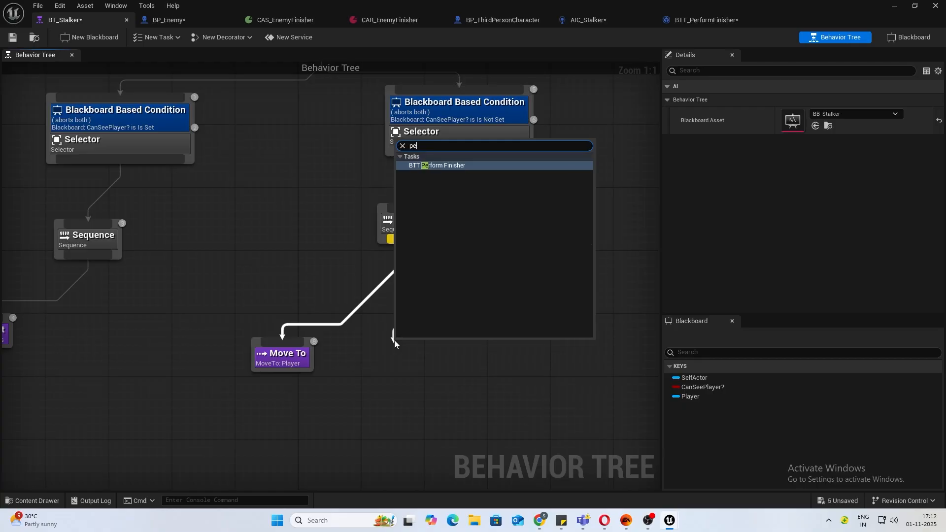
click(438, 165)
text(wa)
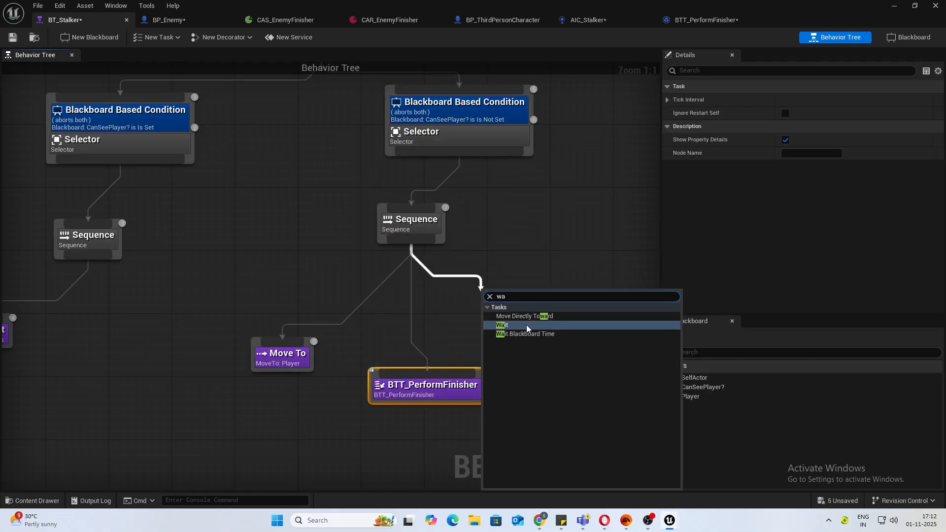
click(501, 325)
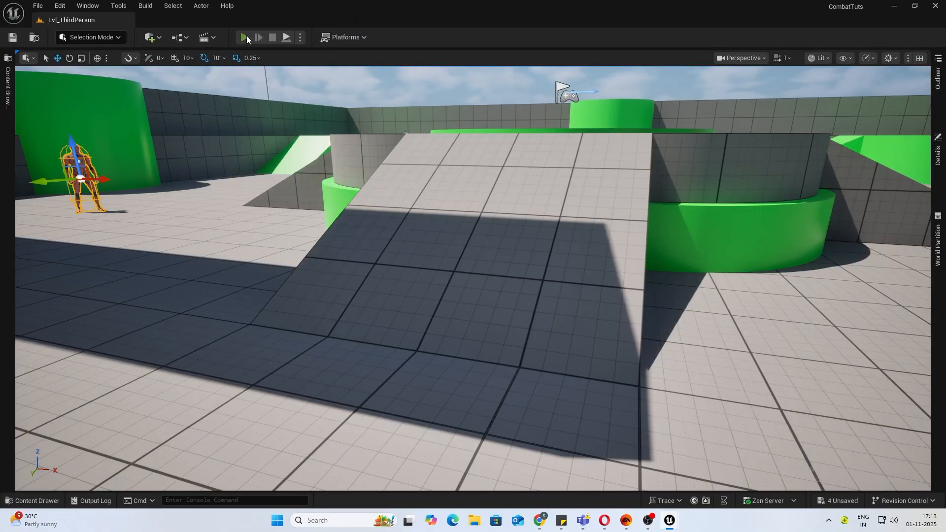
Play-test the level, then bring up the Content Drawer for CAS_EnemyFinisher.
click(243, 37)
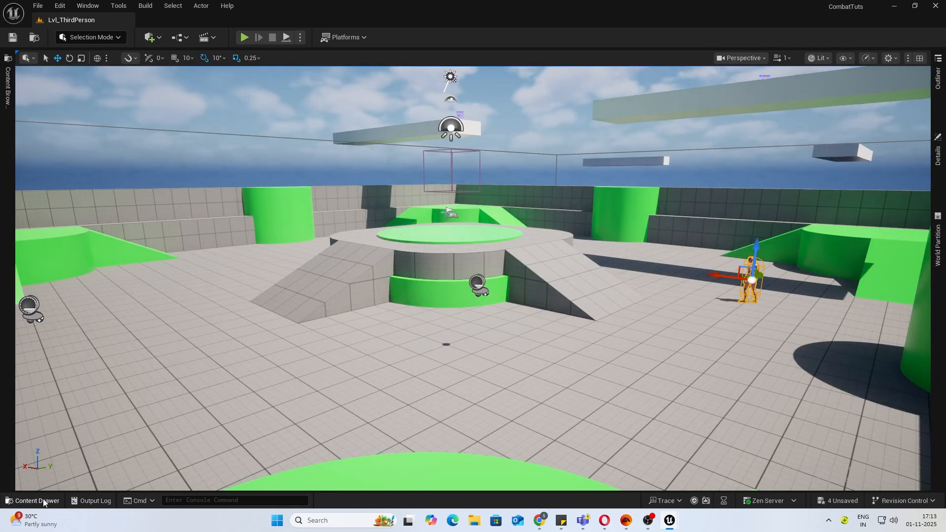
click(33, 501)
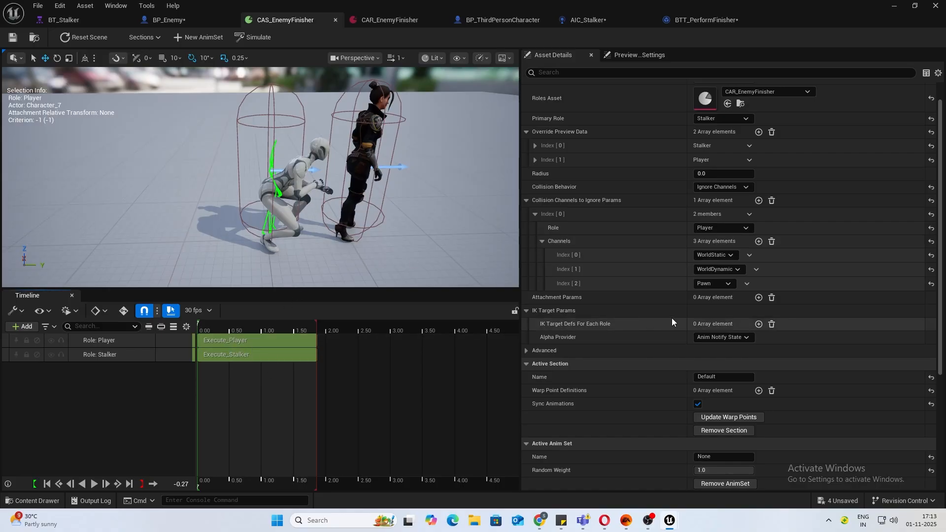
Pick a different Movement Mode for the Execute_Player track in CAS_EnemyFinisher.
scroll(down, 3)
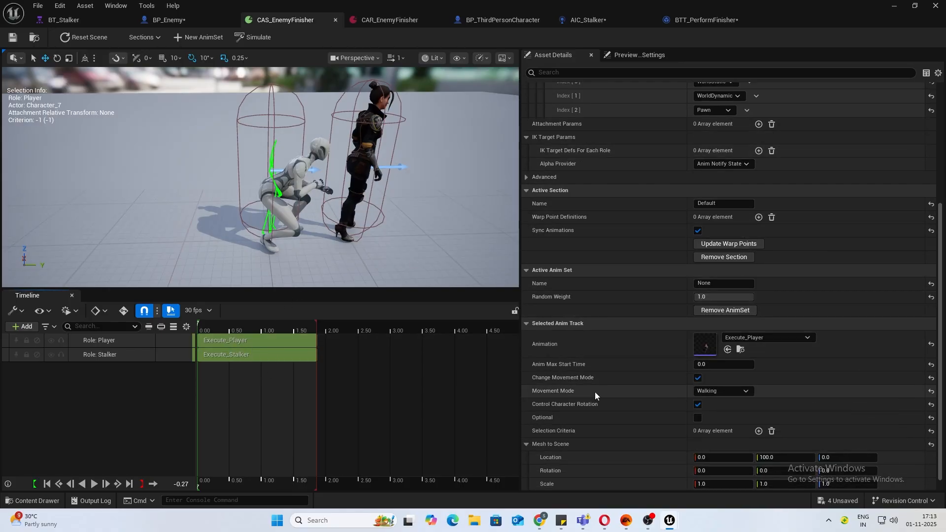
click(723, 390)
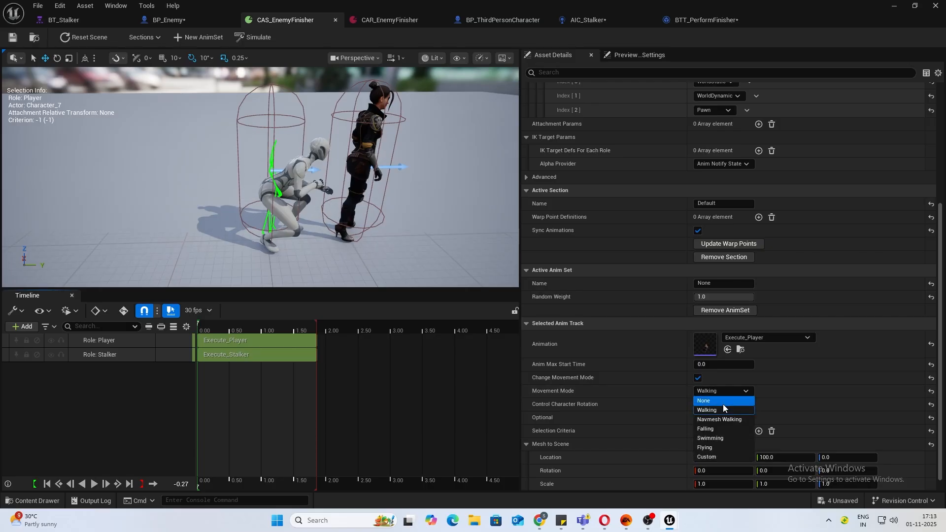
mouse_move(709, 448)
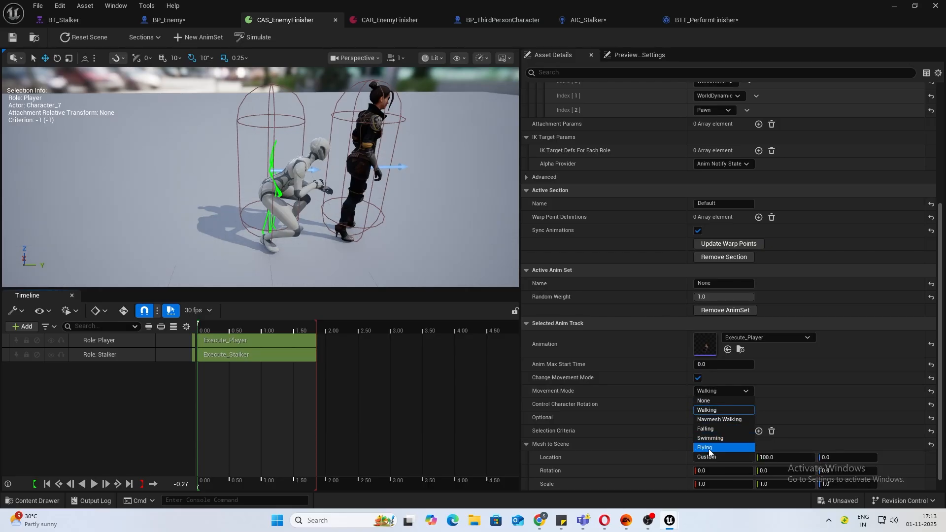
click(704, 447)
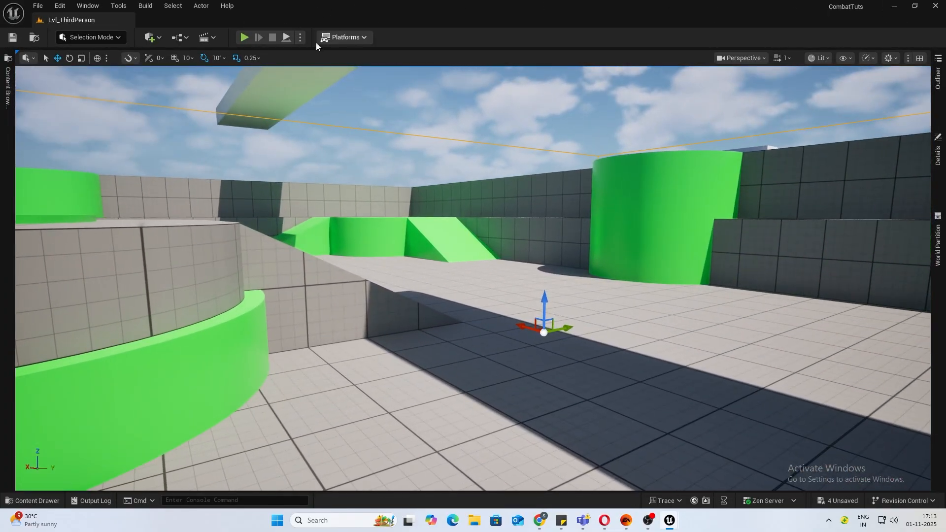
Play-test the stalker finisher against the enemy, then stop the session.
click(245, 38)
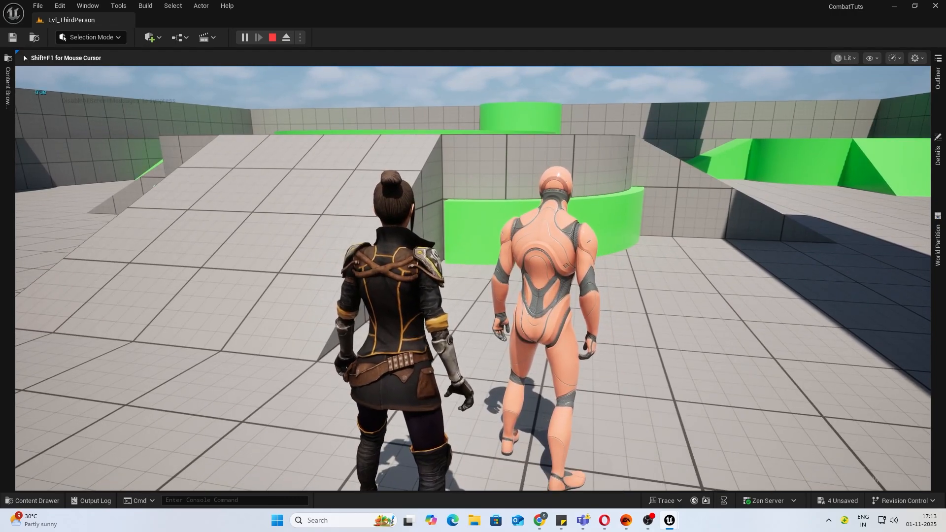
click(32, 501)
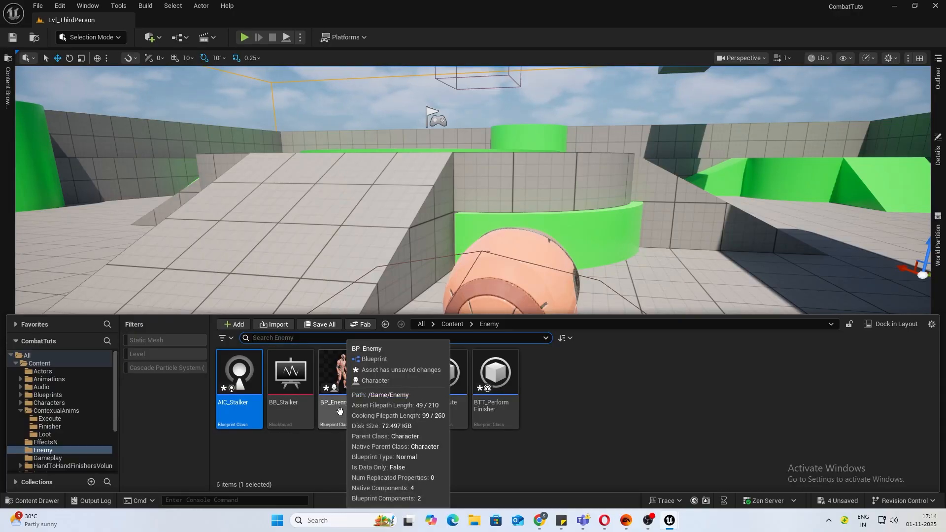
mouse_move(385, 323)
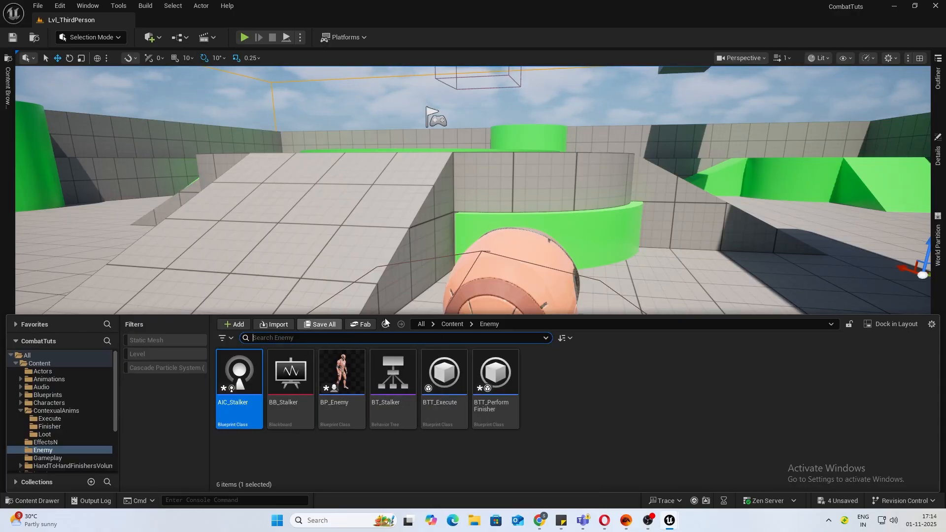
Check Motion Warping is enabled in Plugins, then load the Execute_Stalker montage.
double_click(341, 372)
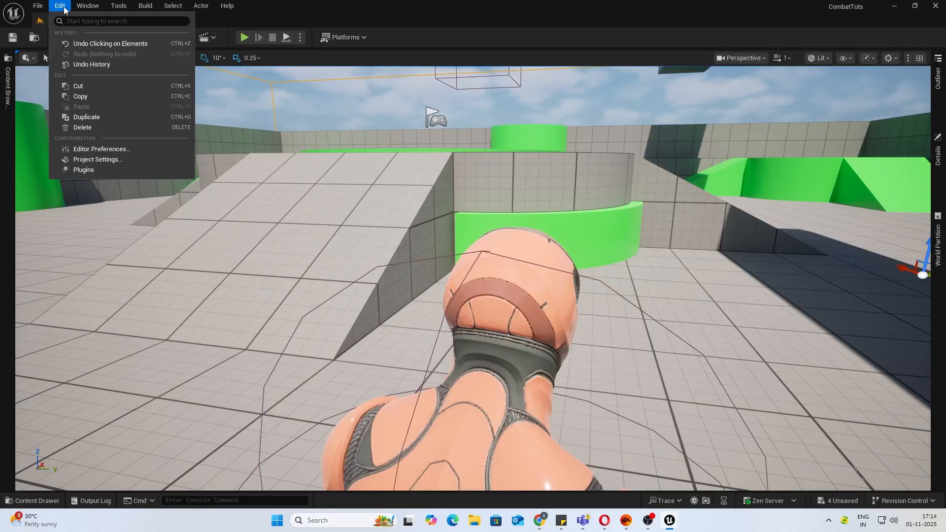
click(83, 169)
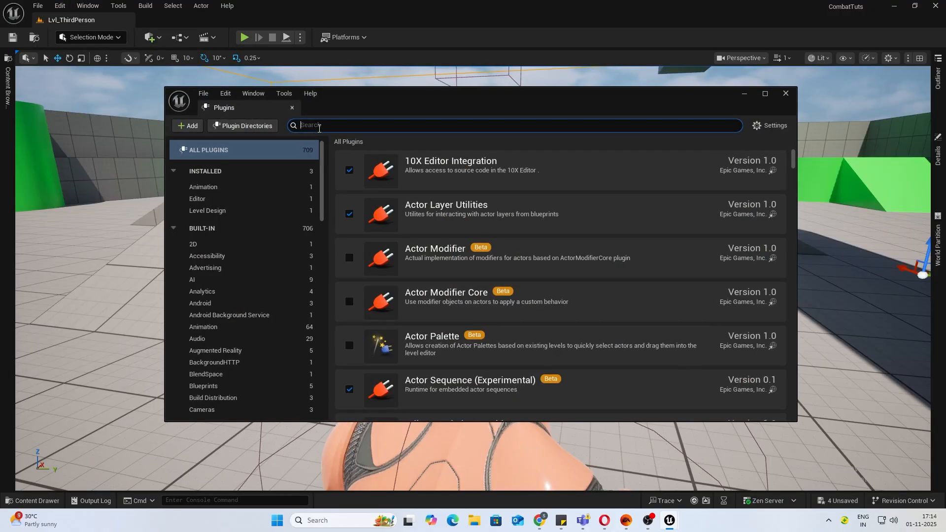
text(Motion Wa)
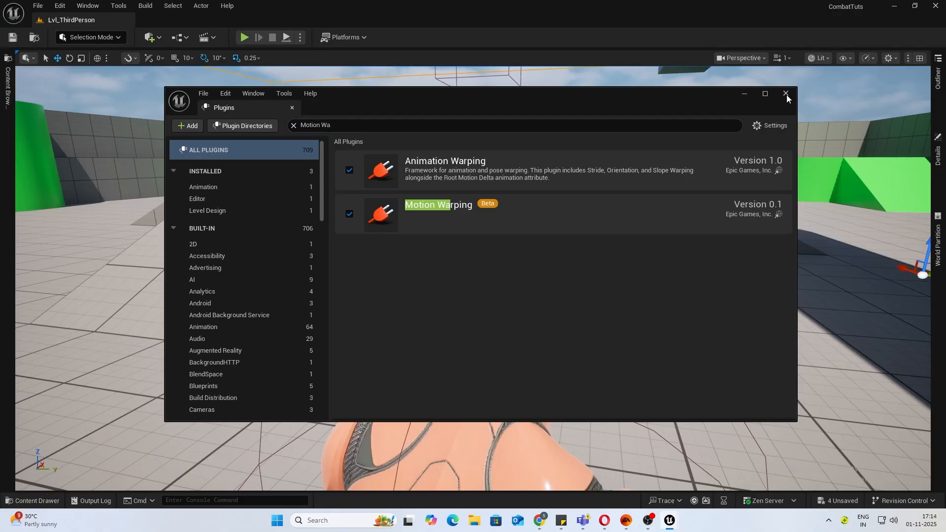
click(786, 93)
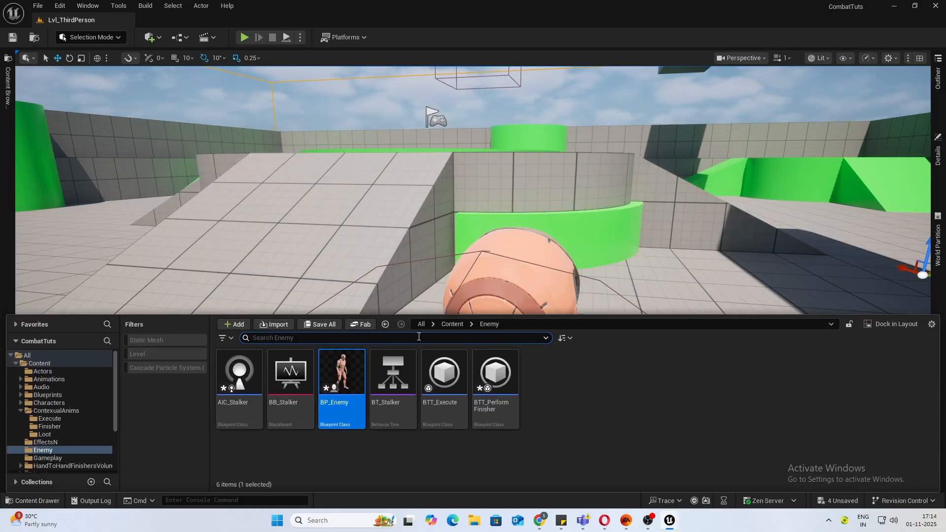
click(48, 379)
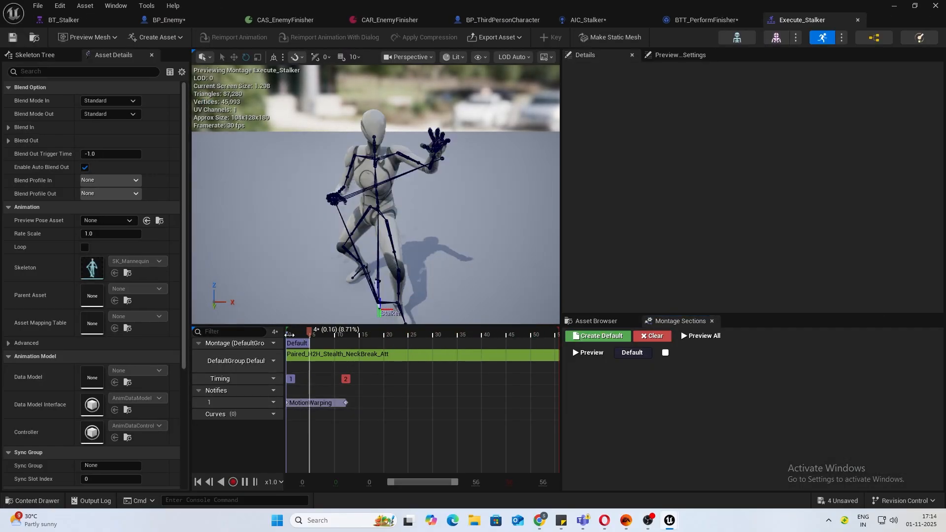
Scrub Execute_Stalker back, dismiss its timeline menu and switch to CAS_EnemyFinisher's active section.
drag(307, 331, 331, 331)
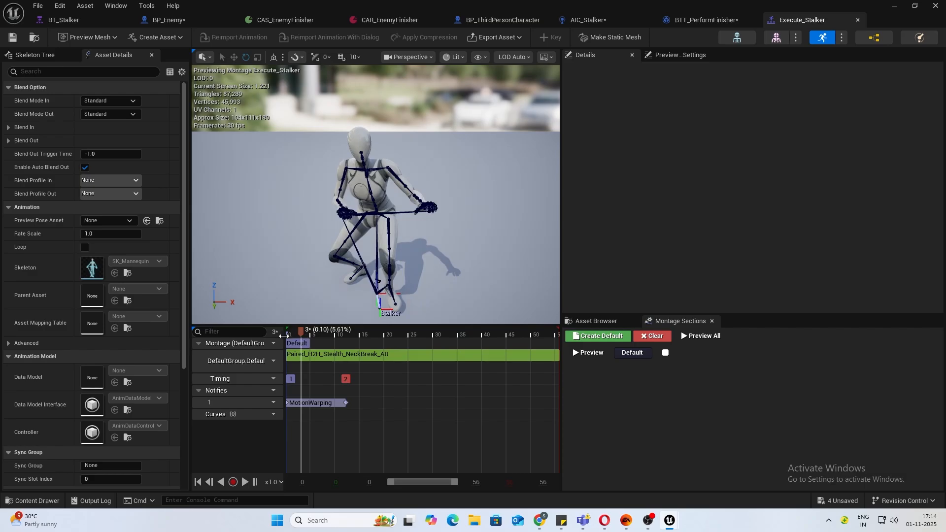
right_click(384, 407)
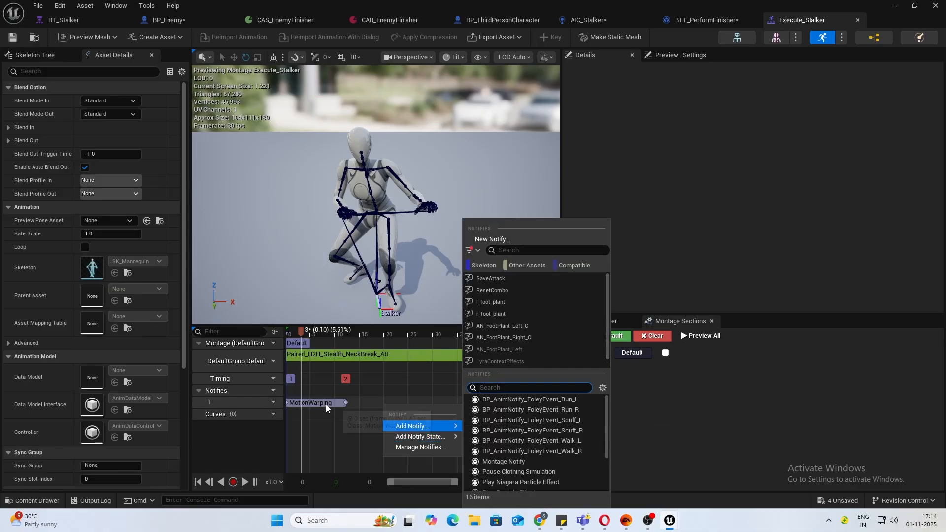
click(309, 402)
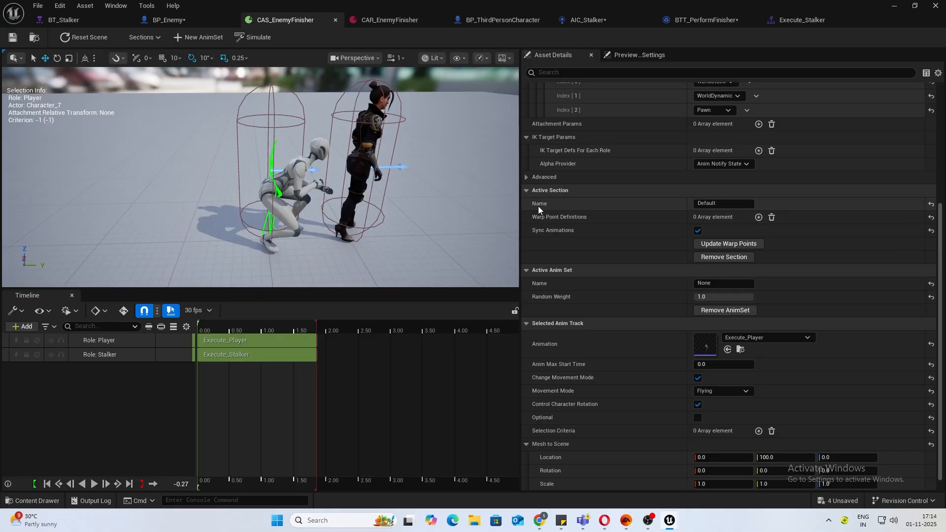
mouse_move(755, 223)
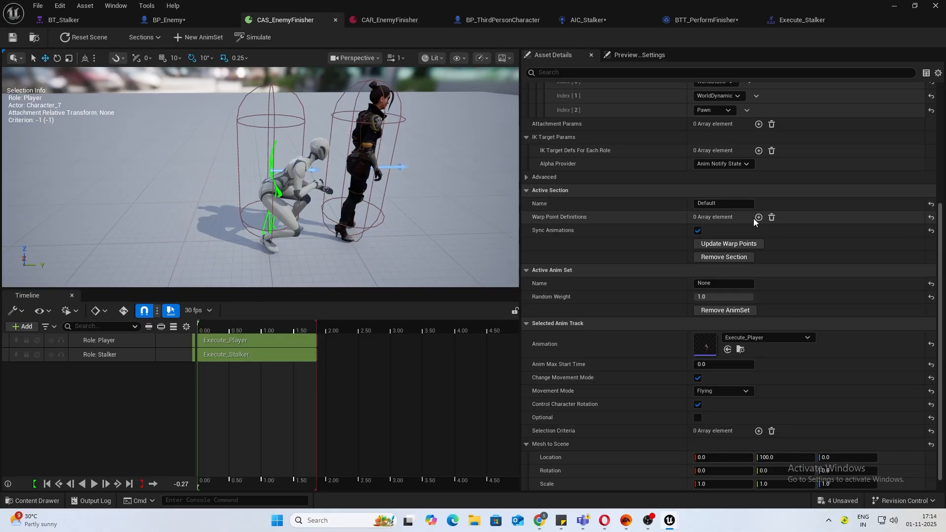
Add warp point Stalker with Mode Custom and Origin Player.
click(759, 217)
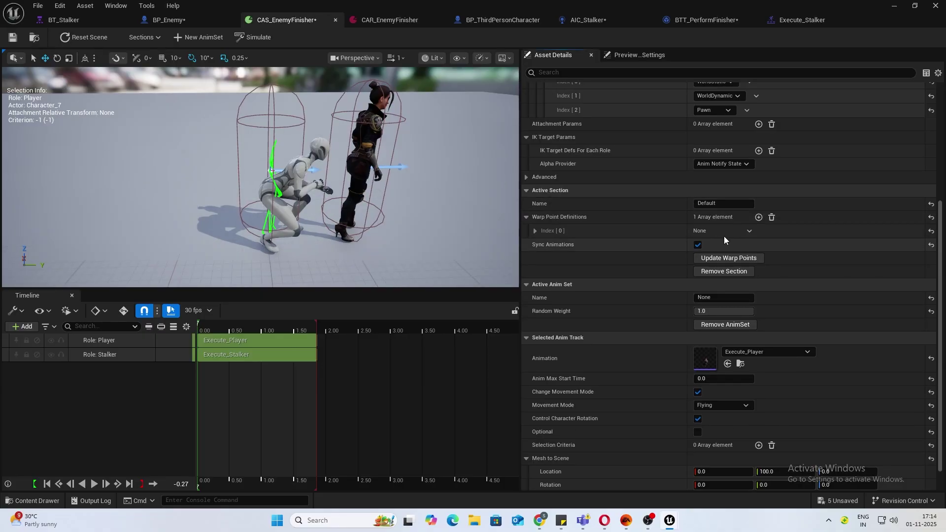
click(536, 231)
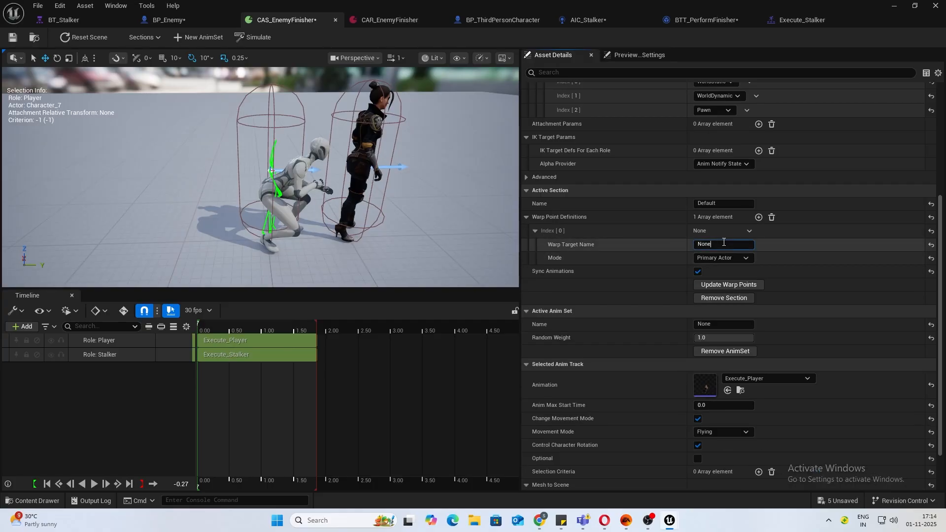
text(Stalker)
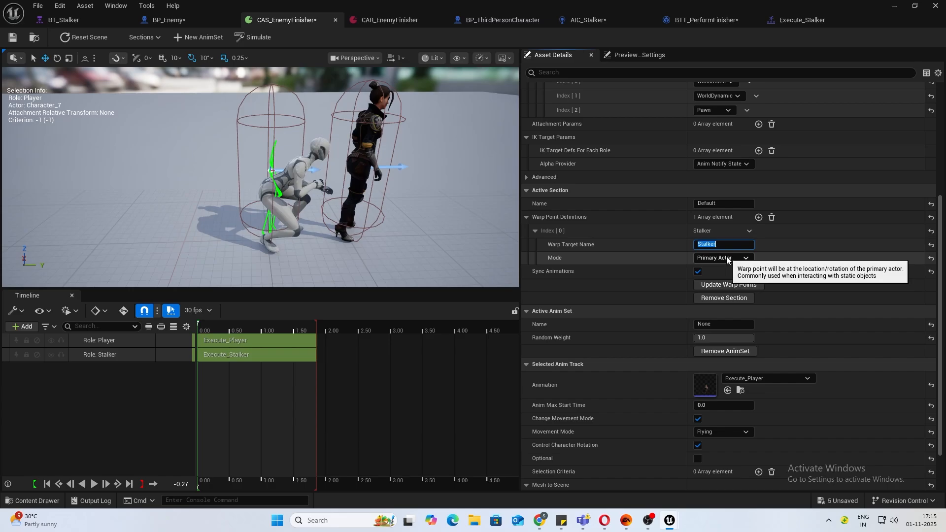
click(724, 258)
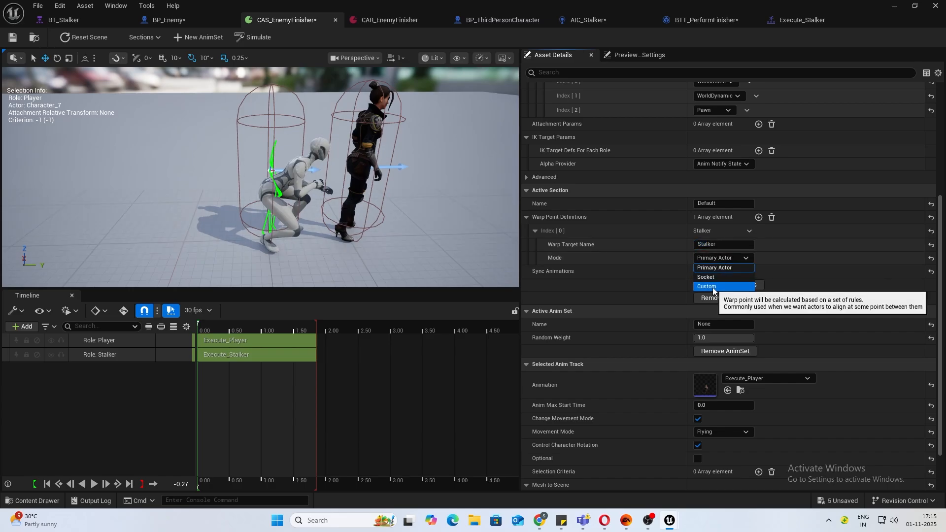
click(707, 286)
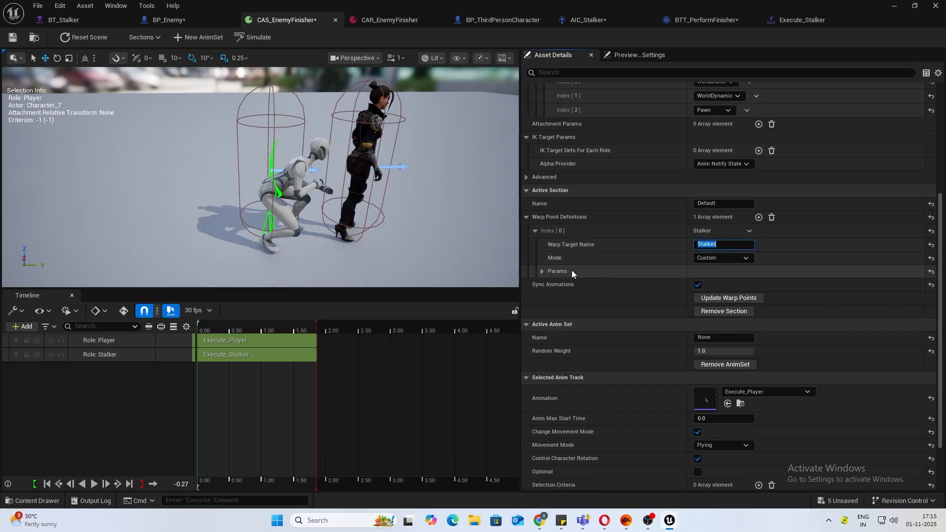
click(542, 271)
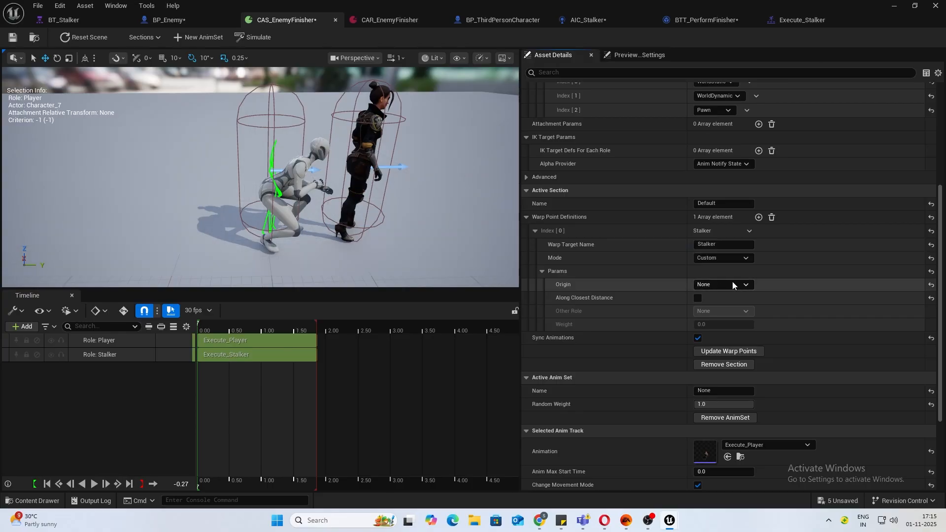
click(745, 284)
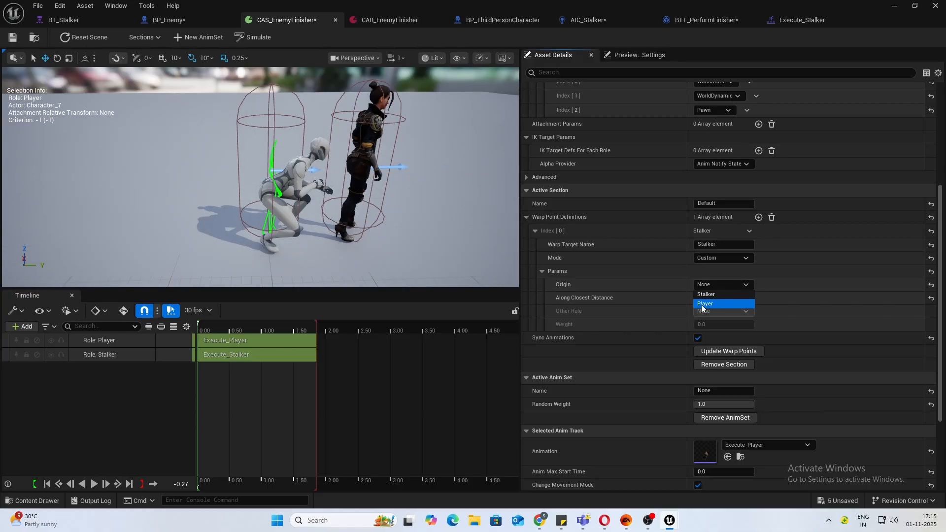
click(704, 304)
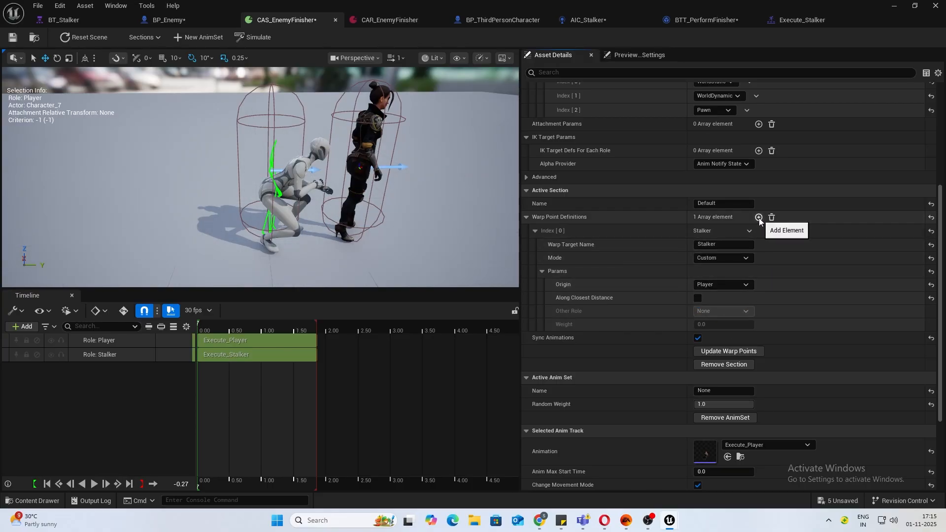
Add a second warp point Player as Primary Actor and request Update Warp Points.
click(759, 217)
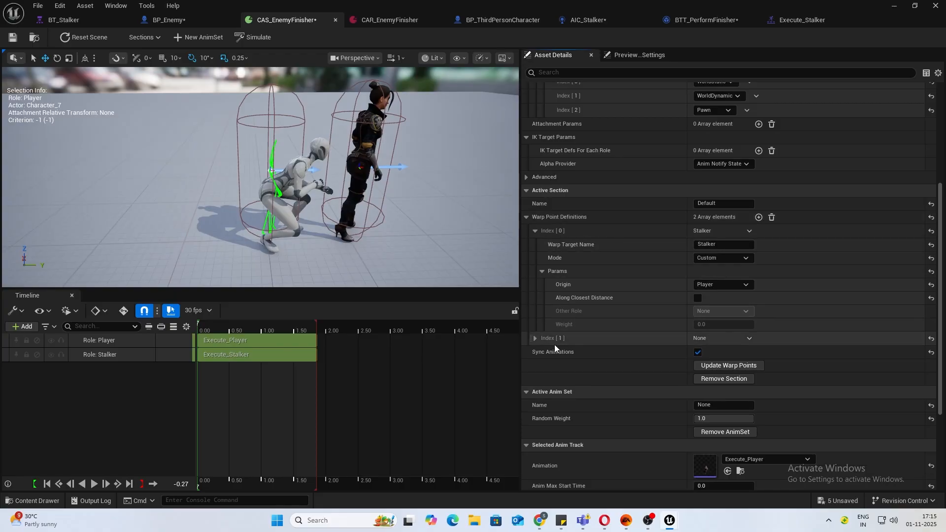
click(535, 338)
text(Player)
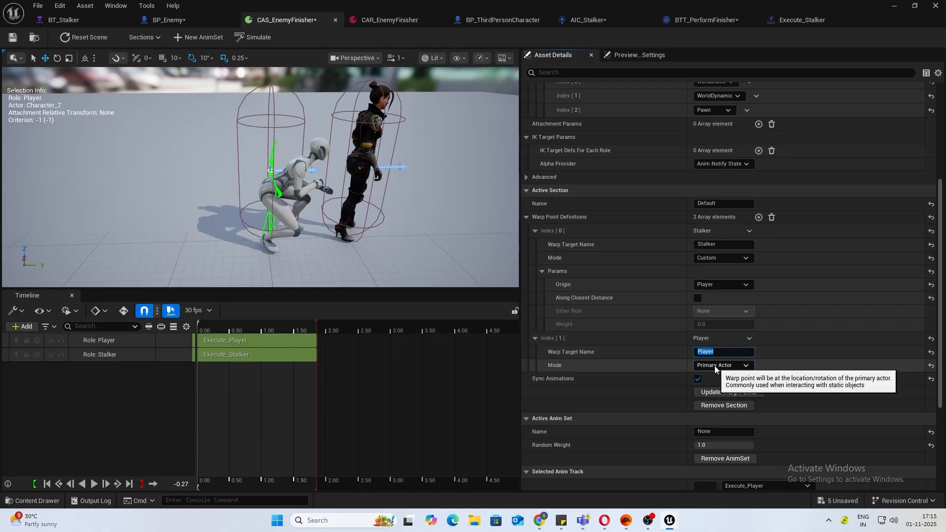
click(729, 392)
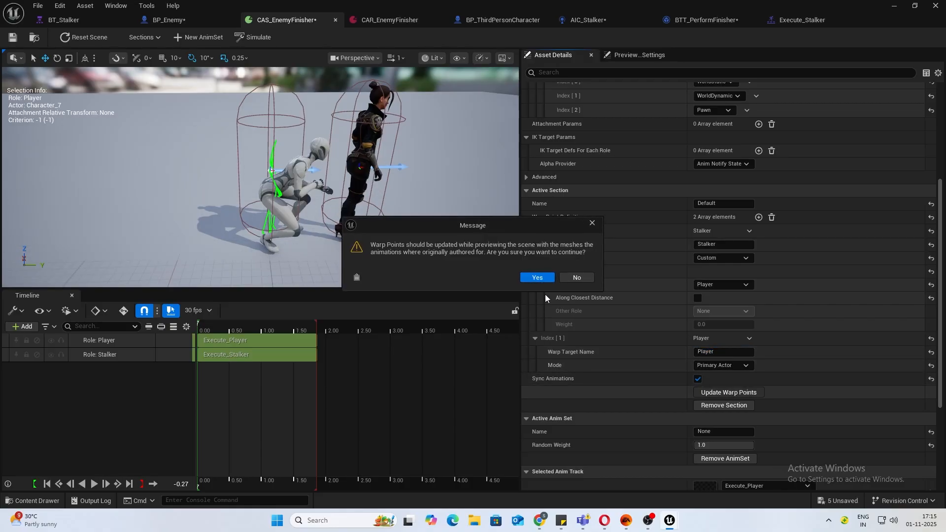
Confirm the warp point update, preview the finisher mid-animation, and return to Lvl_ThirdPerson.
click(537, 278)
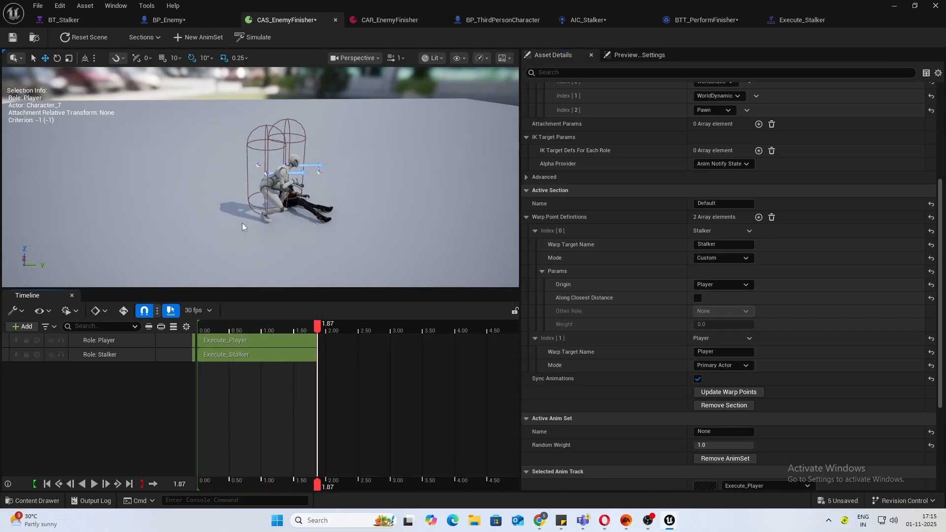
drag(318, 323, 270, 323)
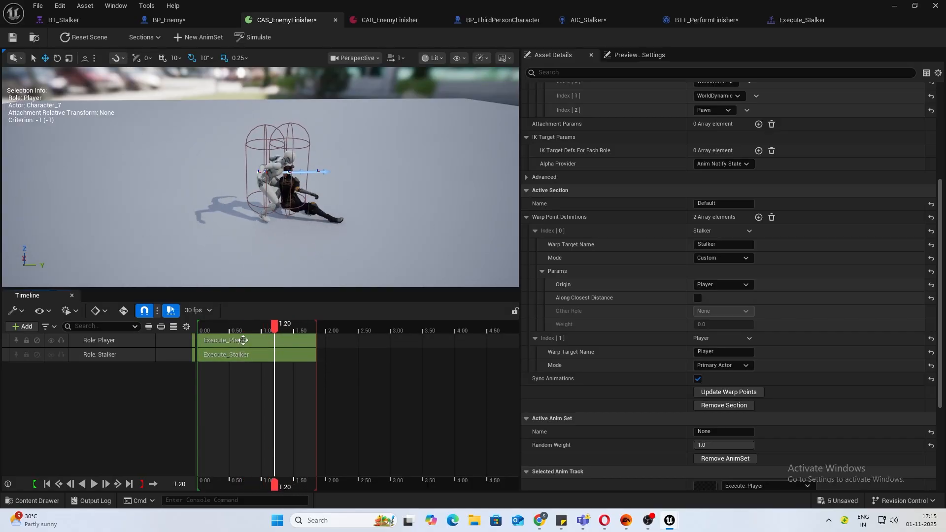
scroll(down, 3)
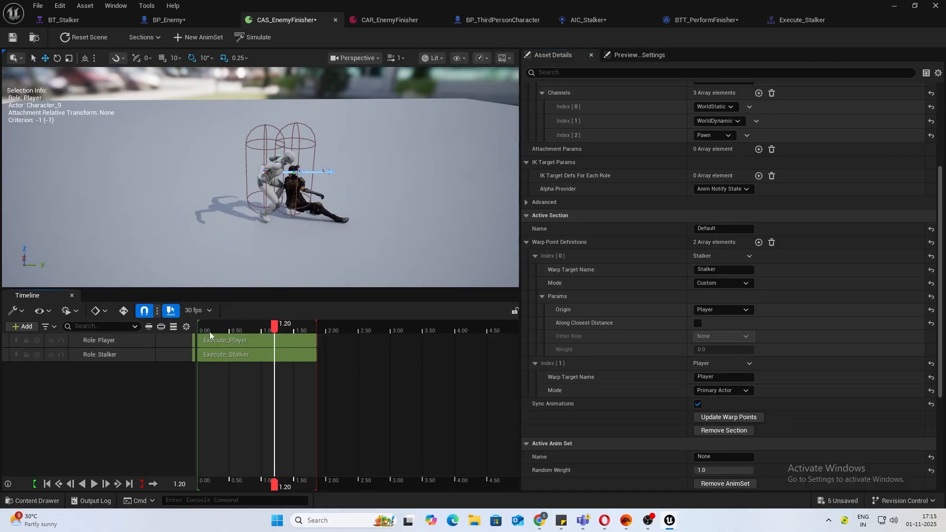
click(94, 484)
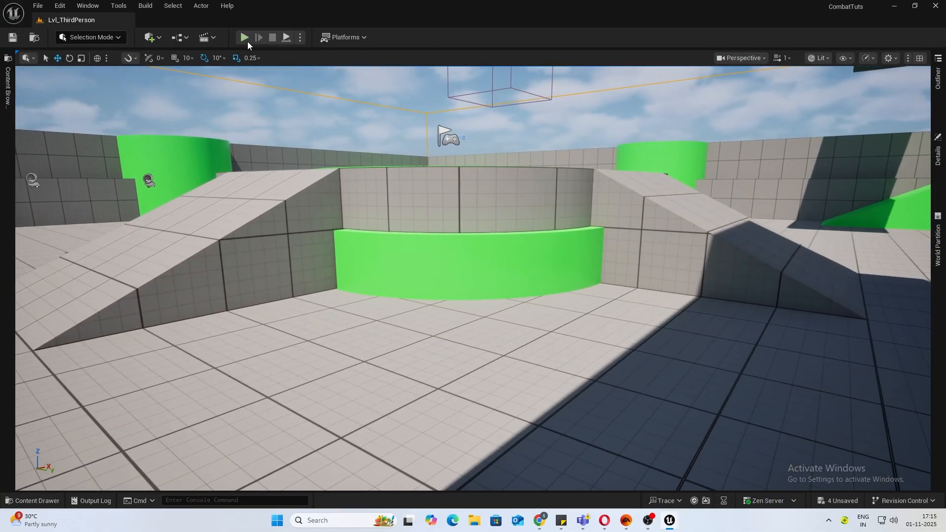
click(244, 37)
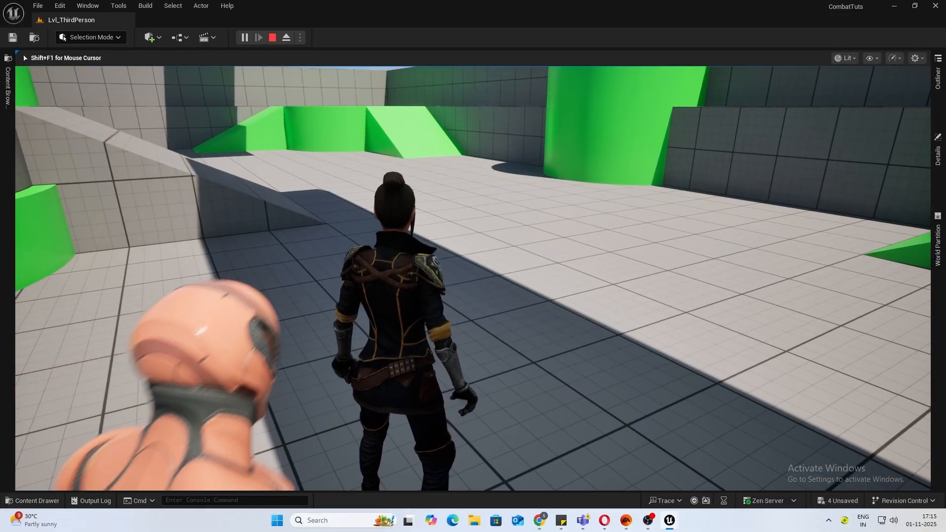
click(272, 38)
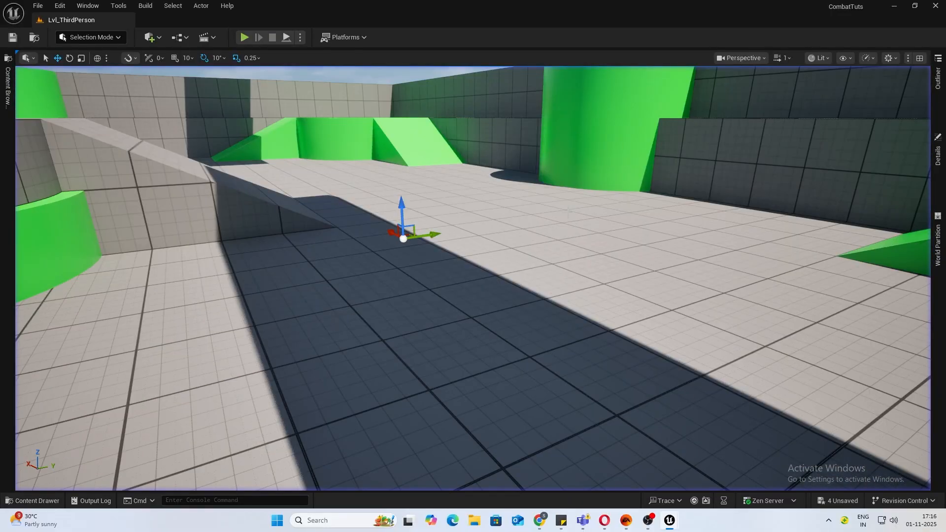
mouse_move(100, 499)
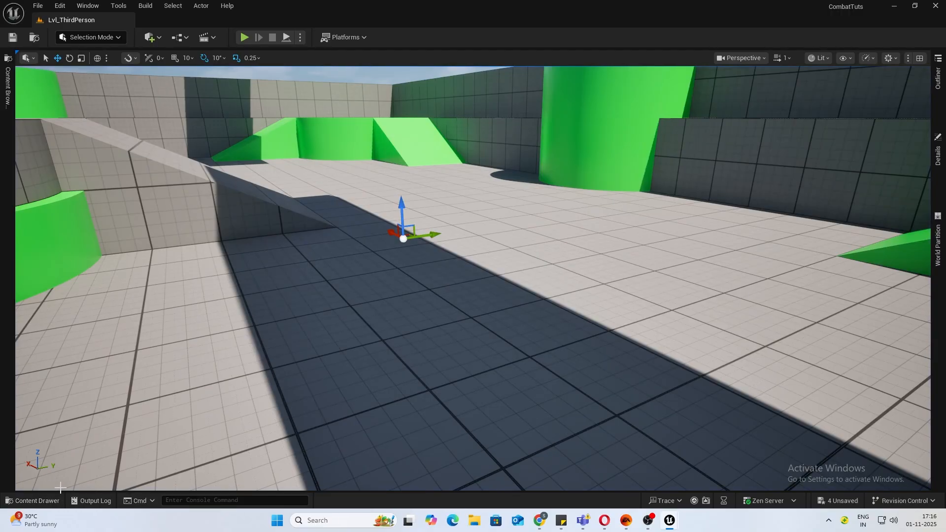
Duplicate Paired_H2H_Stealth_NeckBreak_Vic and start renaming the copy Anim_DeadIdle.
click(37, 500)
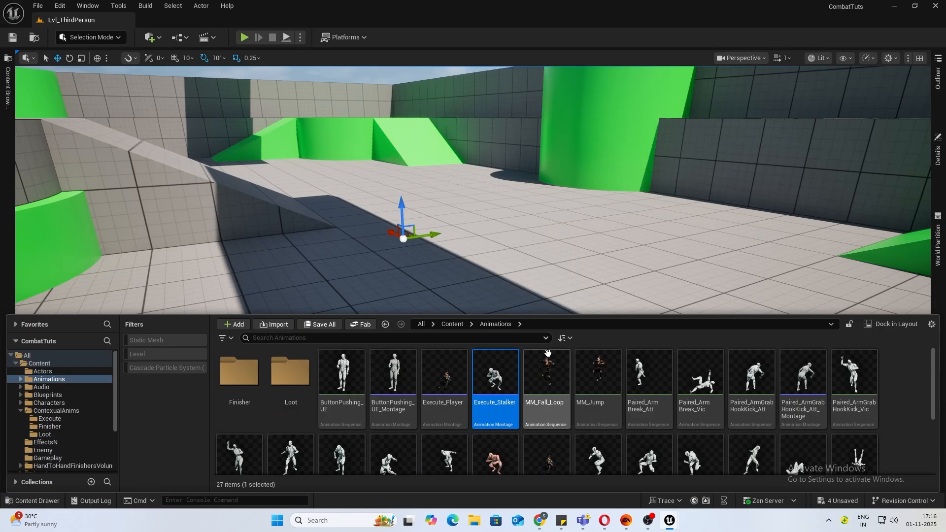
double_click(494, 379)
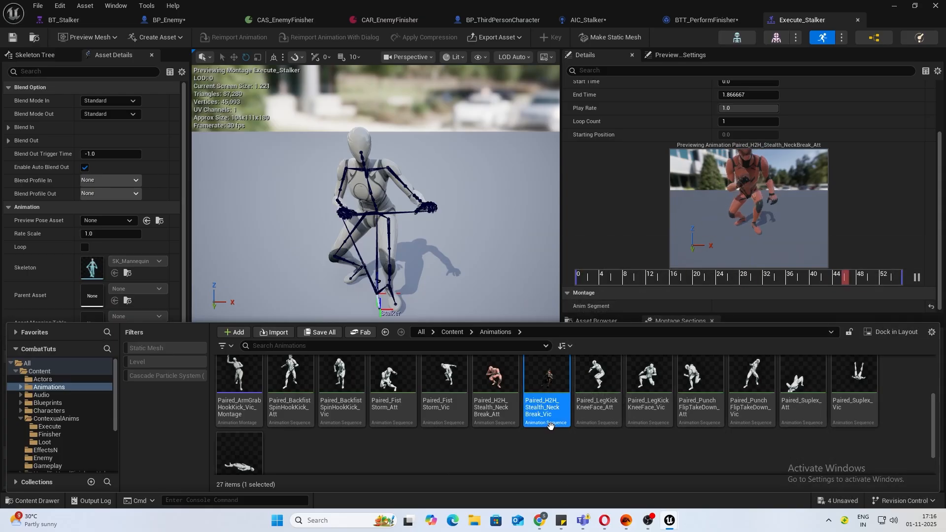
double_click(546, 374)
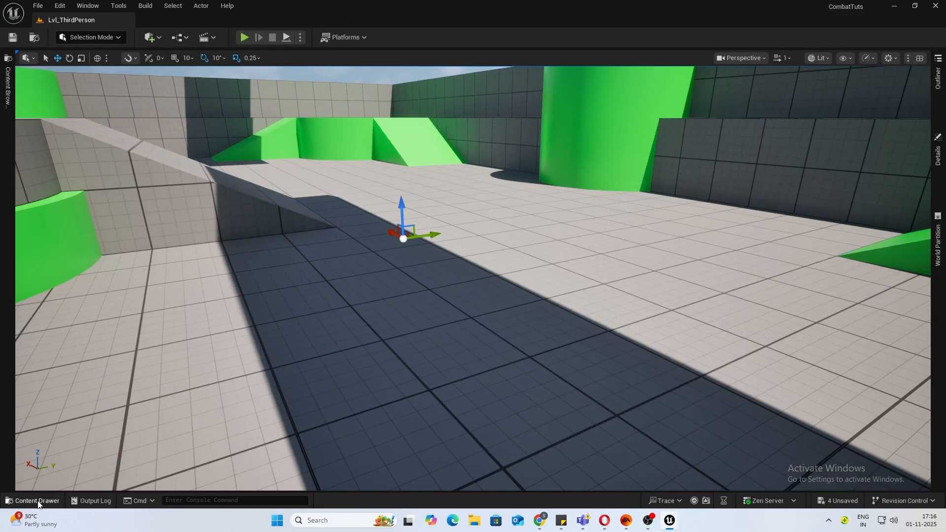
click(37, 501)
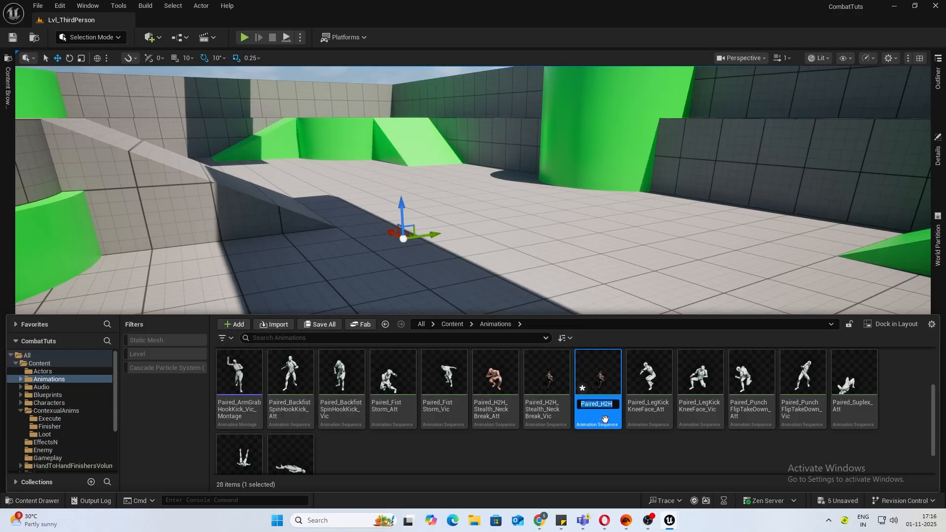
text(Anim_D)
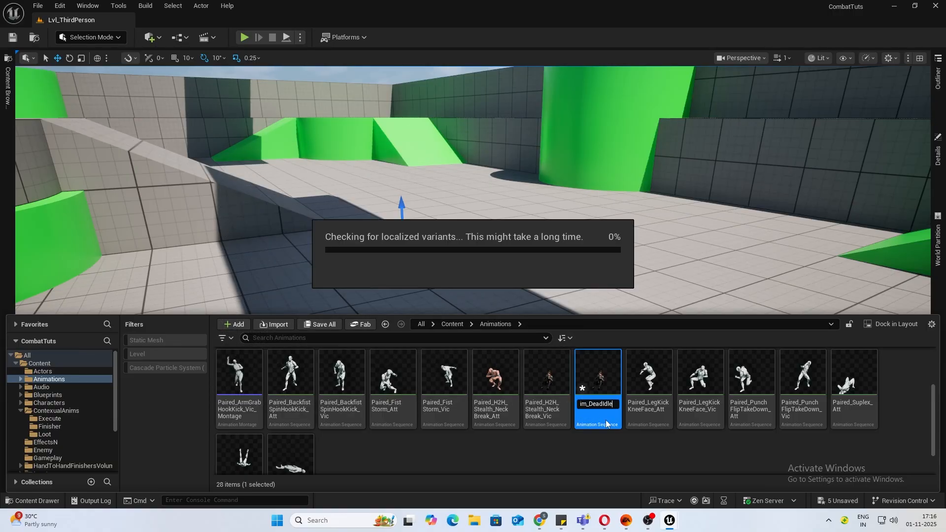
Remove frames 0-55 from Anim_DeadIdle leaving only the final lying pose, and save it.
double_click(597, 372)
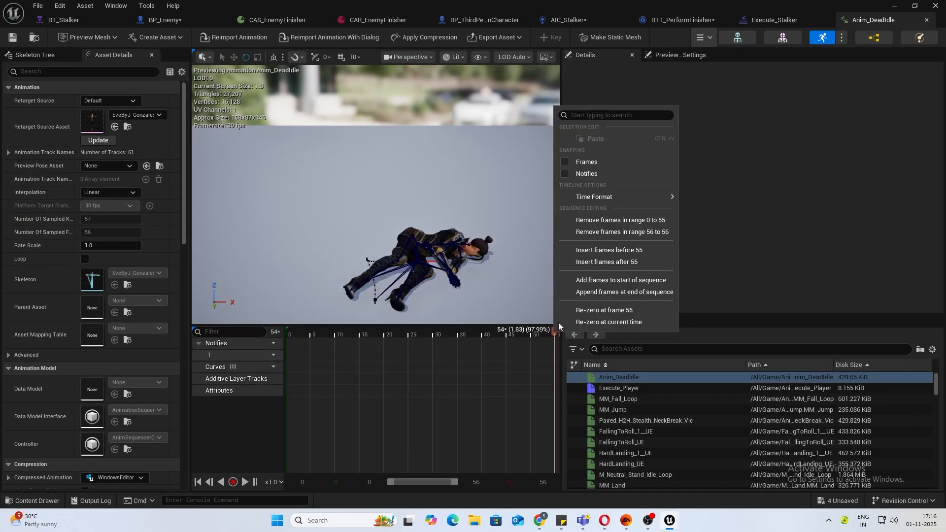
mouse_move(631, 220)
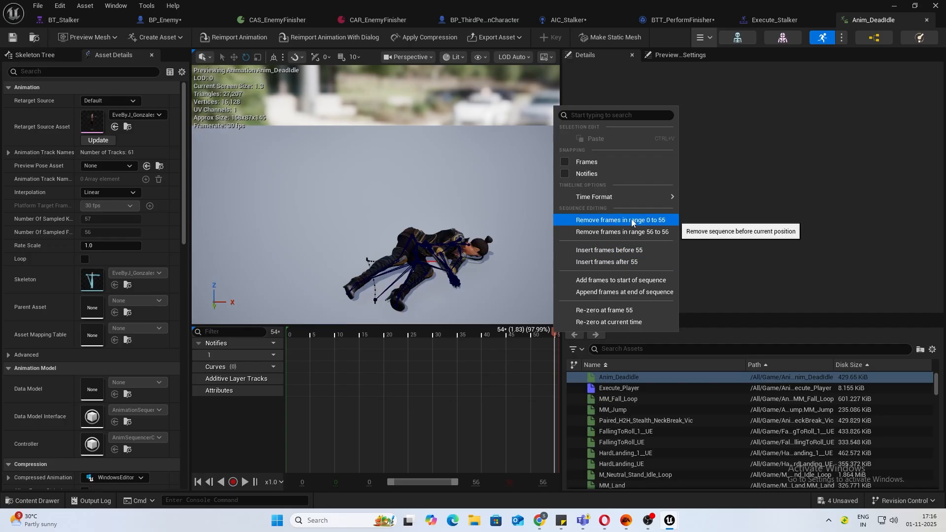
click(621, 220)
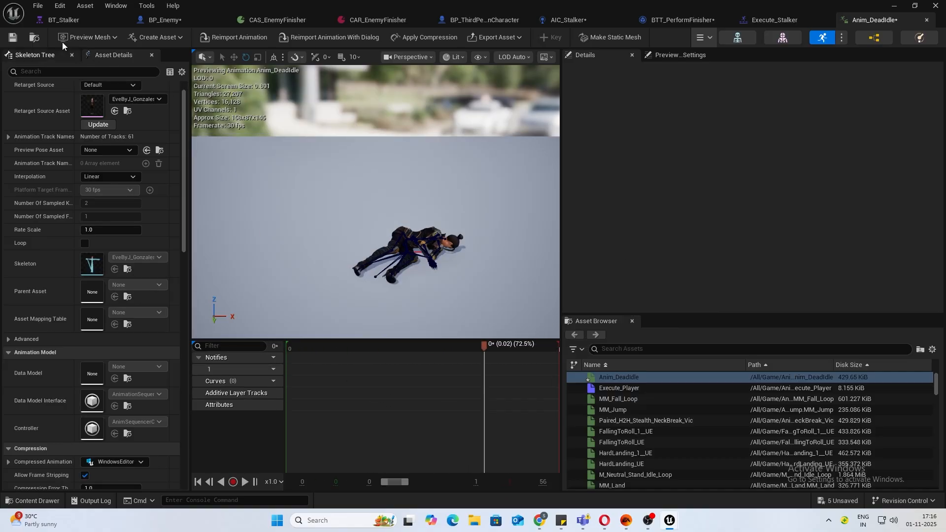
click(423, 37)
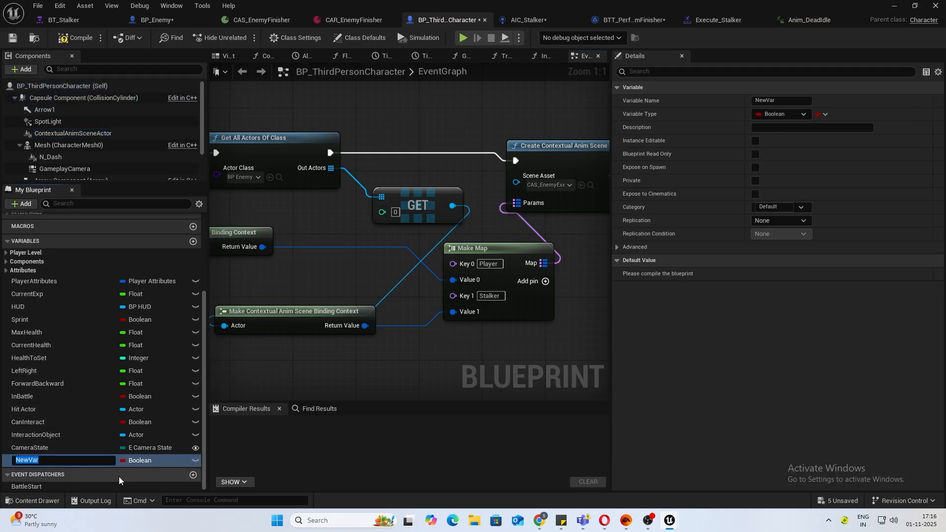
Name the character blueprint's new Boolean variable isDead and compile.
text(isDead)
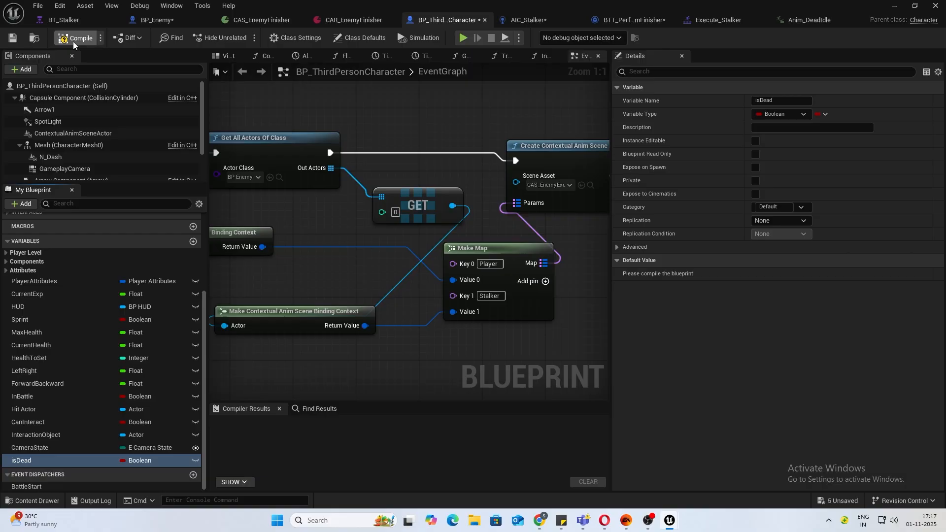
click(58, 145)
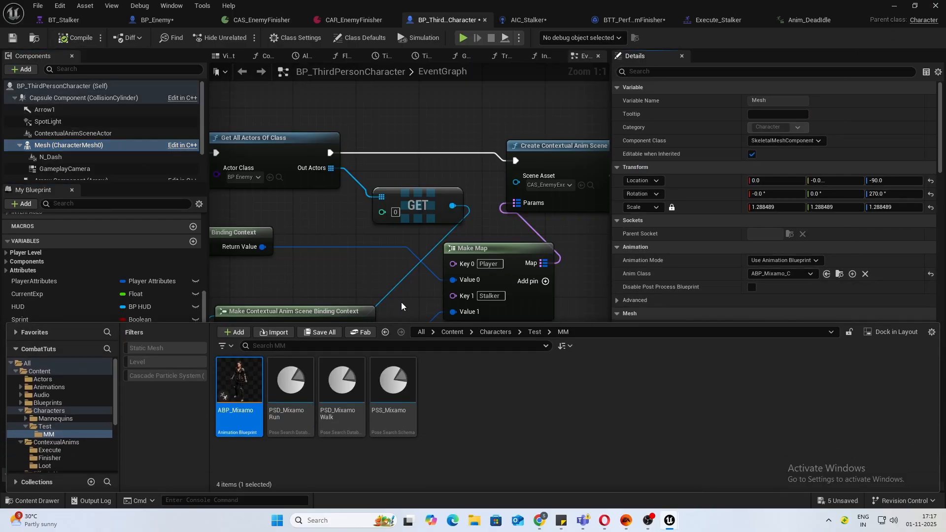
In ABP_Mixamo's EventGraph, get the character's Is Dead off the character reference.
double_click(239, 379)
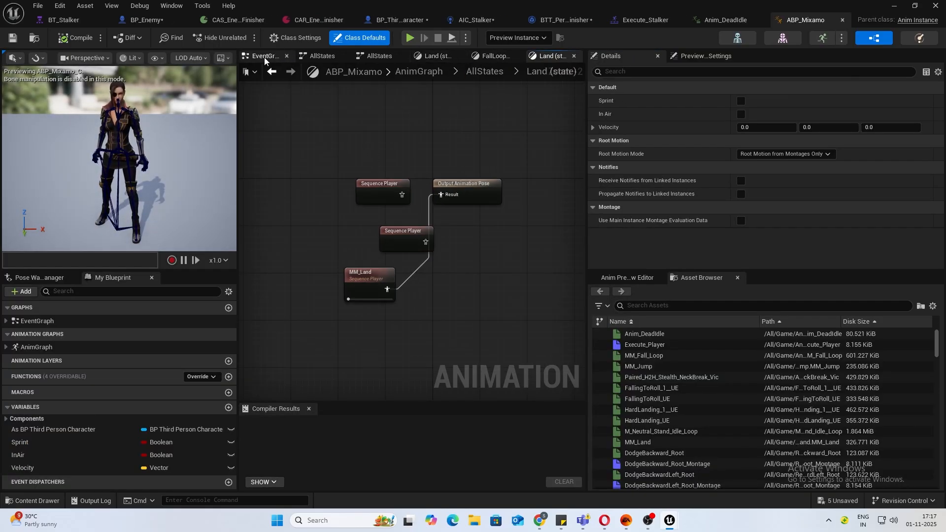
click(264, 55)
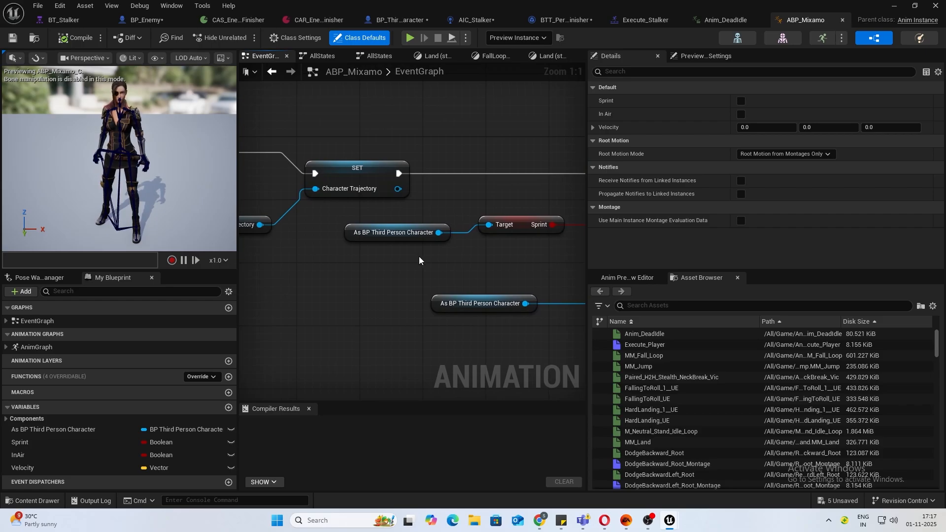
drag(419, 260, 278, 253)
text(is)
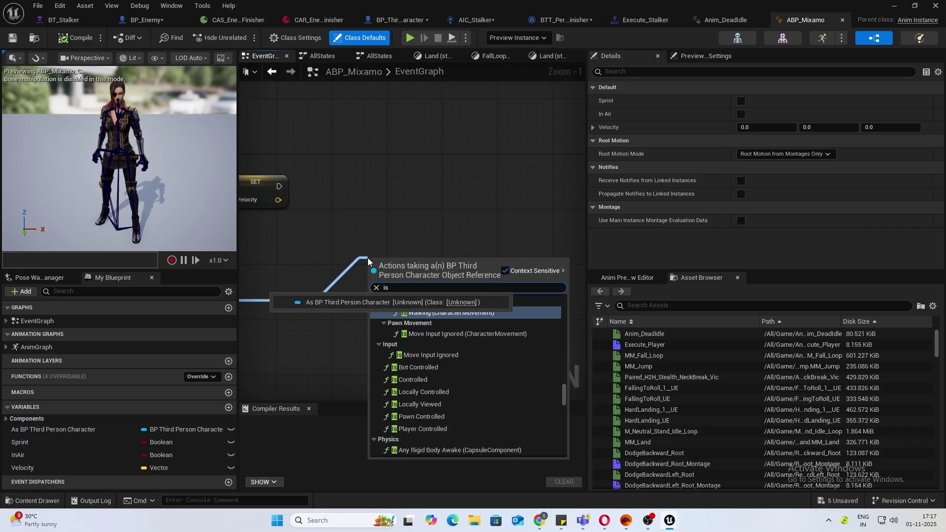
click(389, 303)
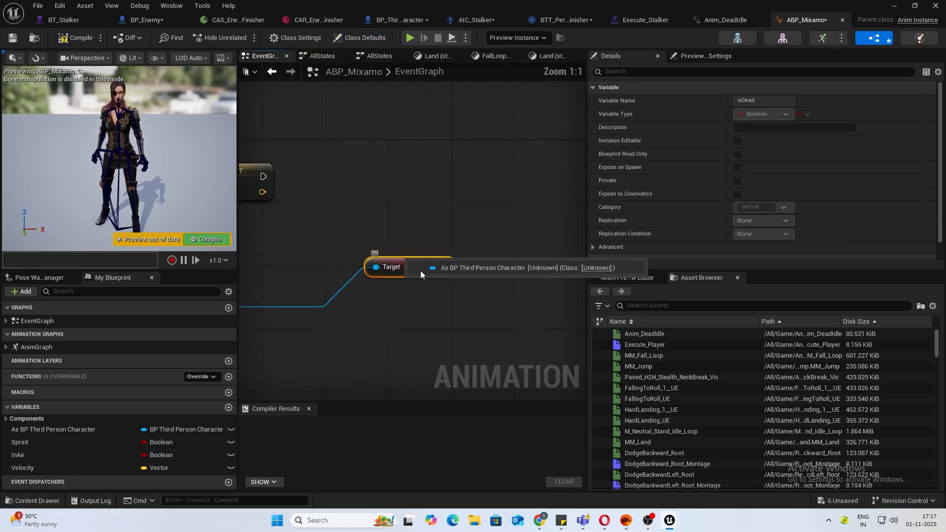
Promote Is Dead to an ABP variable wired into the update flow, and compile.
click(445, 266)
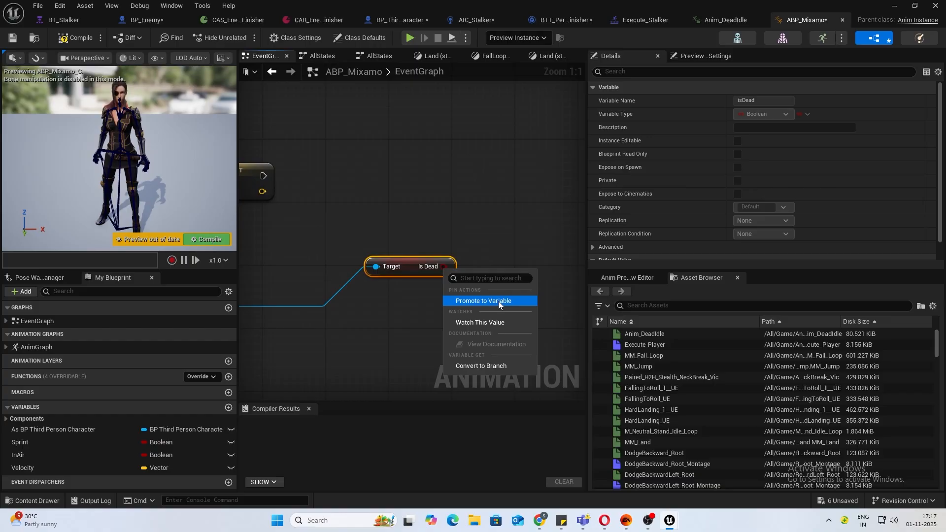
click(483, 301)
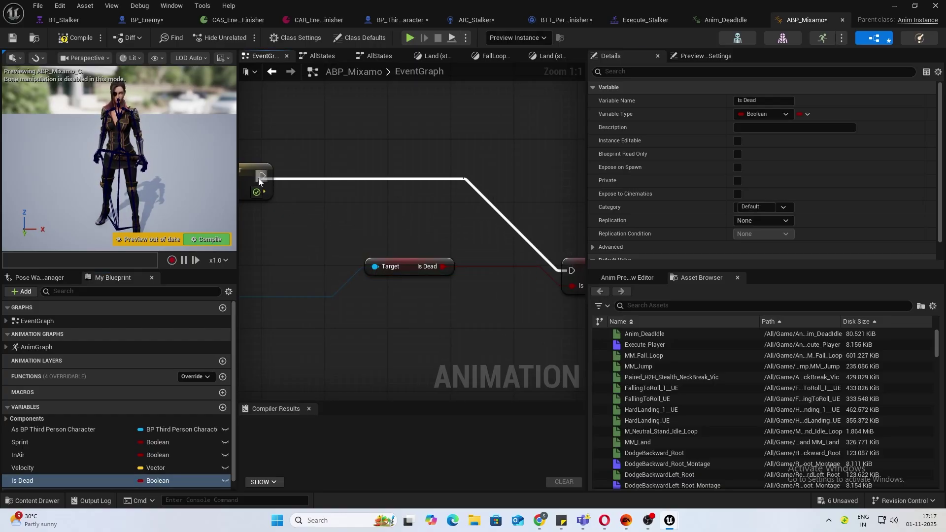
click(80, 37)
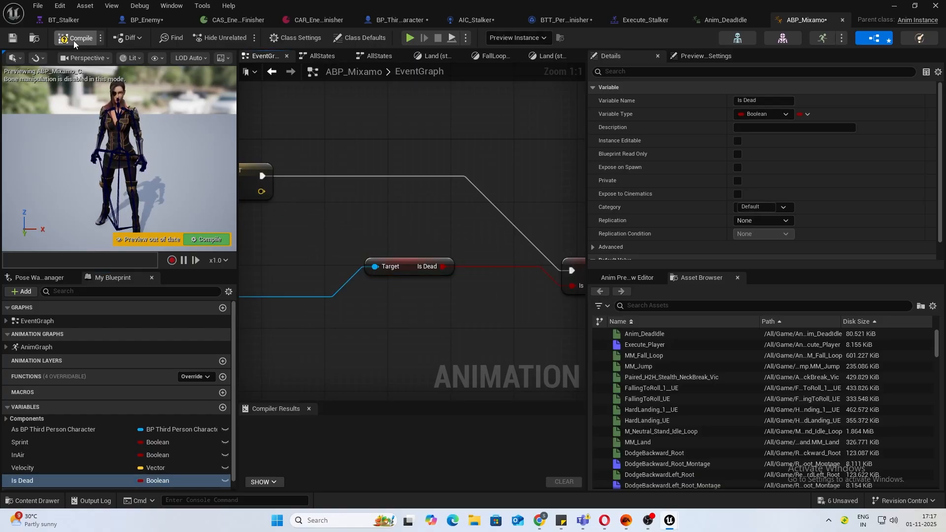
click(80, 37)
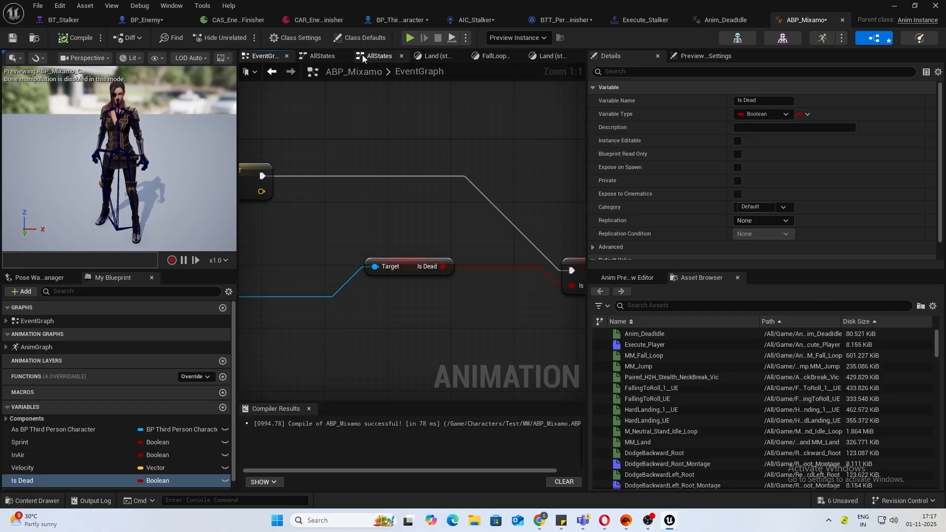
Add an isDead state off Loco in AllStates playing Anim_DeadIdle, and compile.
click(379, 55)
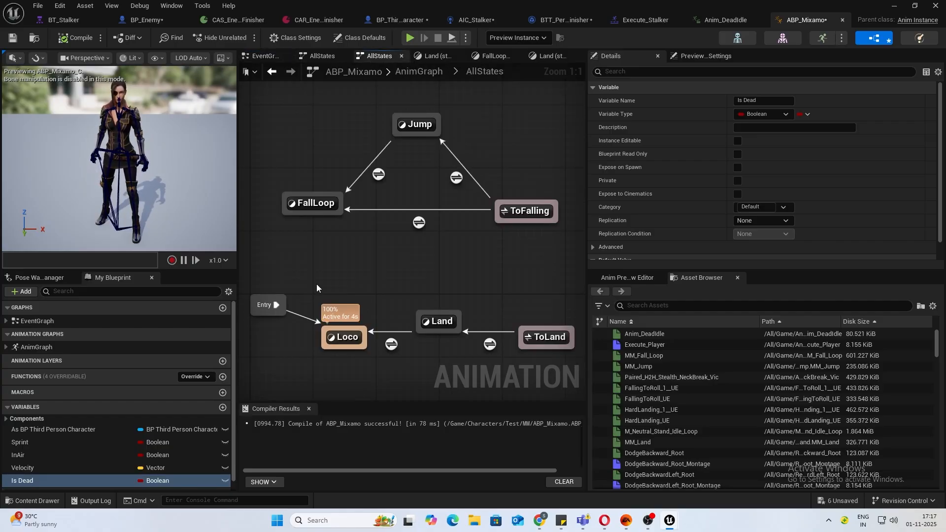
scroll(down, 3)
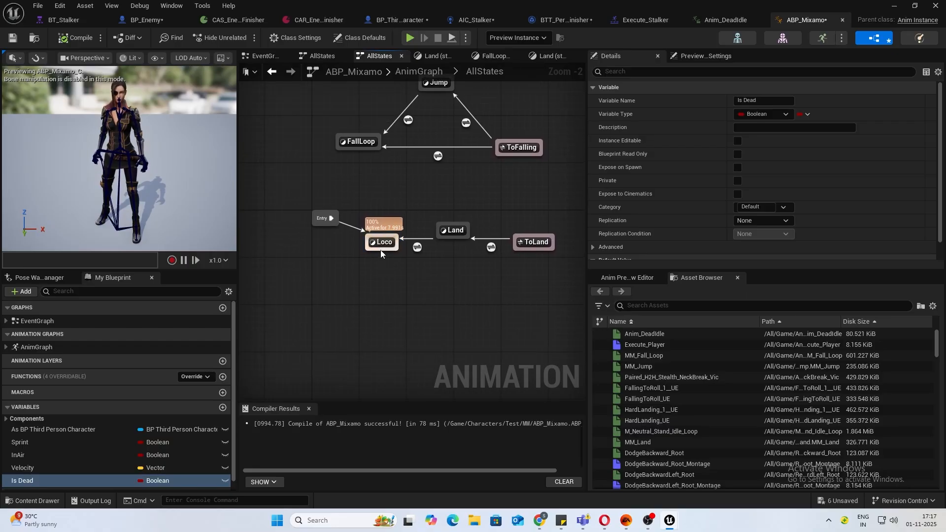
drag(381, 243, 378, 299)
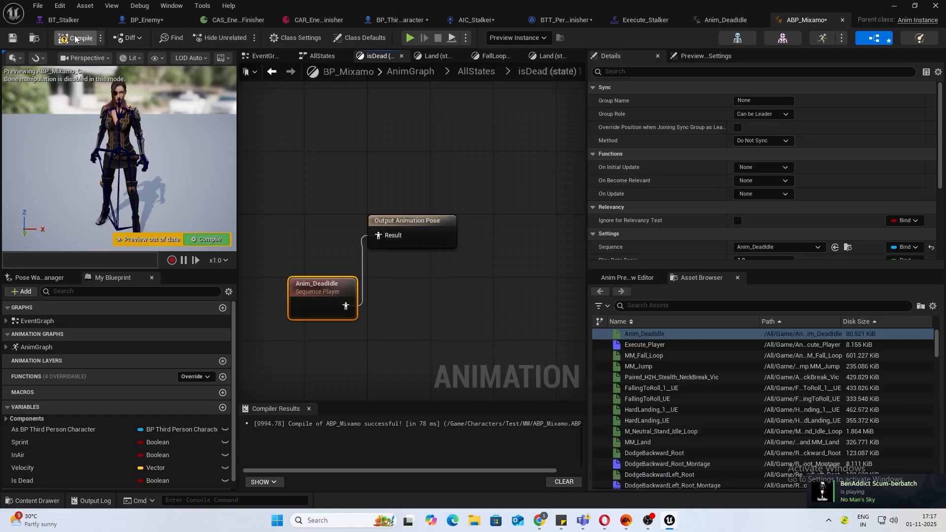
click(74, 37)
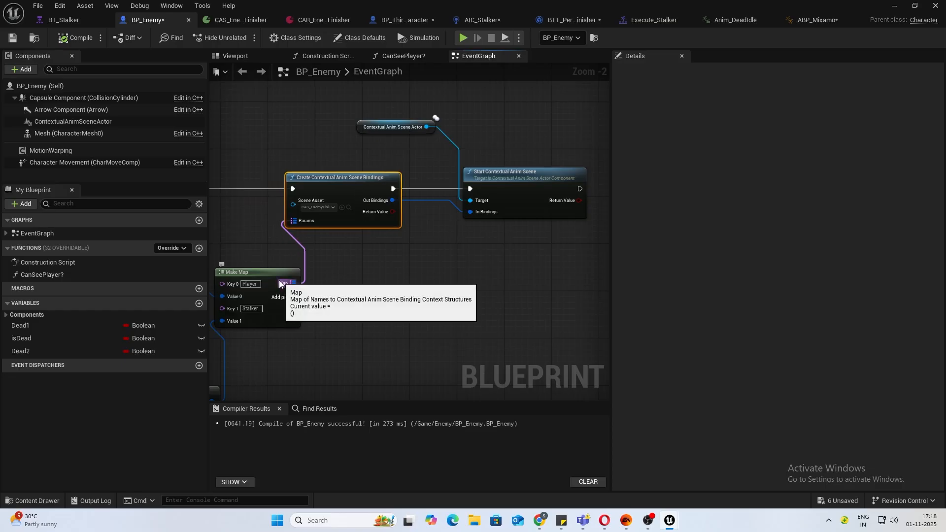
mouse_move(422, 214)
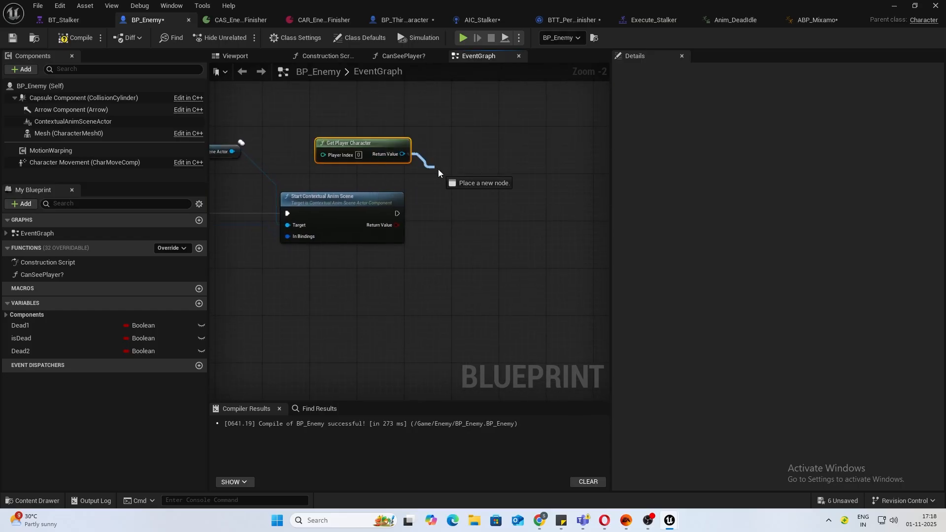
Cast the player to BP_ThirdPersonCharacter and set its Is Dead to true.
text(cast to t)
text(set isd)
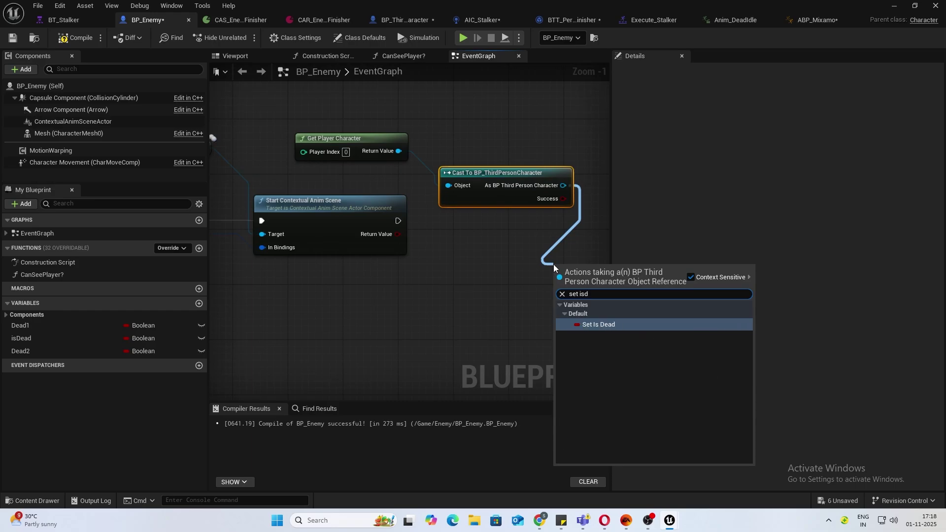
click(598, 324)
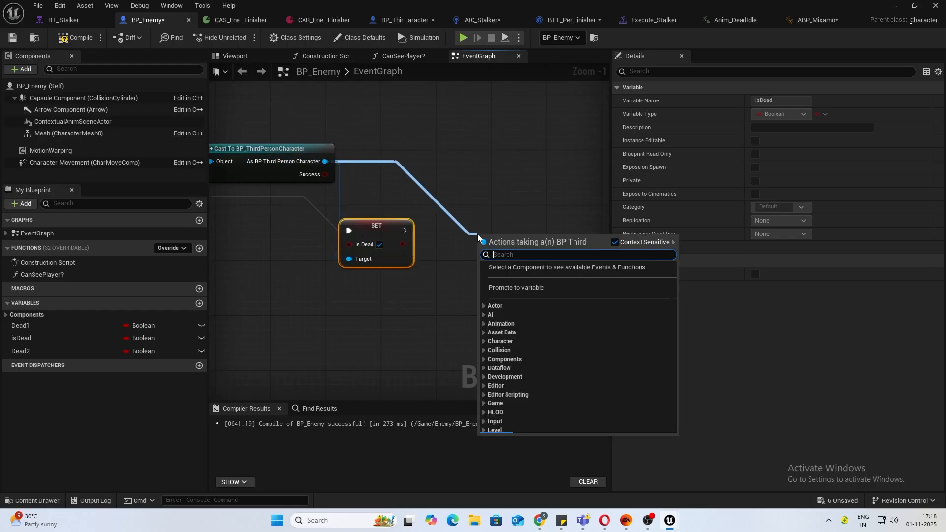
Add Disable Movement on the player's Character Movement after the Is Dead setter.
text(disable)
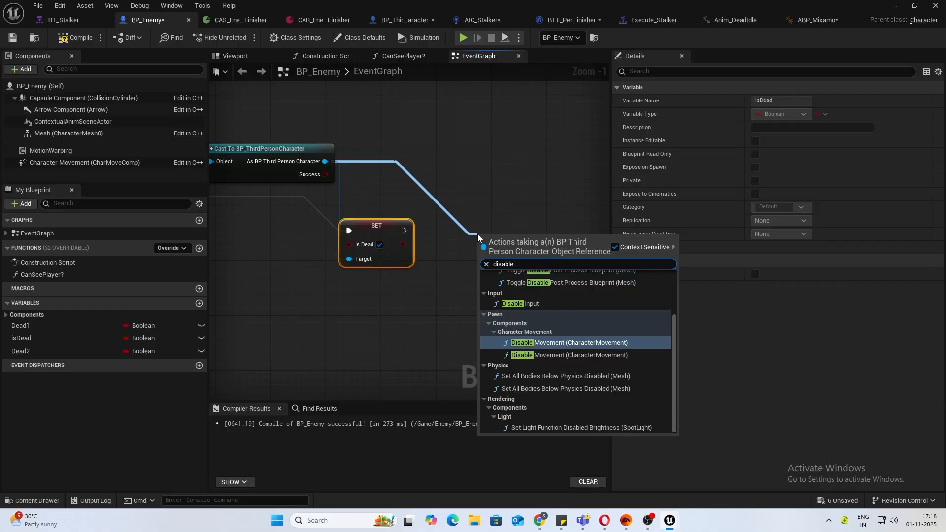
text(m)
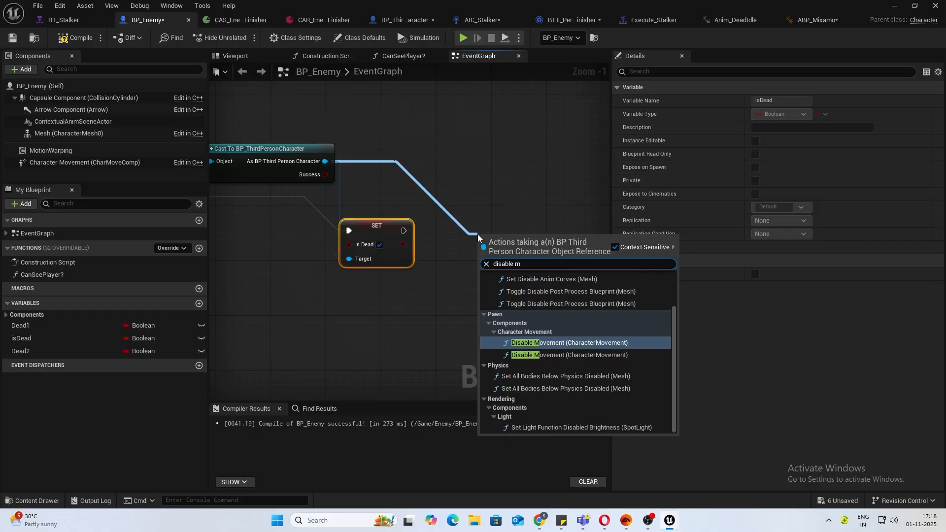
click(570, 343)
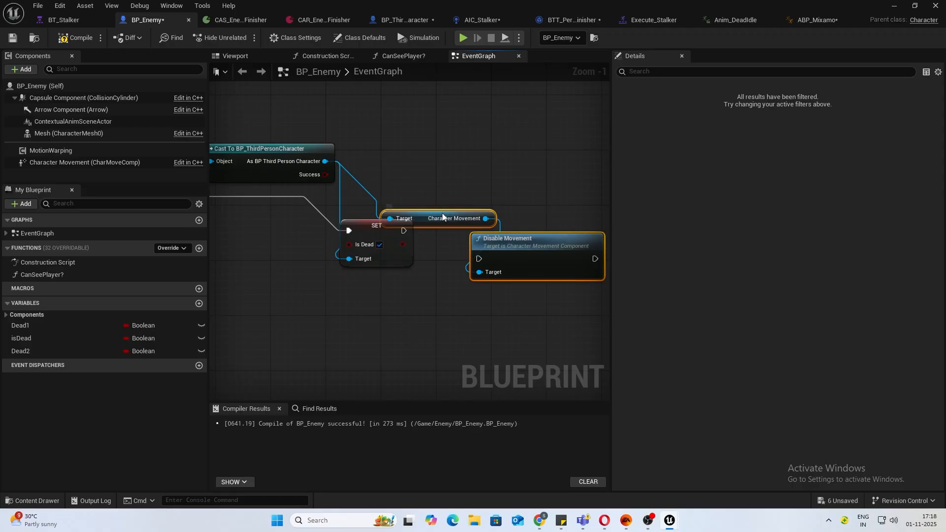
click(439, 199)
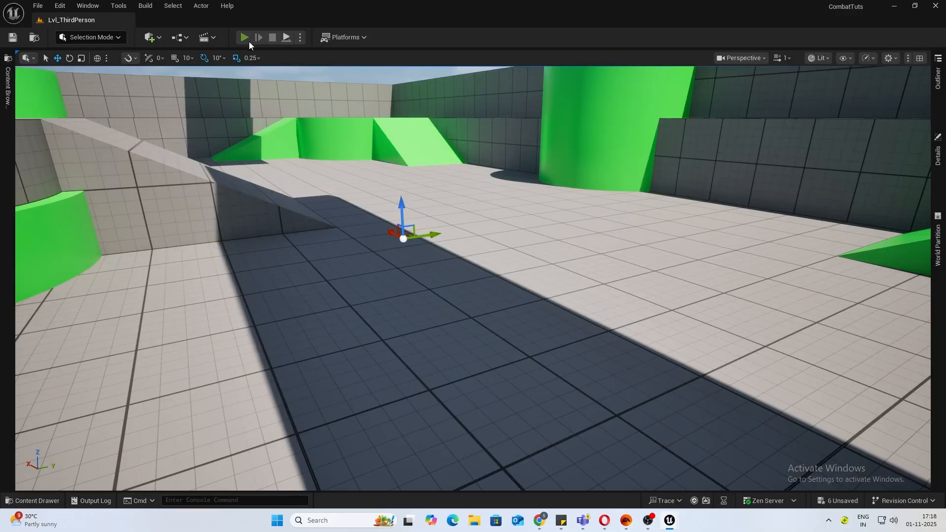
click(245, 37)
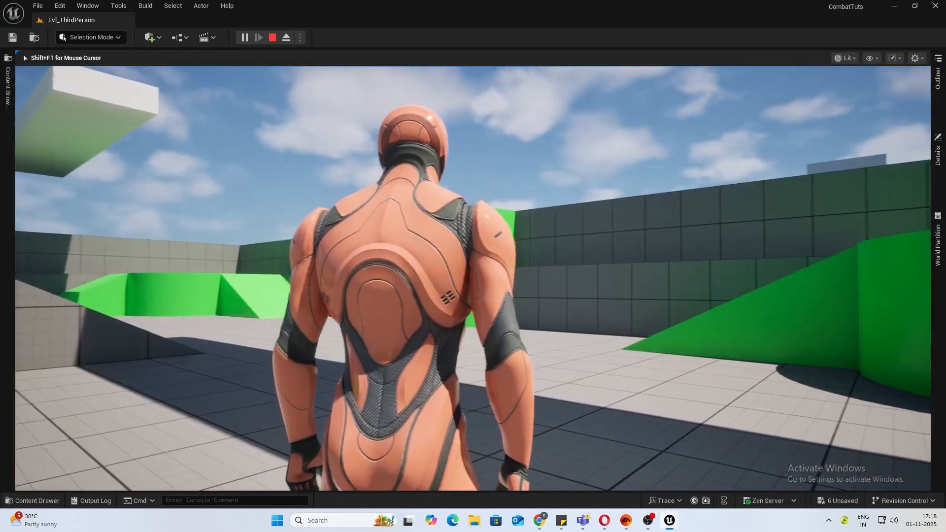
click(272, 37)
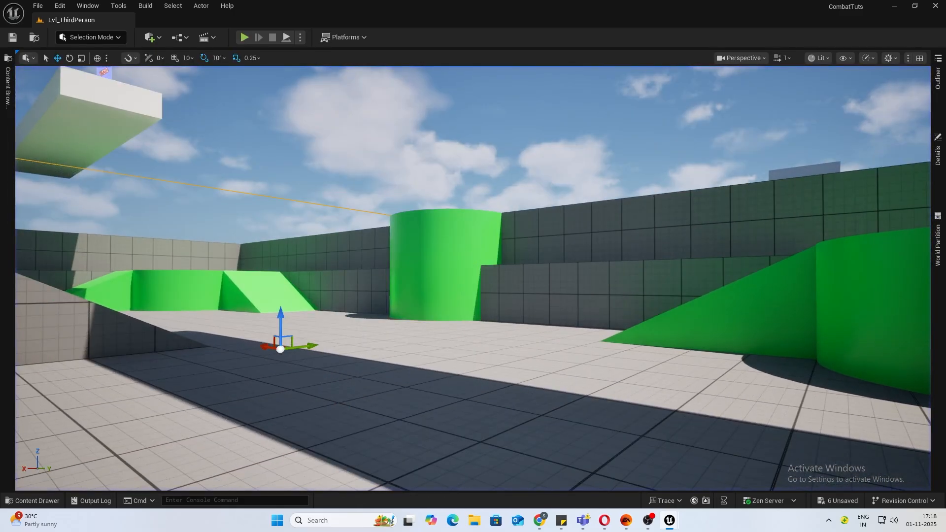
click(245, 38)
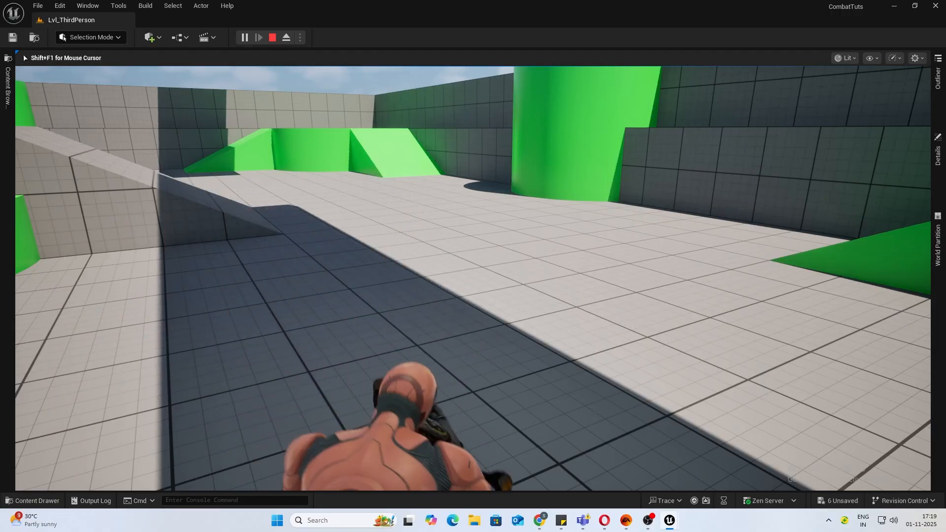
click(272, 37)
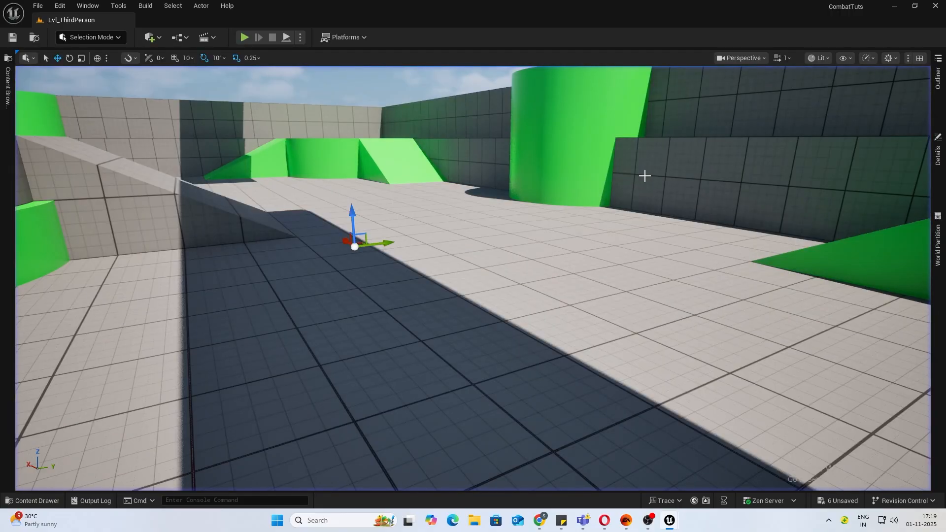